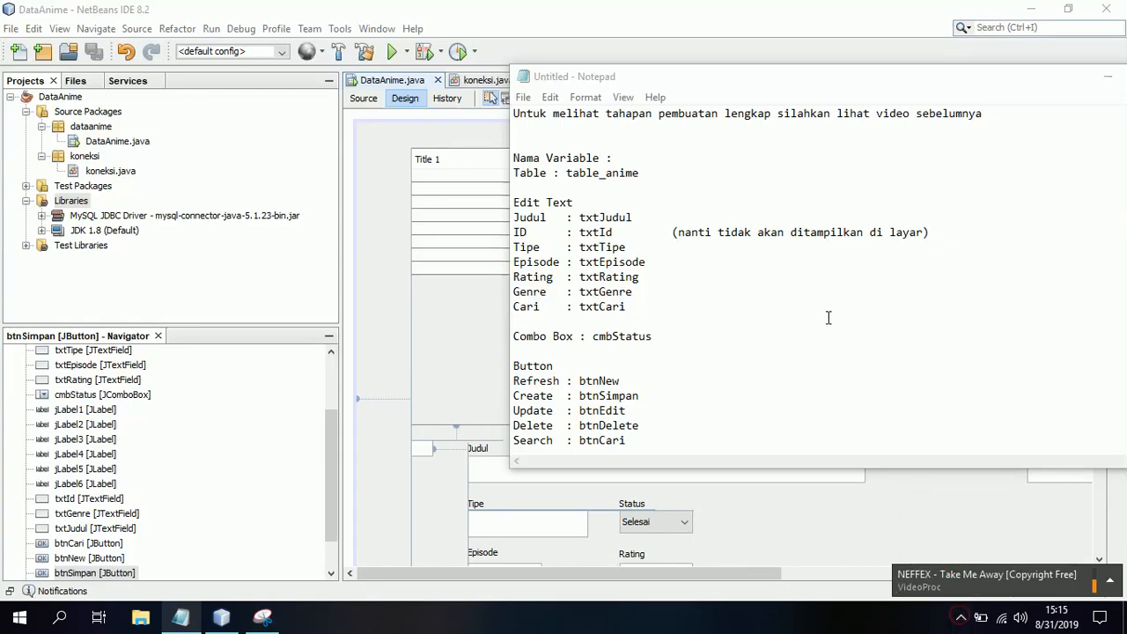
Step: Select the note's first line and bring up the captured data_anime table structure
triple_click(746, 113)
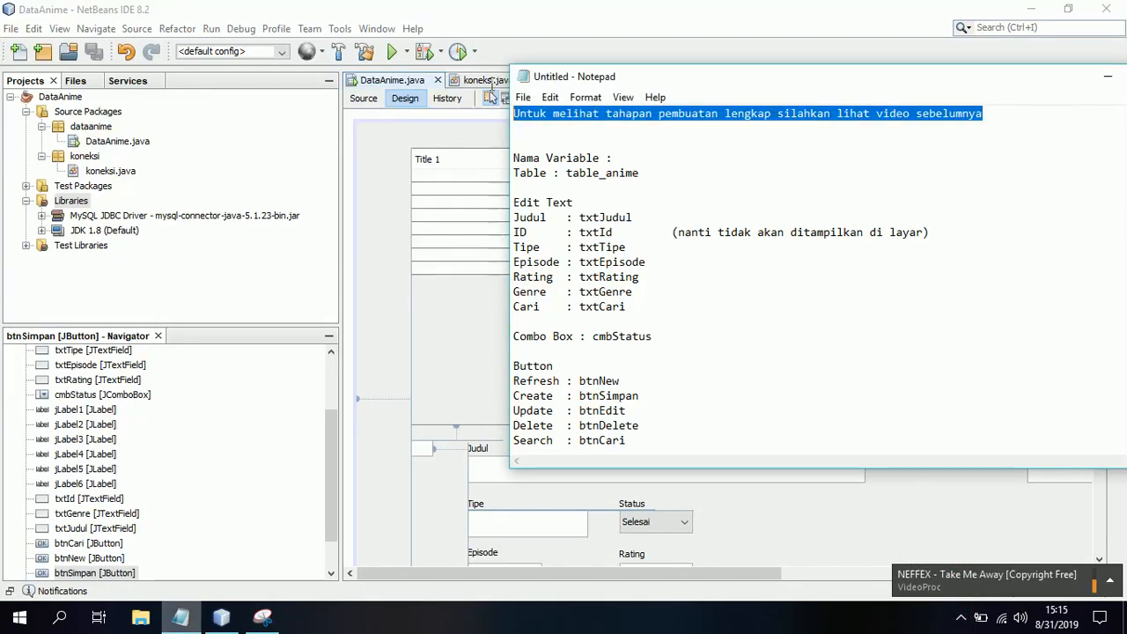
left_click(651, 127)
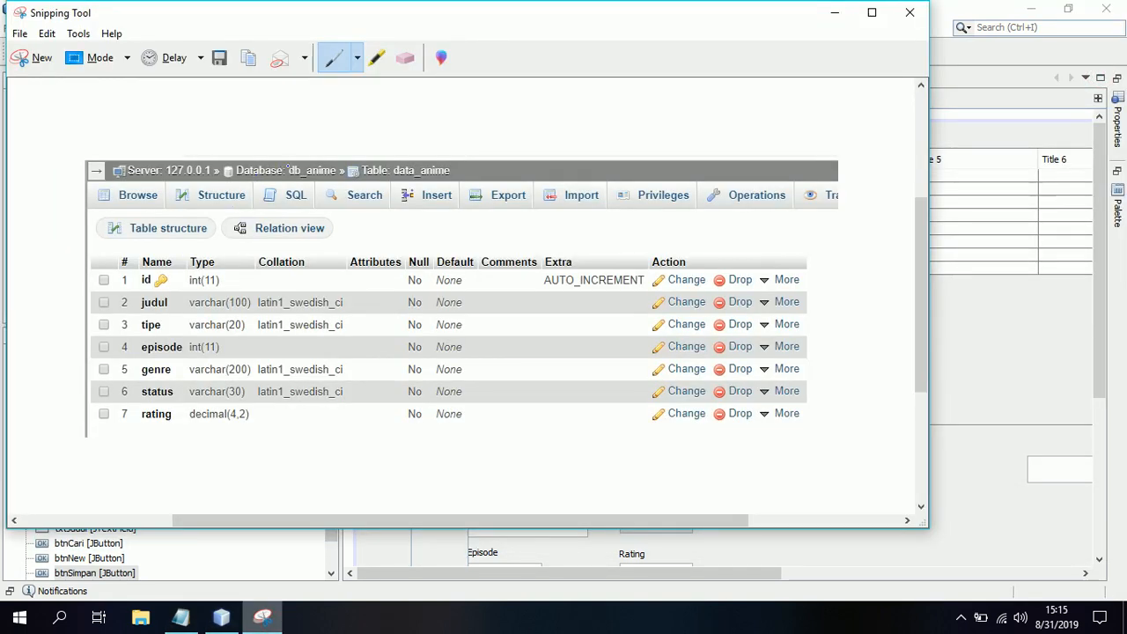
Step: Circle the db_anime database name and data_anime table name on the screenshot
left_click_drag(291, 150, 347, 185)
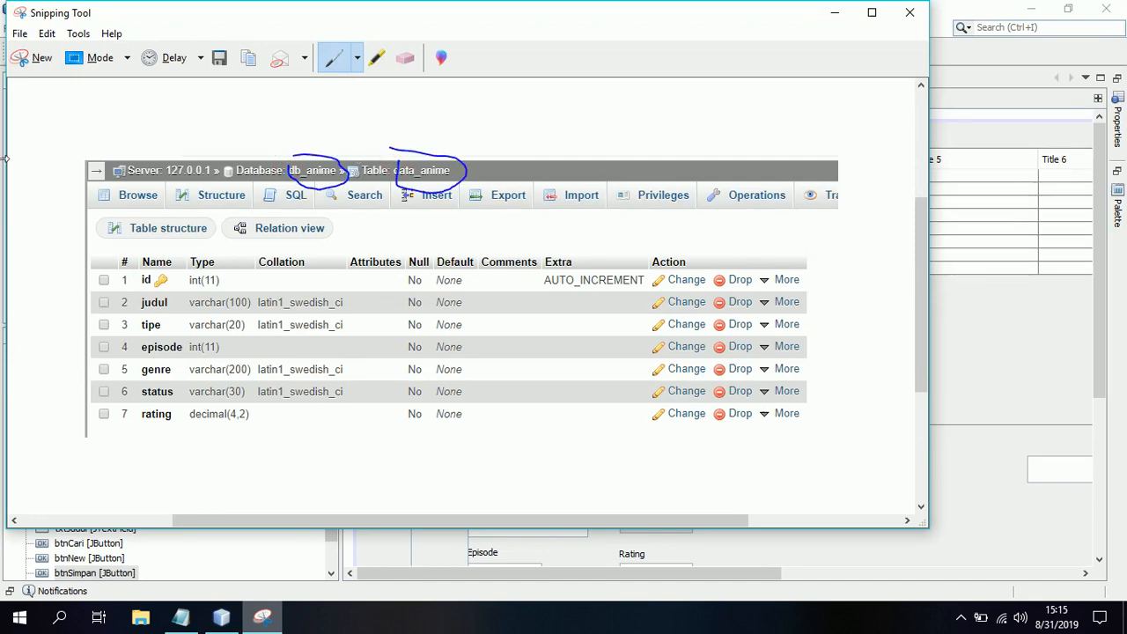
left_click_drag(127, 260, 246, 418)
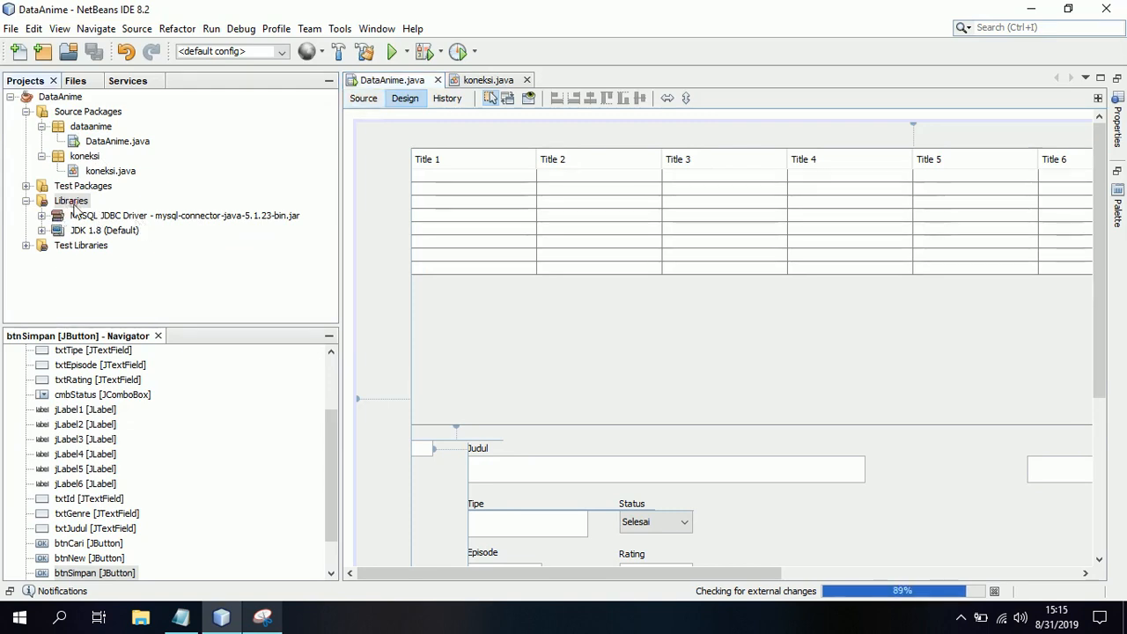
left_click(70, 200)
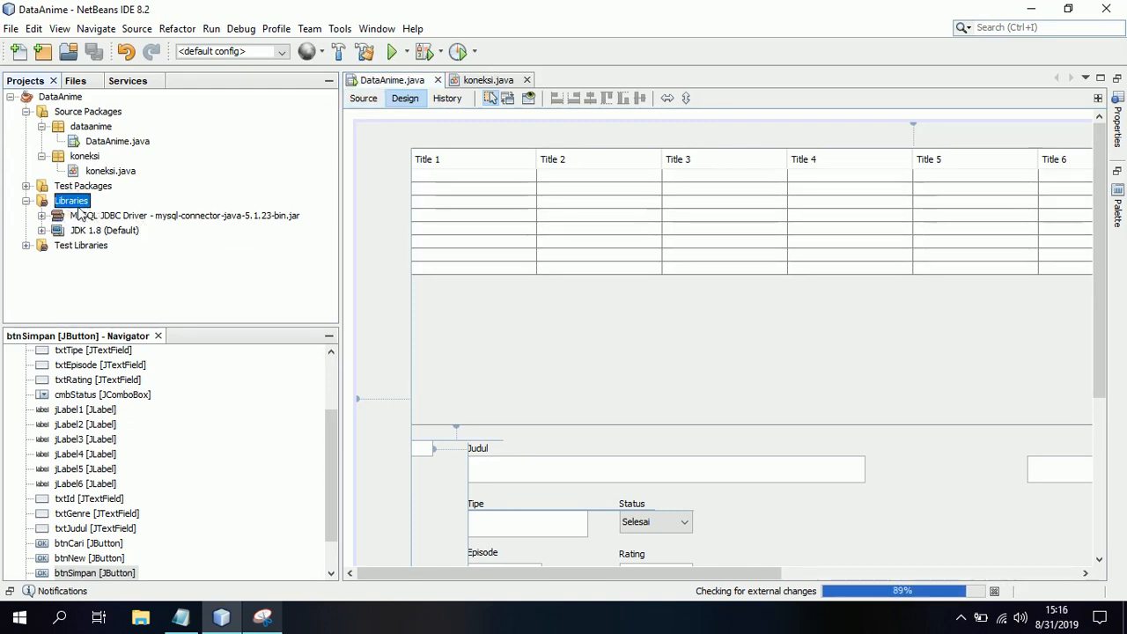
right_click(56, 201)
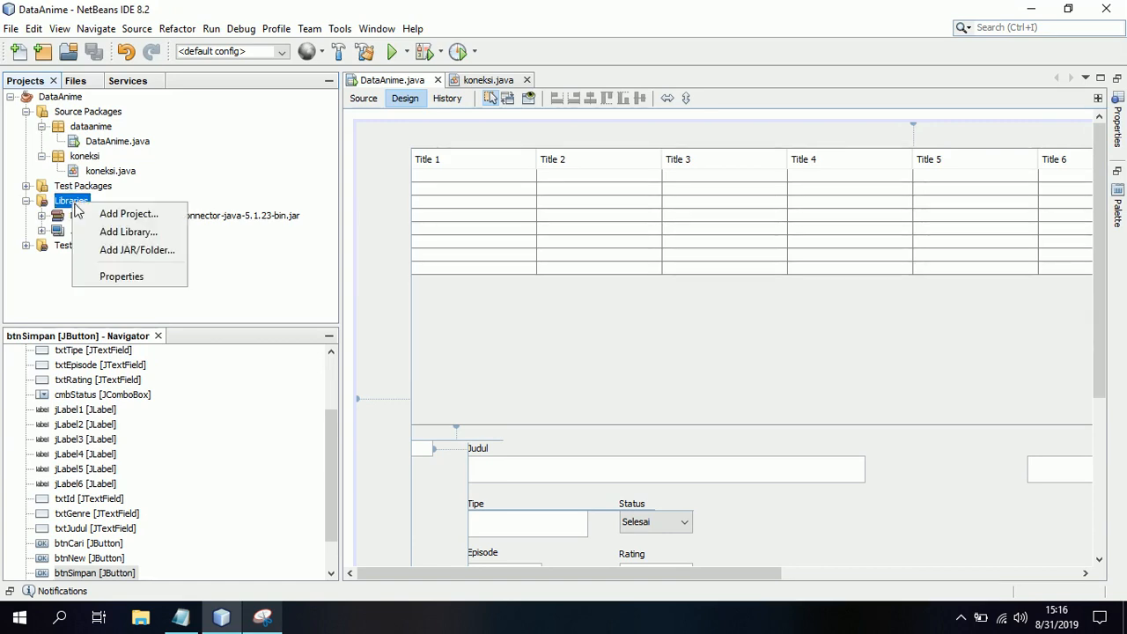
mouse_move(128, 214)
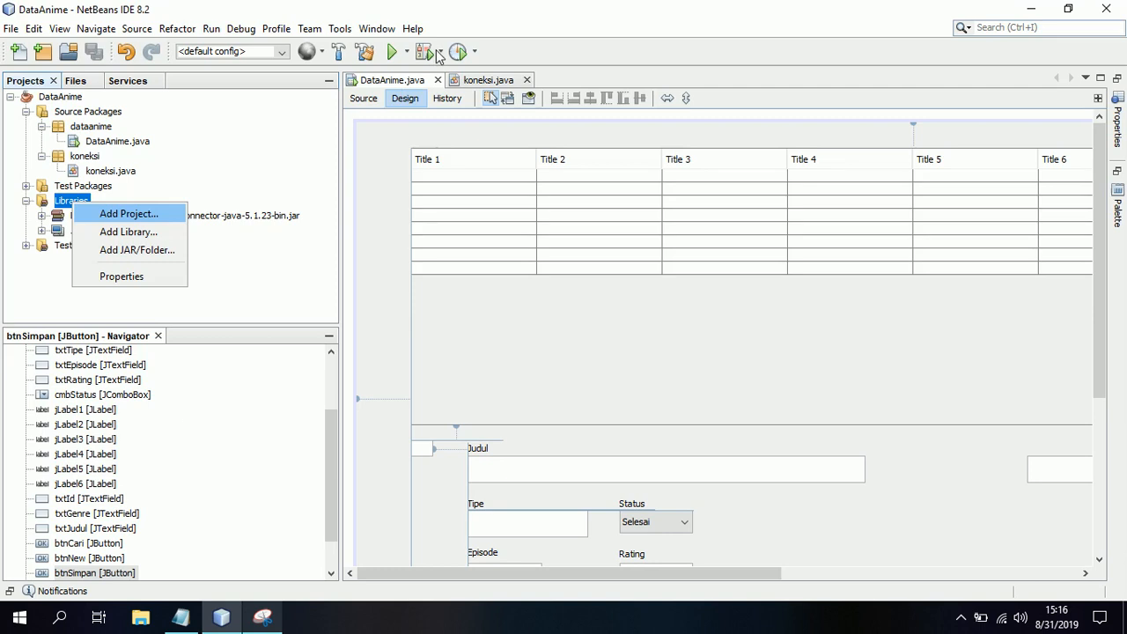
mouse_move(588, 28)
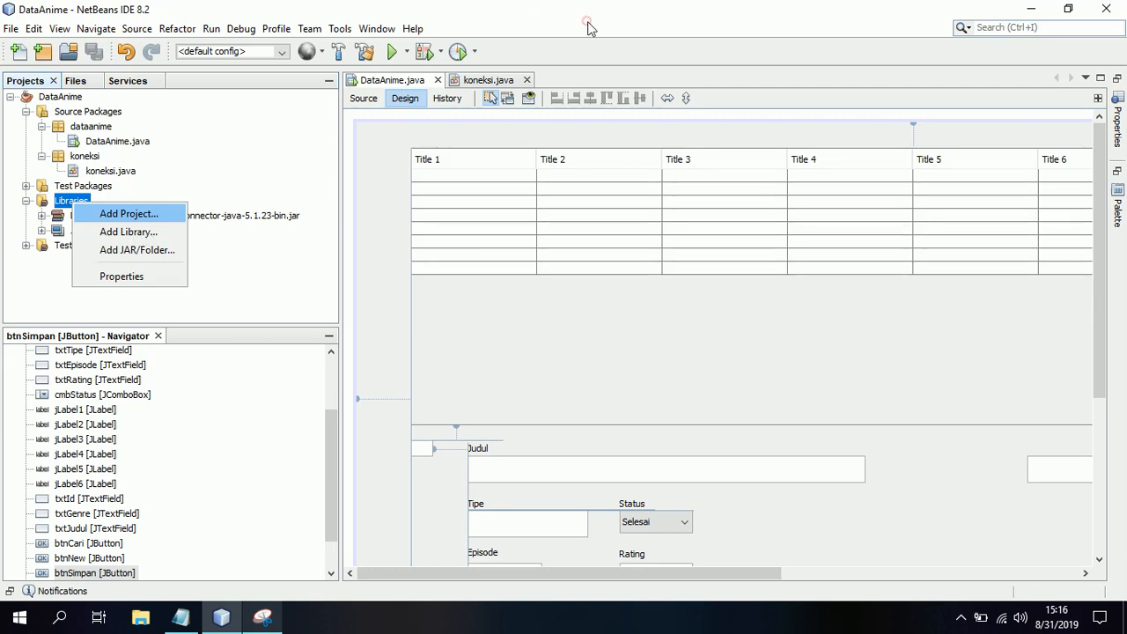
mouse_move(365, 245)
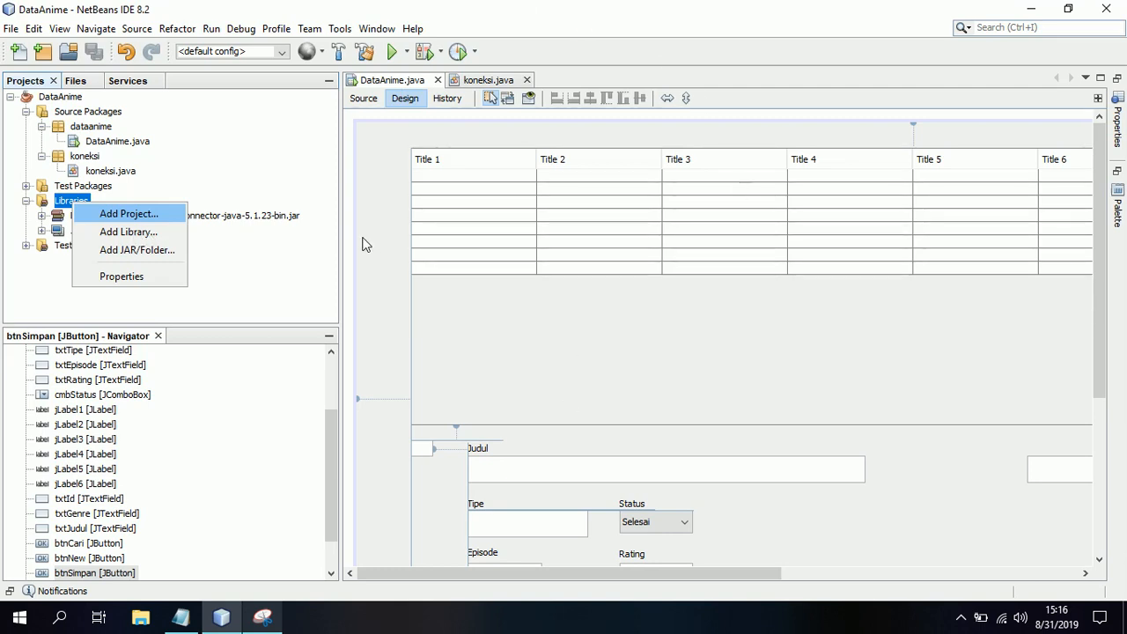
left_click(129, 213)
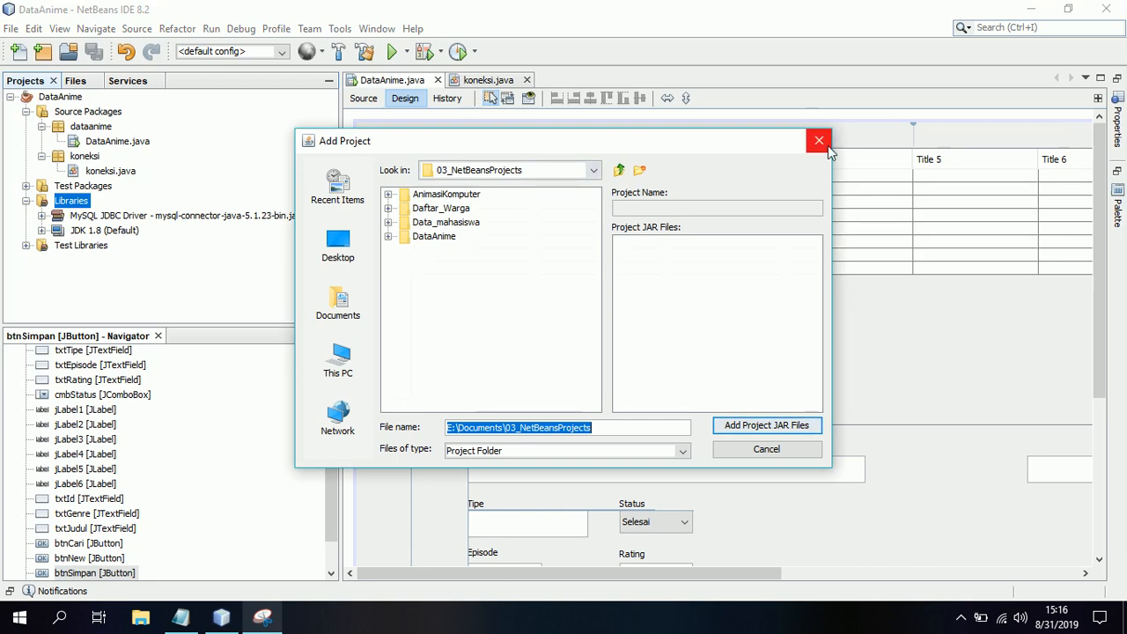
left_click(817, 141)
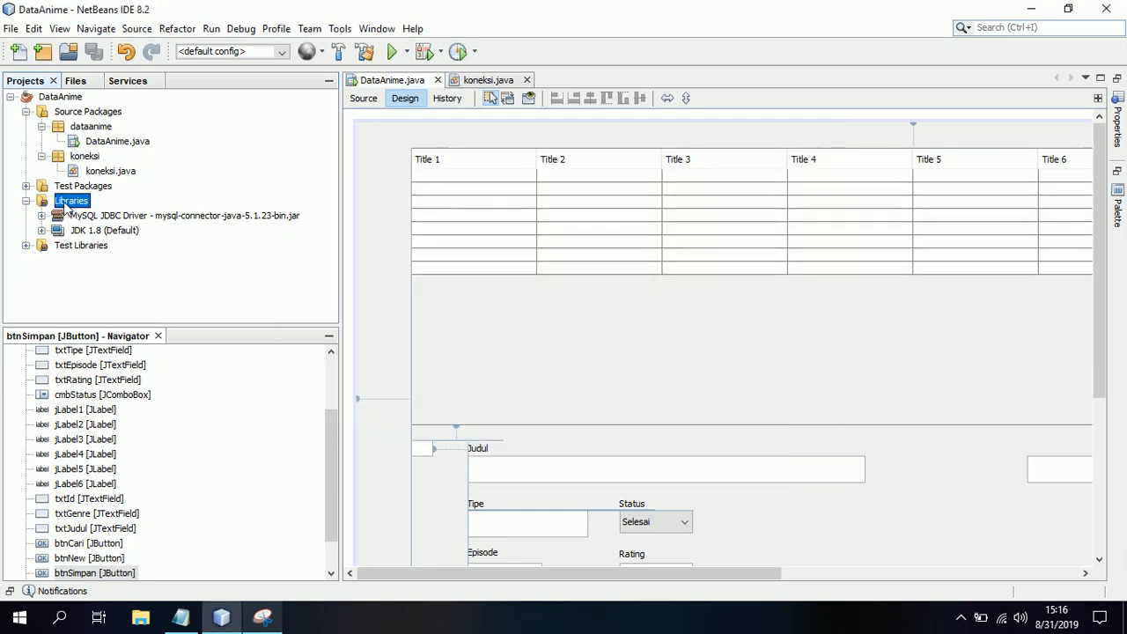
right_click(71, 200)
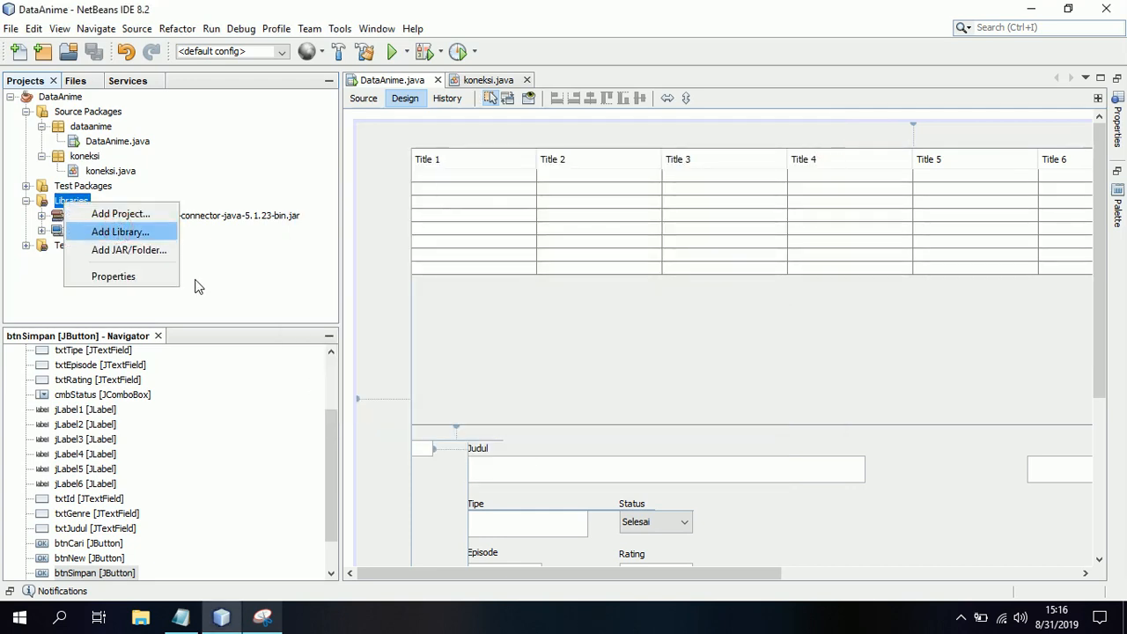
mouse_move(120, 238)
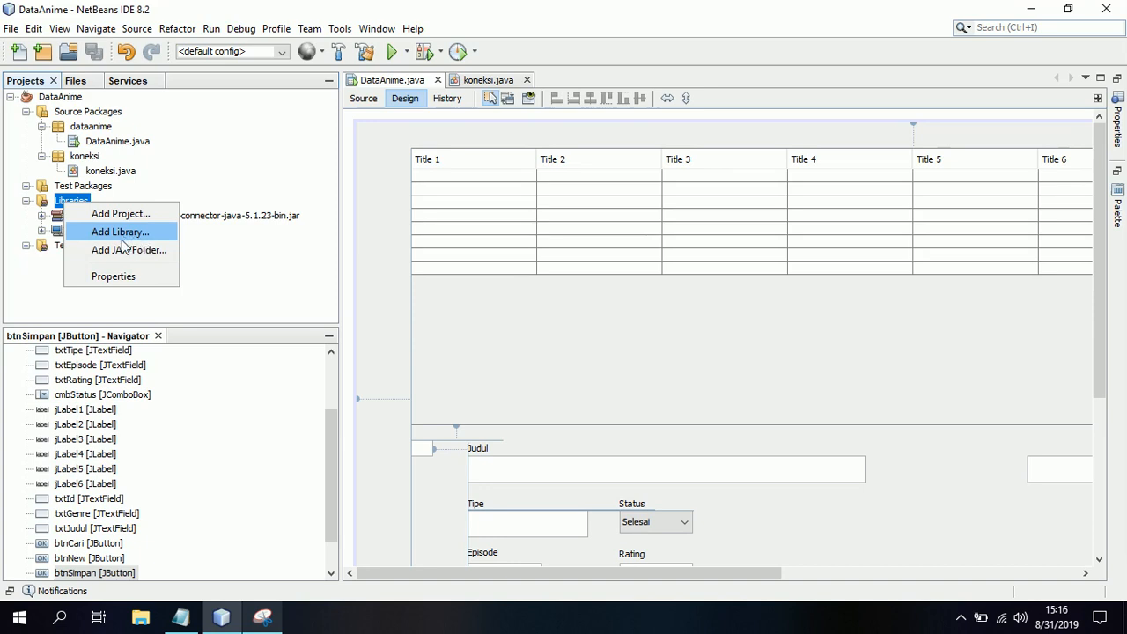
mouse_move(151, 231)
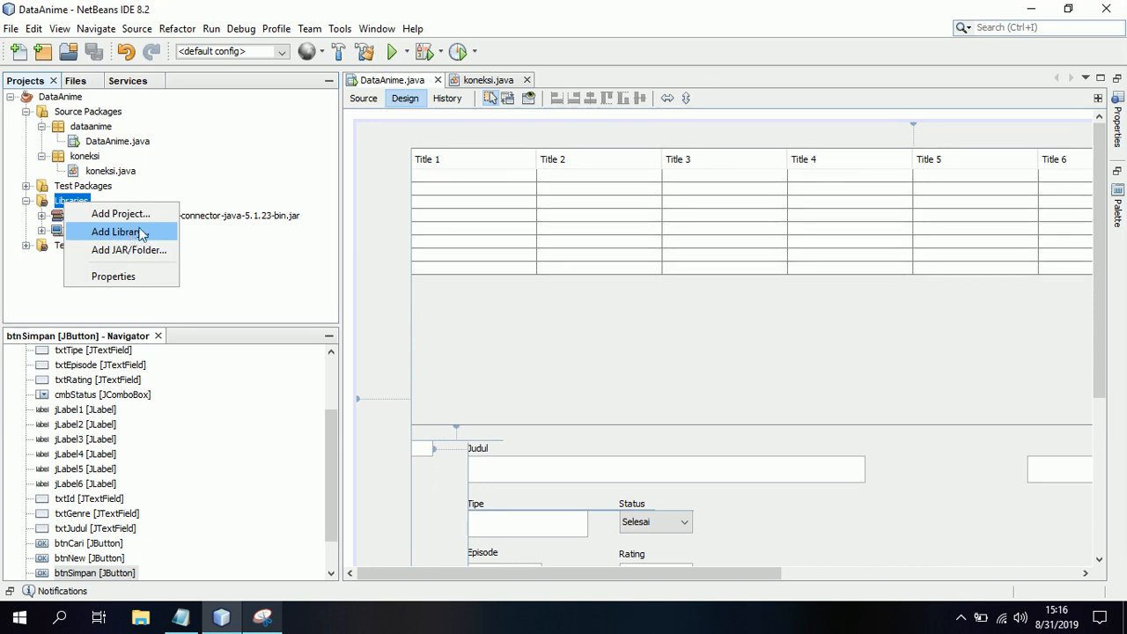
mouse_move(151, 236)
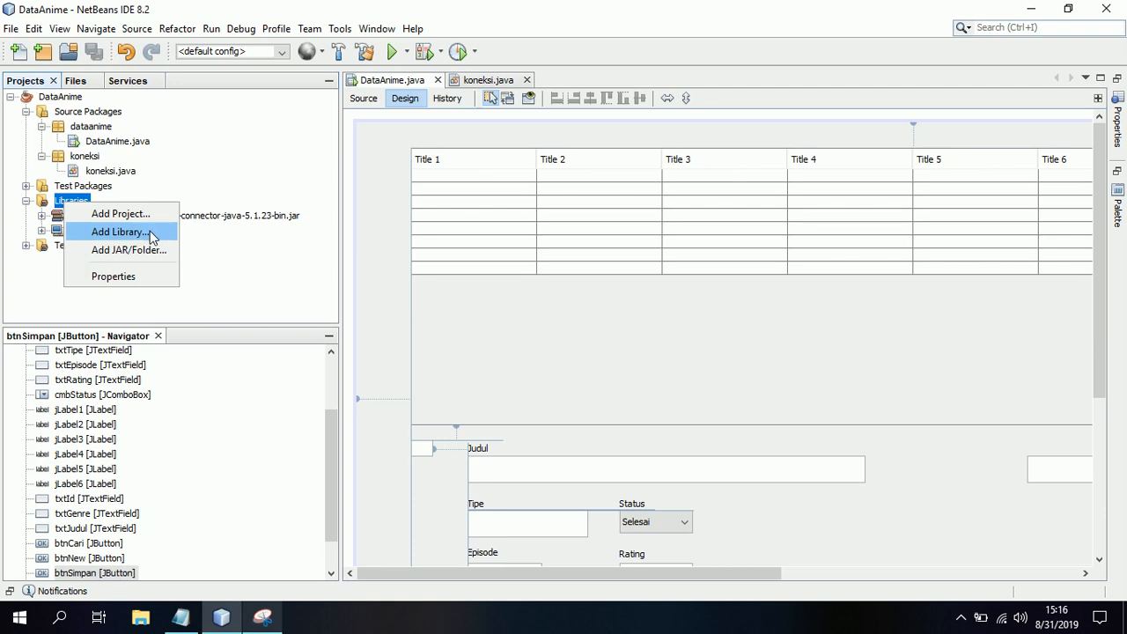
mouse_move(473, 364)
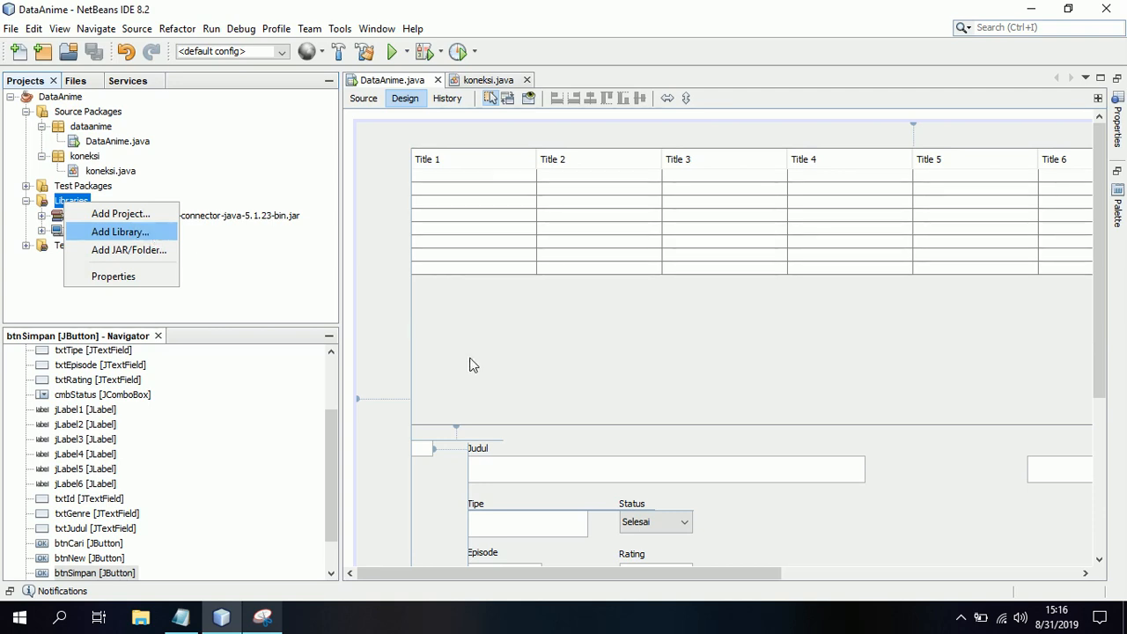
mouse_move(565, 612)
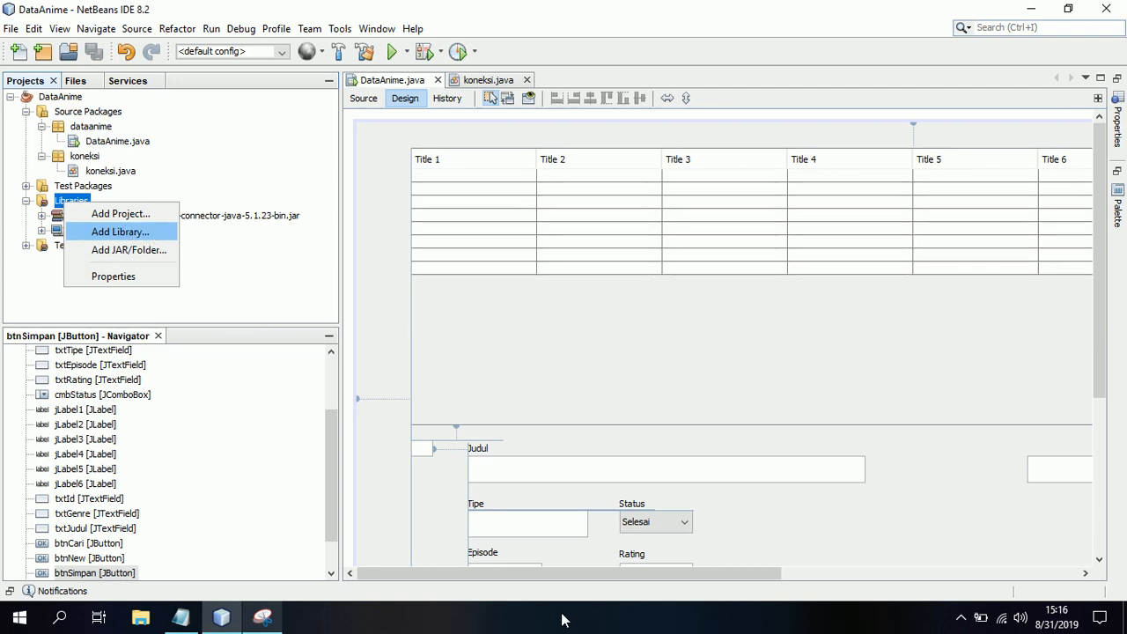
mouse_move(324, 375)
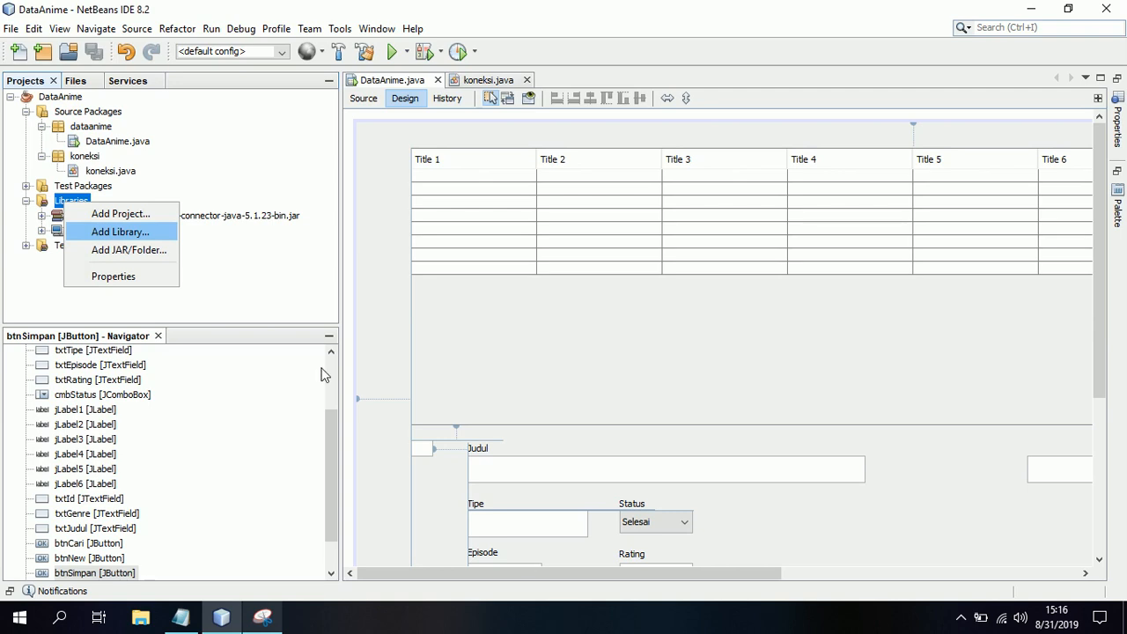
mouse_move(154, 231)
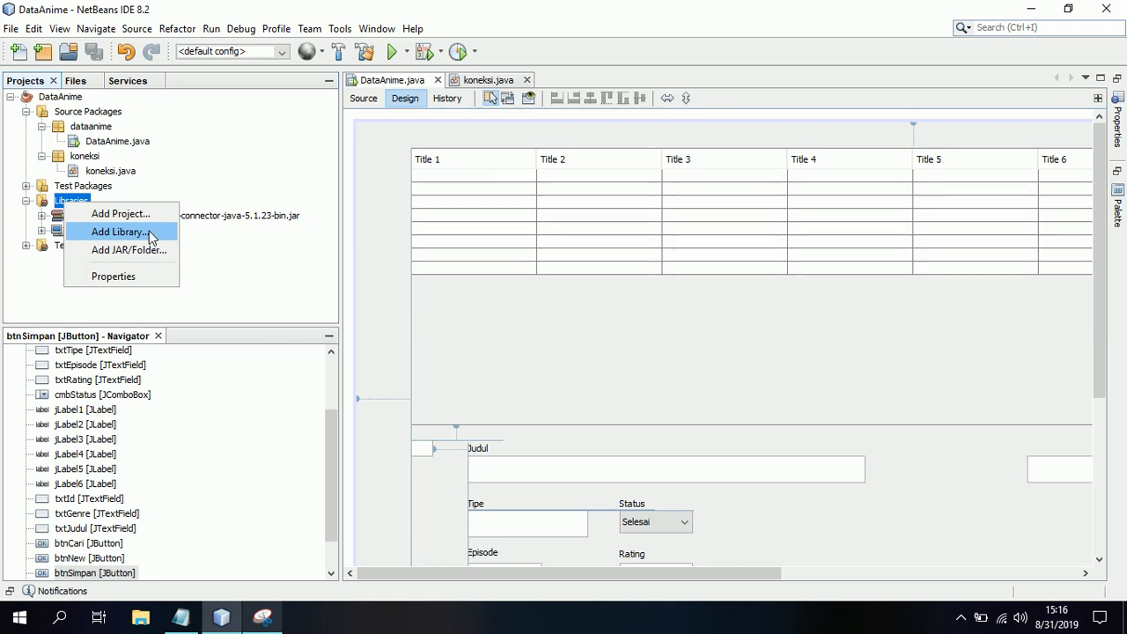
mouse_move(163, 244)
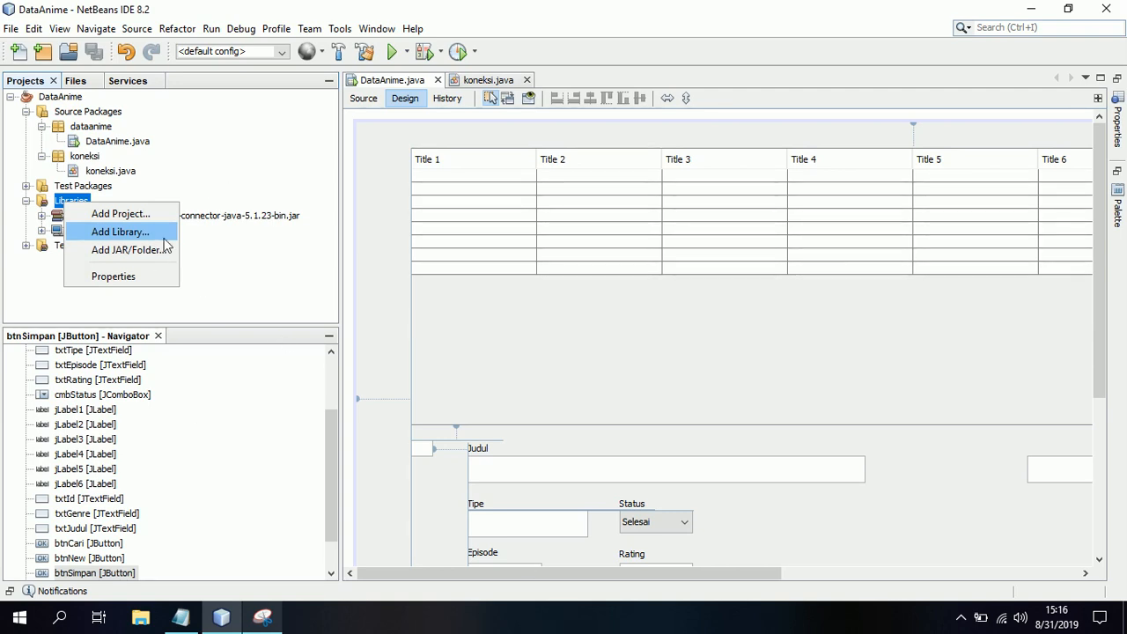
mouse_move(157, 239)
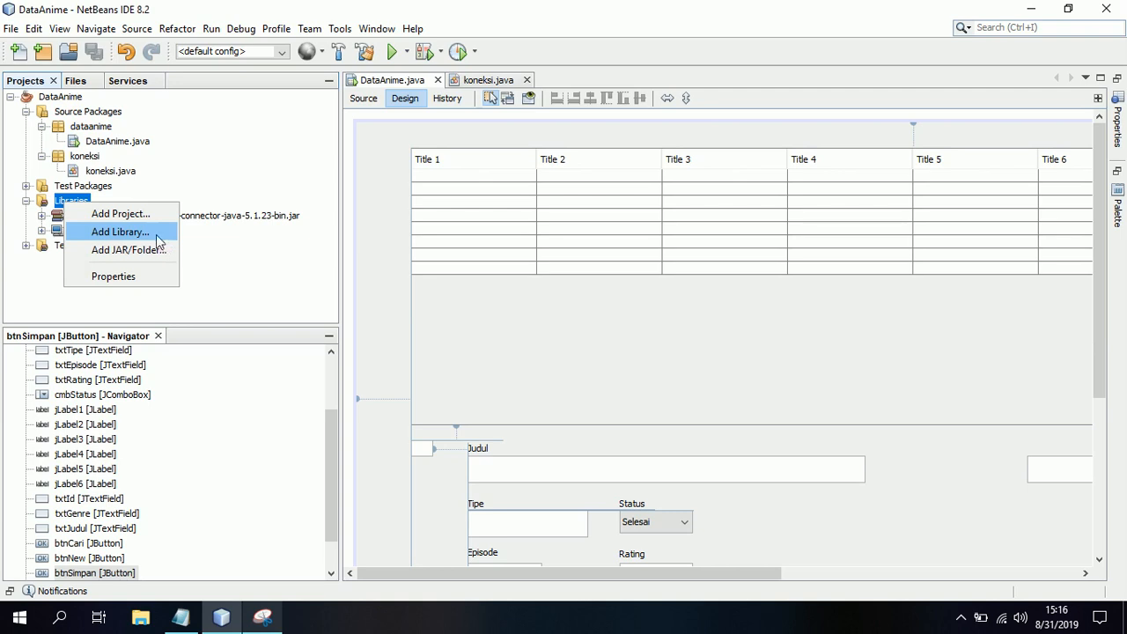
mouse_move(707, 462)
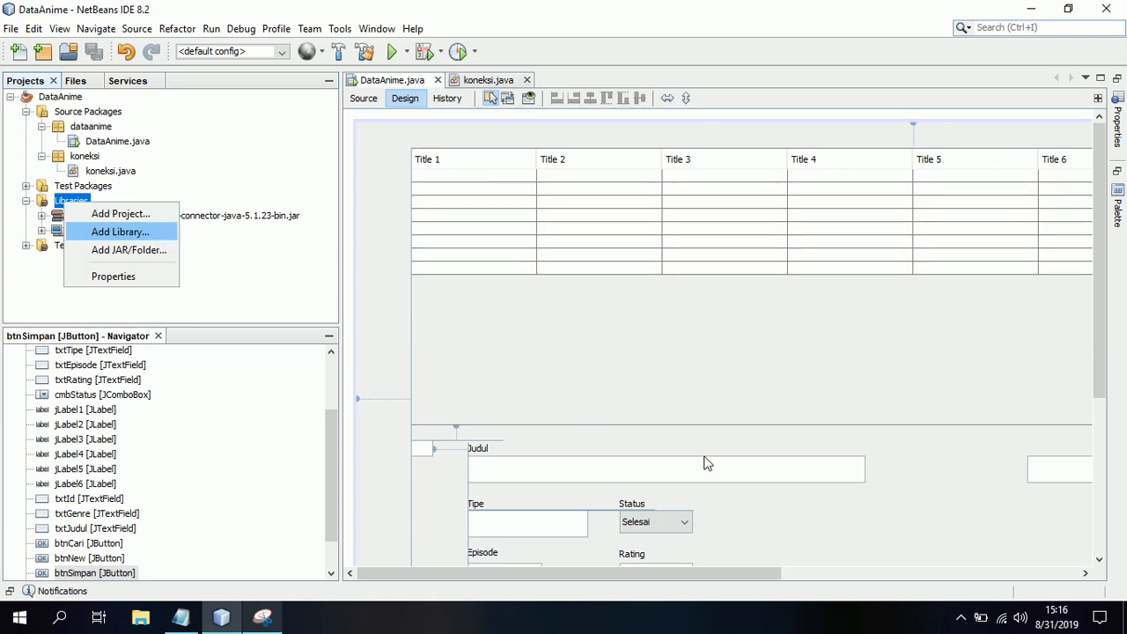
left_click(121, 231)
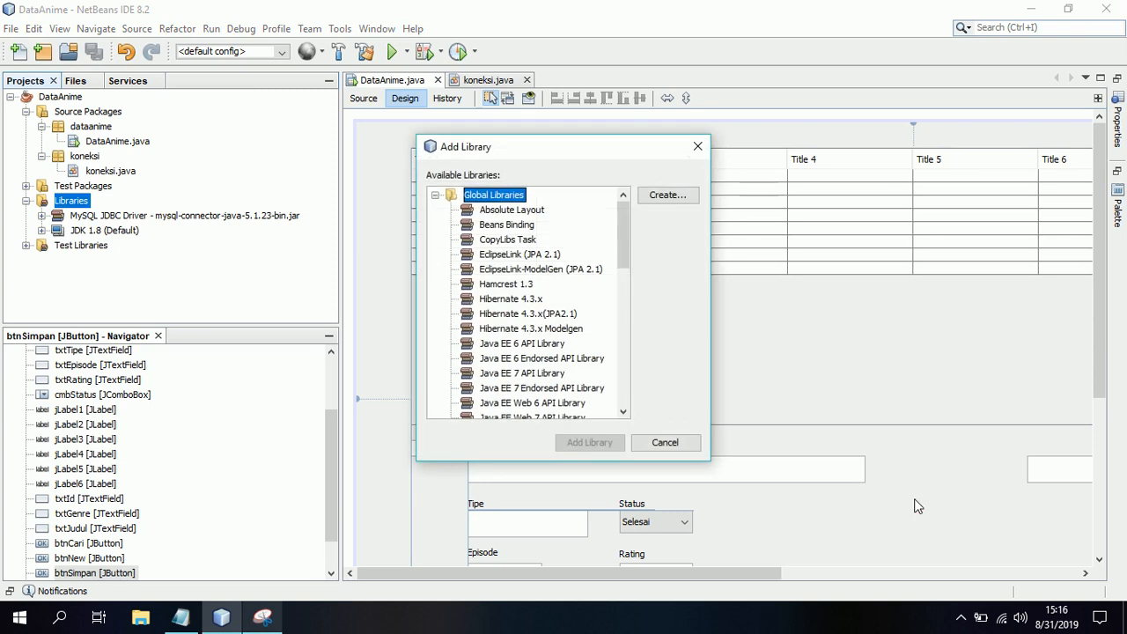
scroll("down", 3)
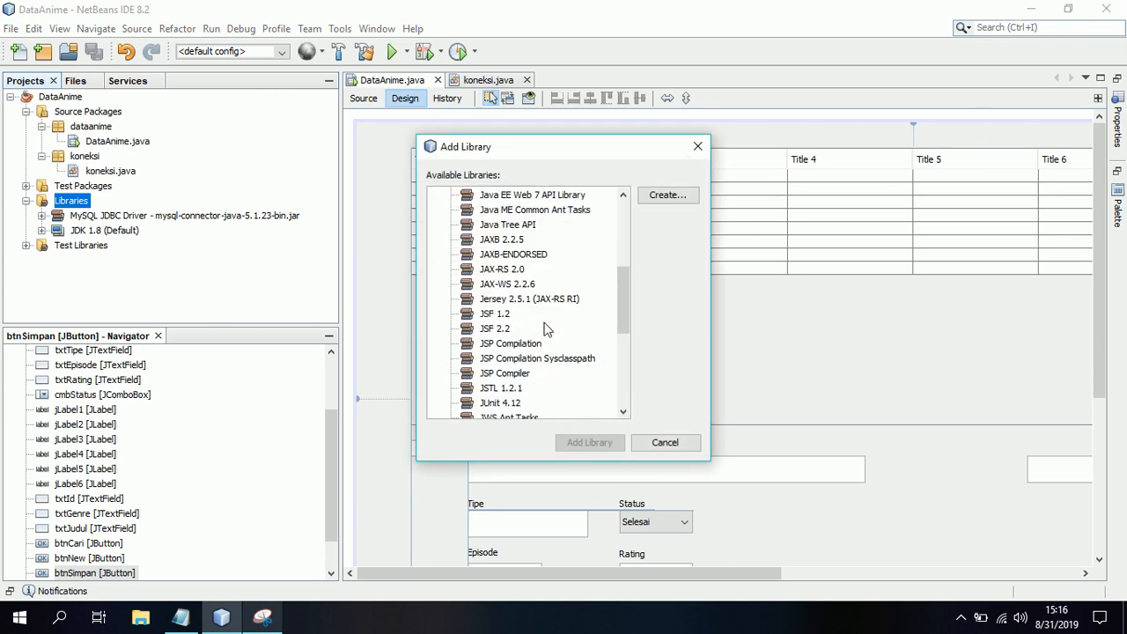
scroll("down", 3)
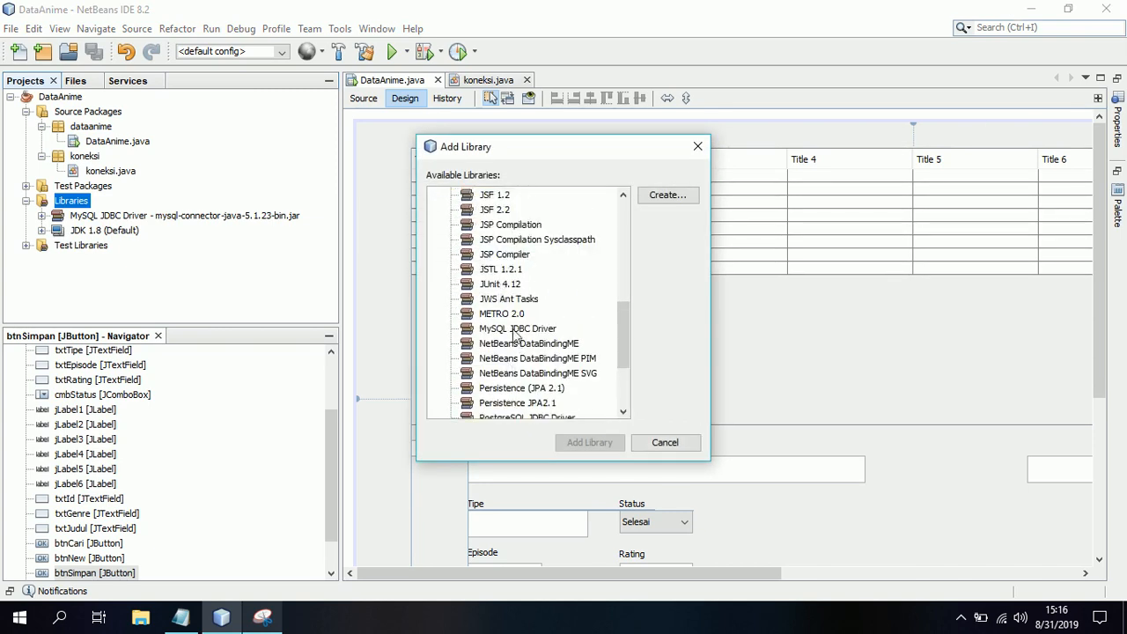
left_click(665, 442)
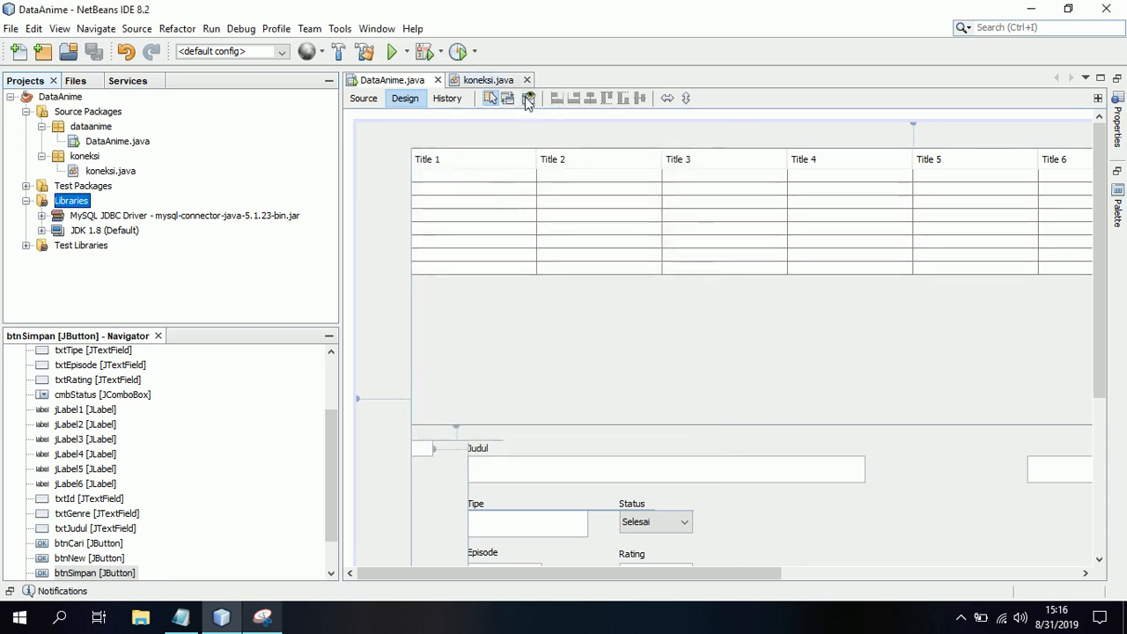
Step: Run the DataAnime design preview, then bring the Notepad variable-name notes forward
left_click(528, 97)
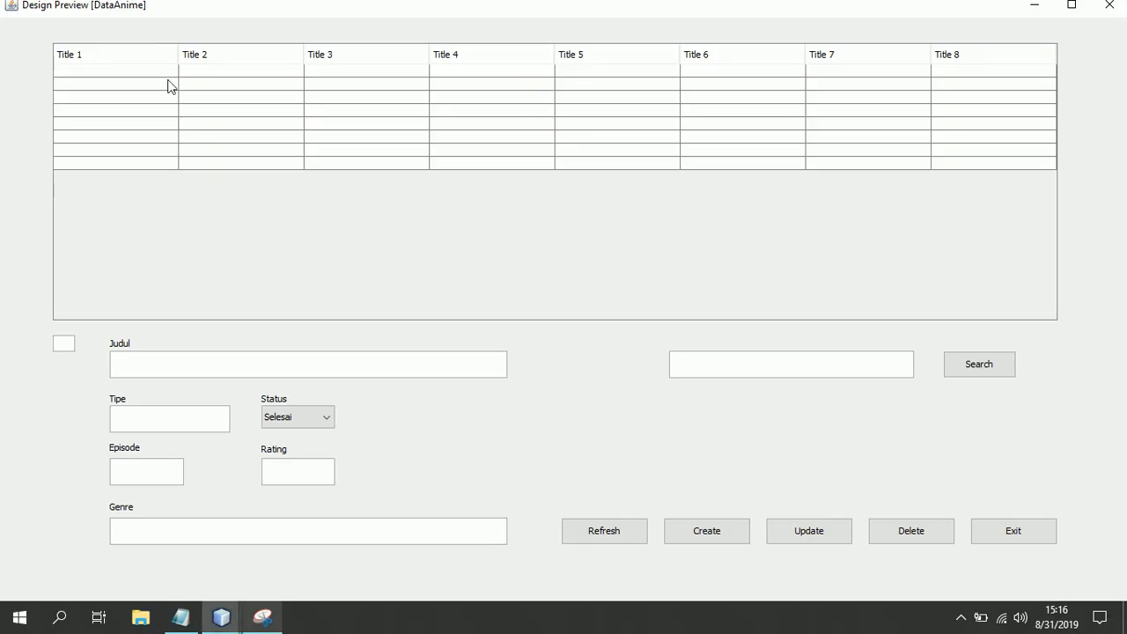
left_click(179, 616)
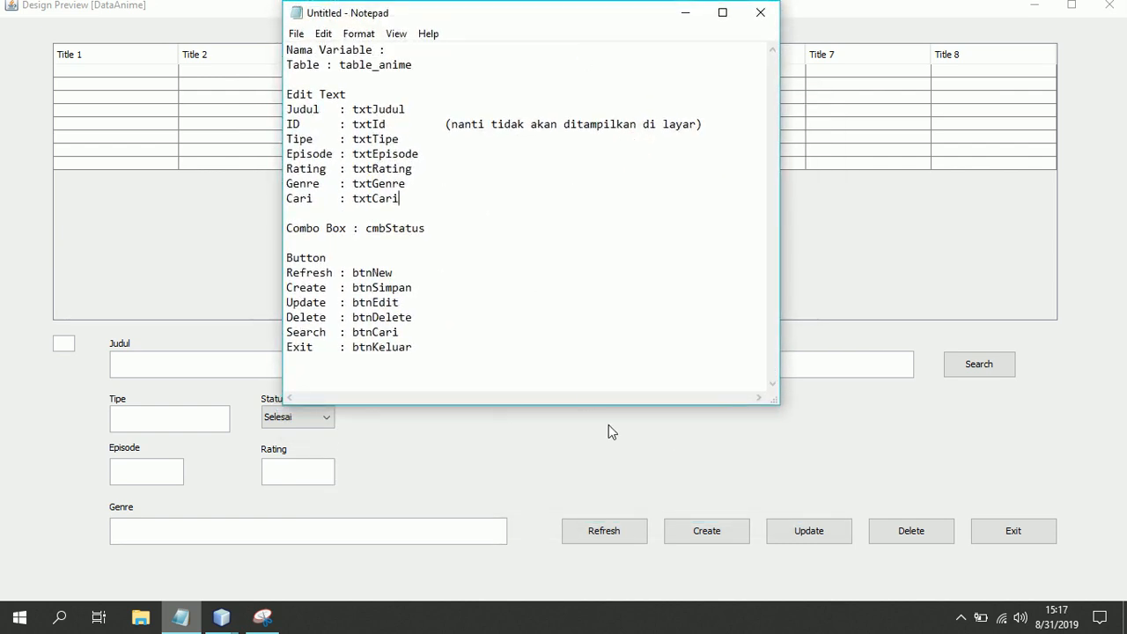
mouse_move(660, 12)
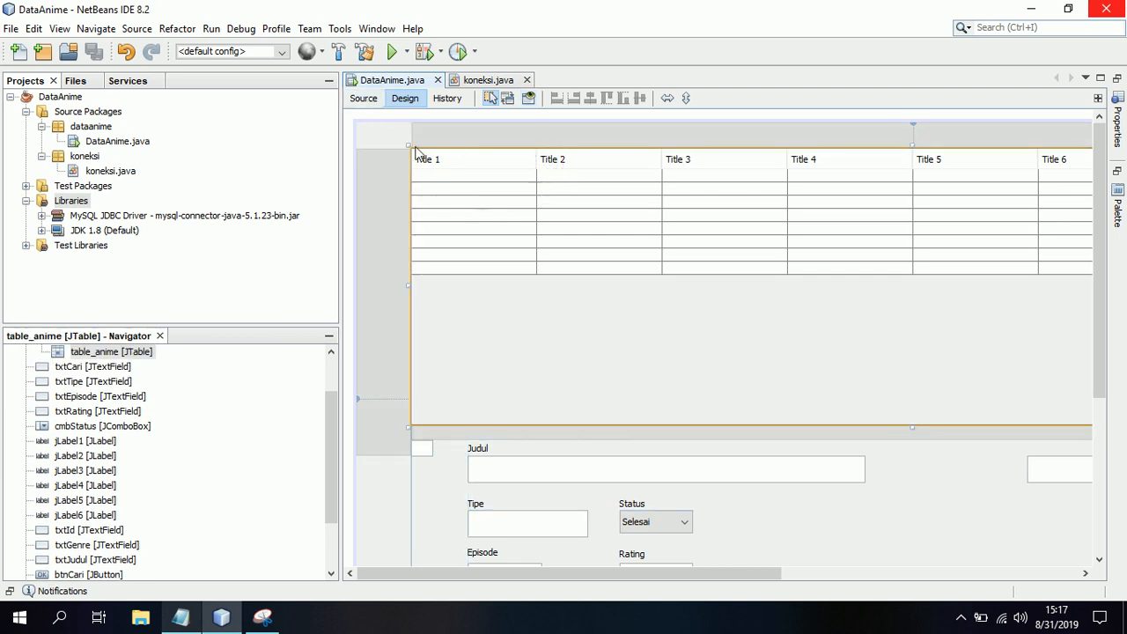
Step: Read through ambilData() and refresh() in Source view, then return to Design
left_click(363, 98)
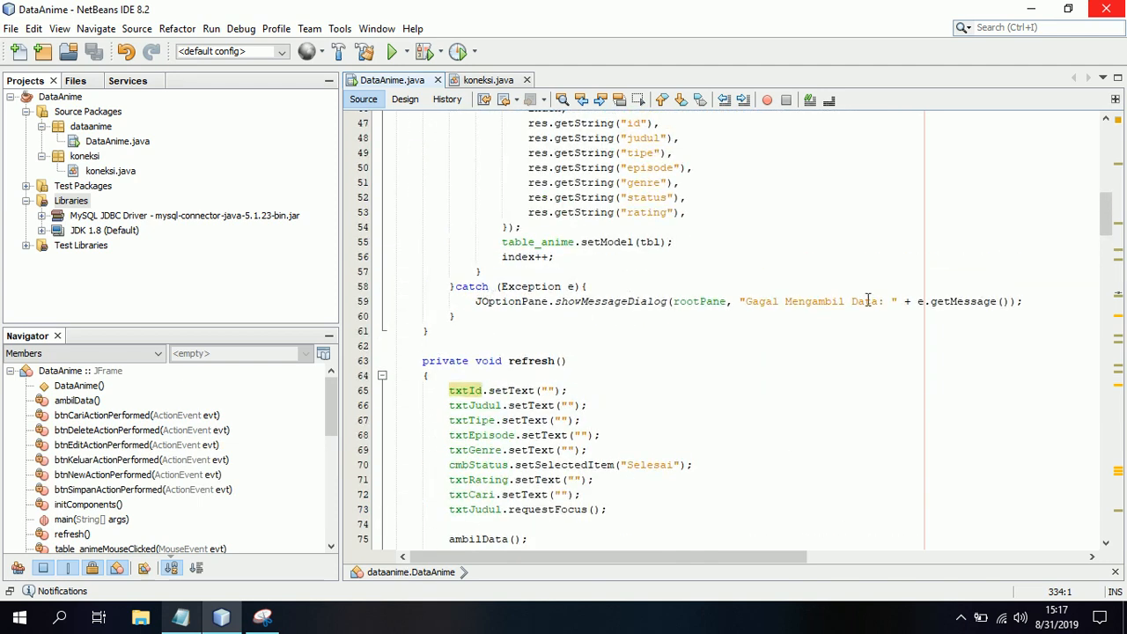
mouse_move(877, 261)
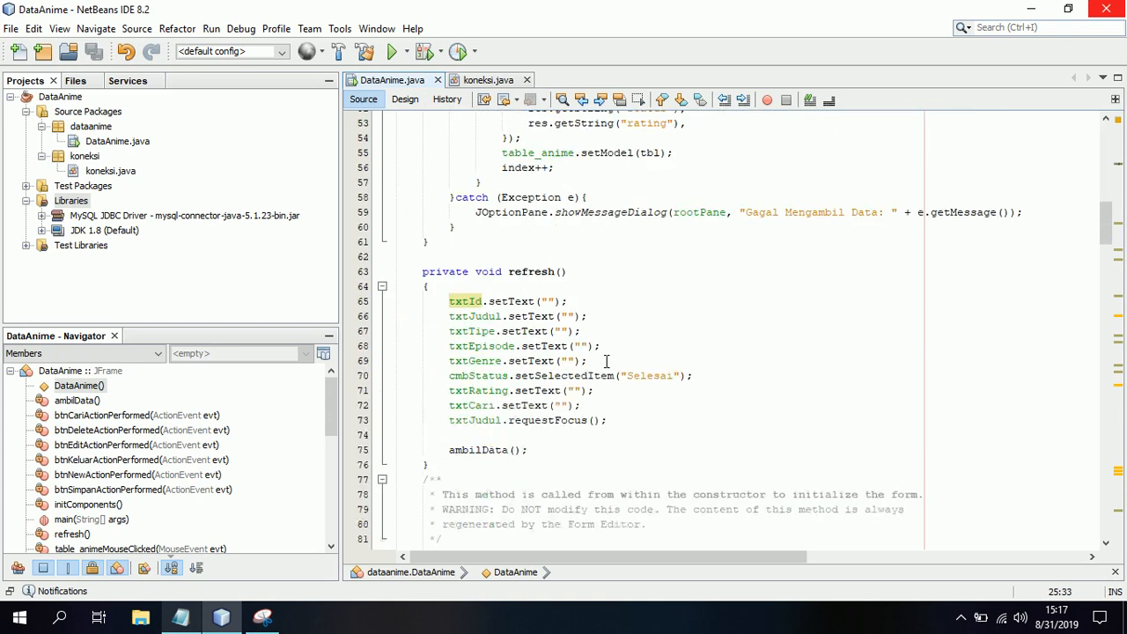
mouse_move(493, 450)
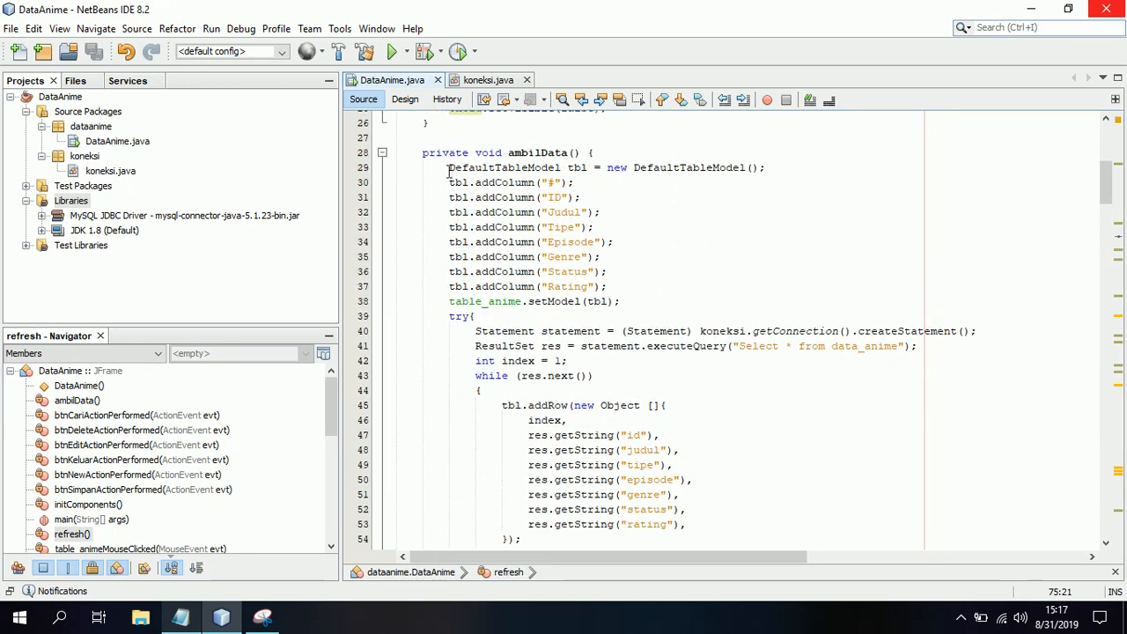
mouse_move(622, 301)
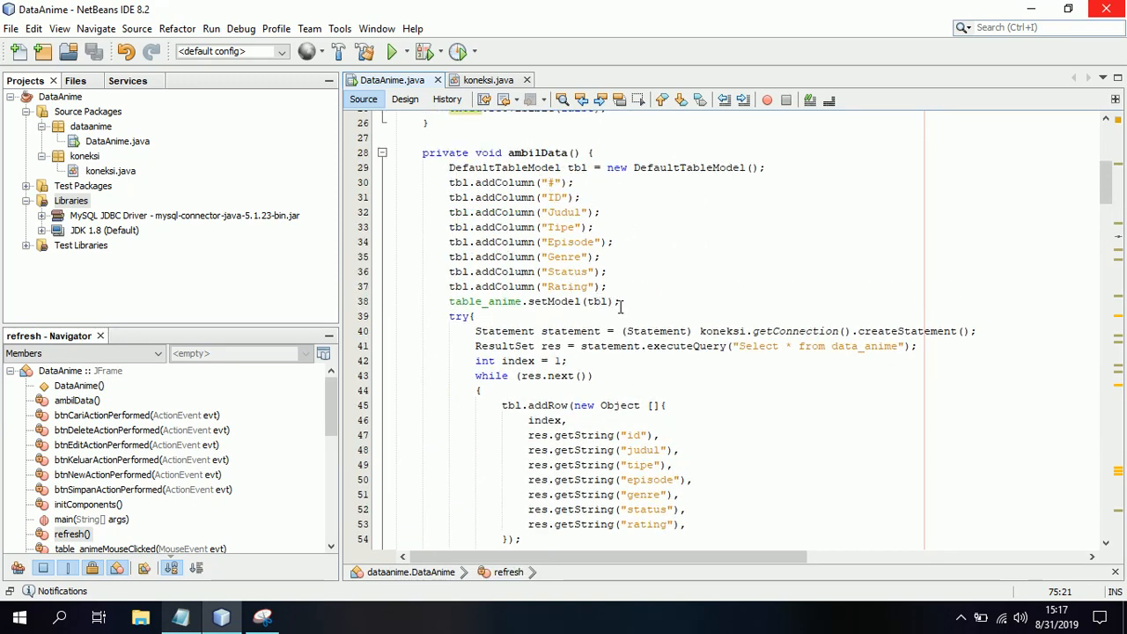
left_click(913, 346)
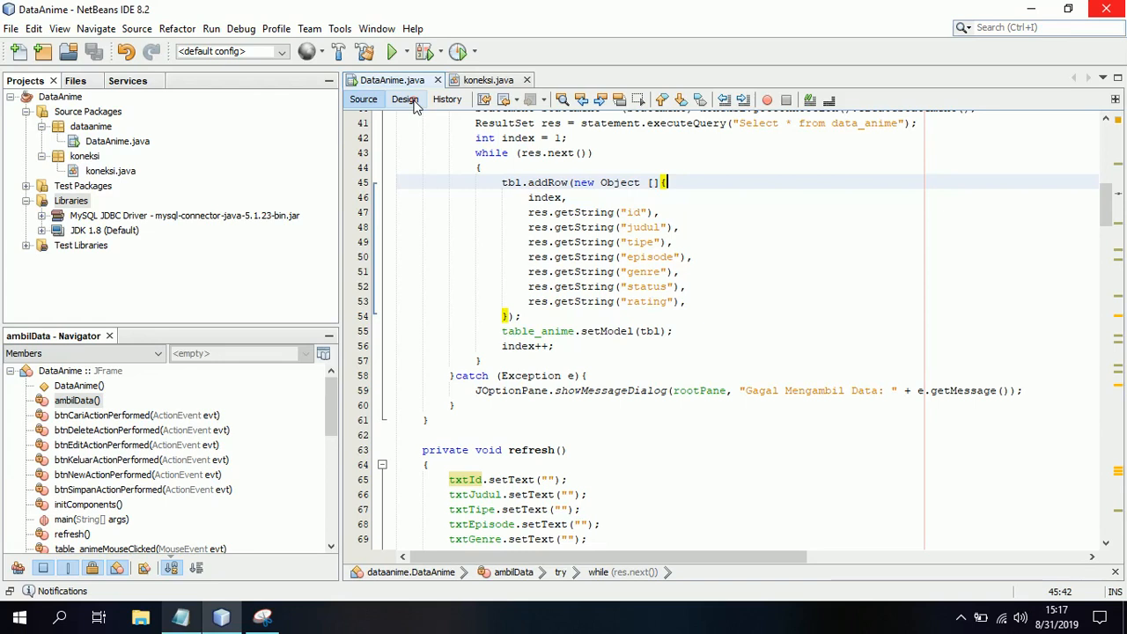
left_click(405, 98)
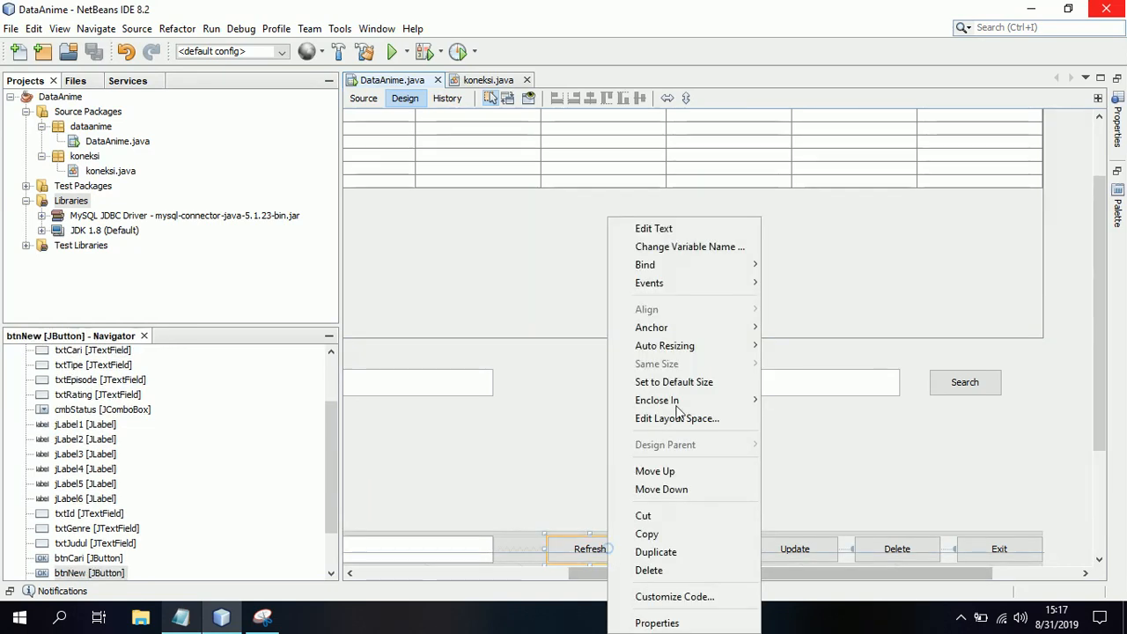
Step: Review the Refresh button's actionPerformed handler calling refresh(), then return to Design
left_click(649, 282)
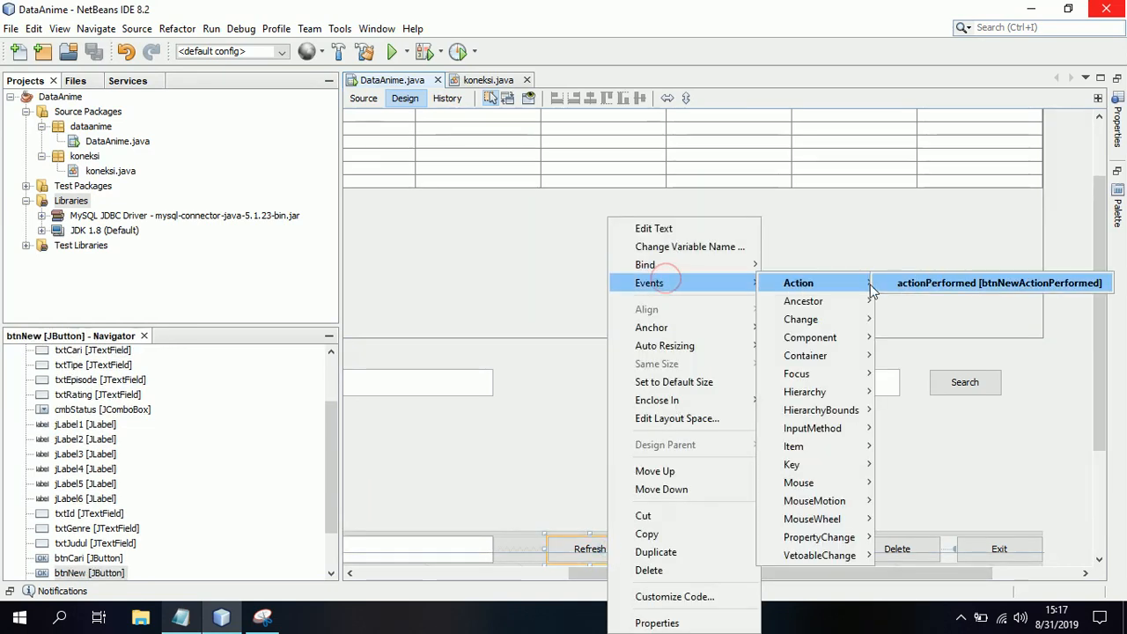
left_click(996, 283)
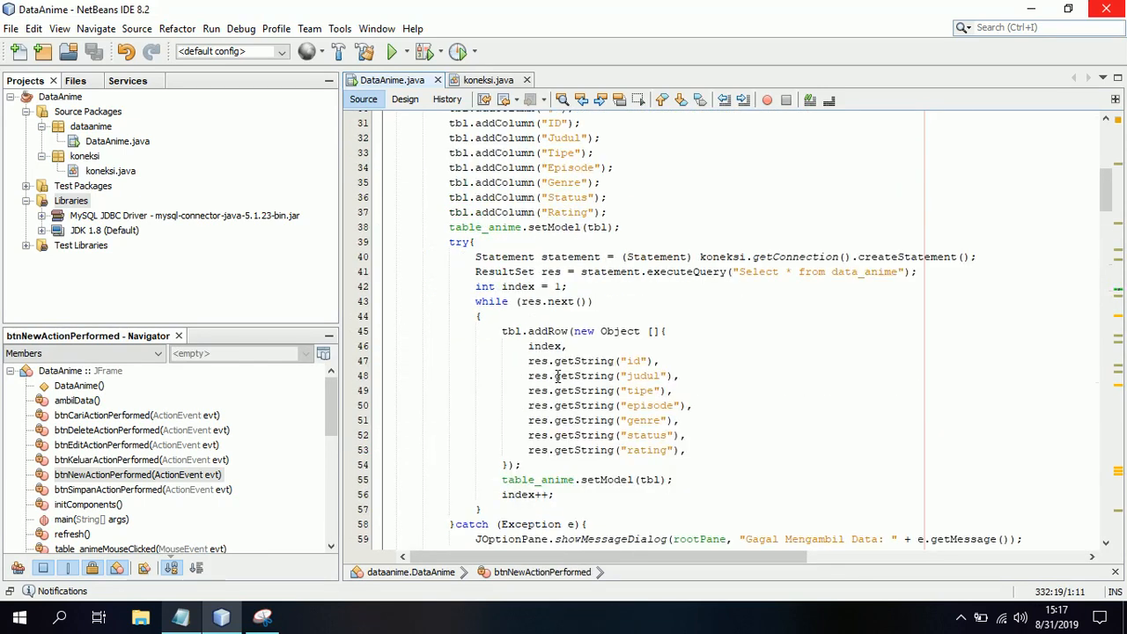
scroll("down", 3)
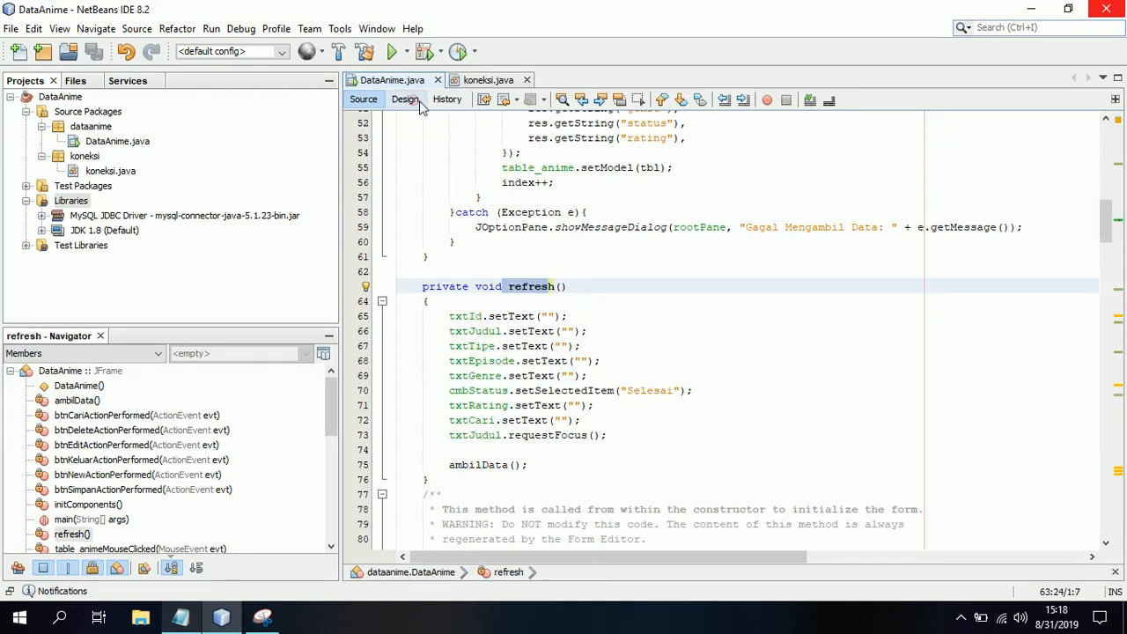
left_click(404, 98)
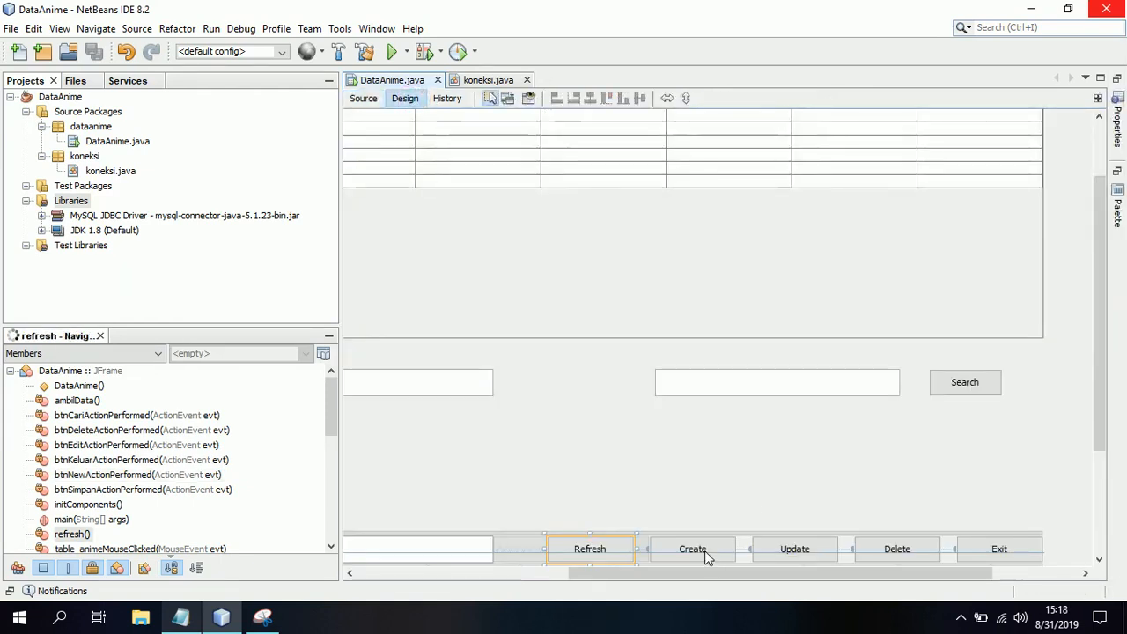
Step: Review the Create button's actionPerformed handler inserting anime records
right_click(692, 549)
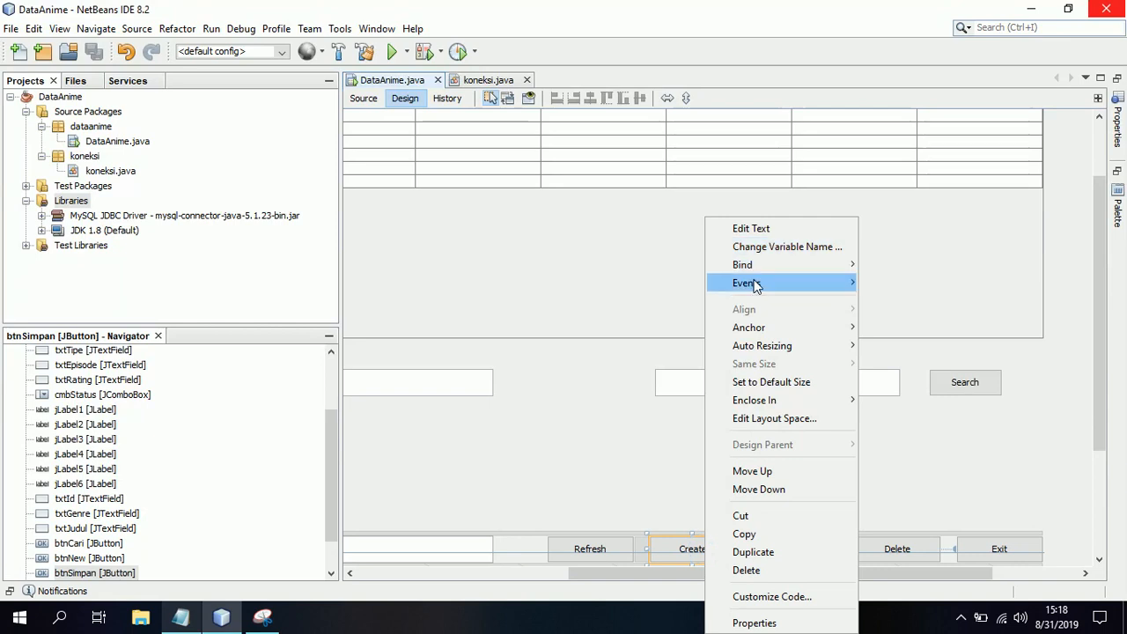
left_click(746, 283)
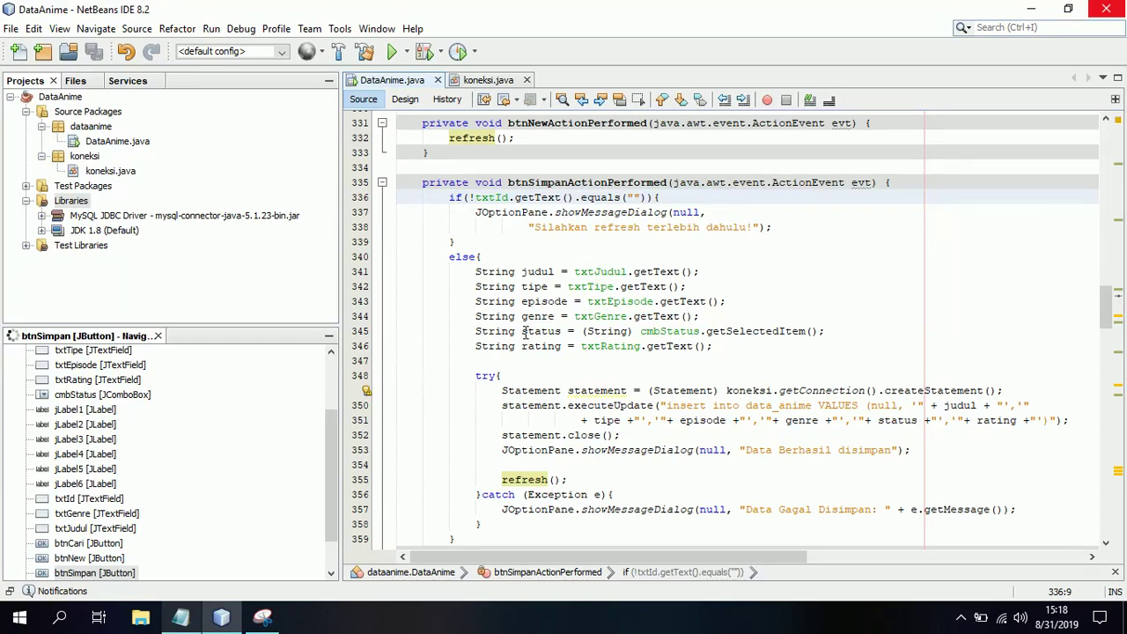
scroll("down", 3)
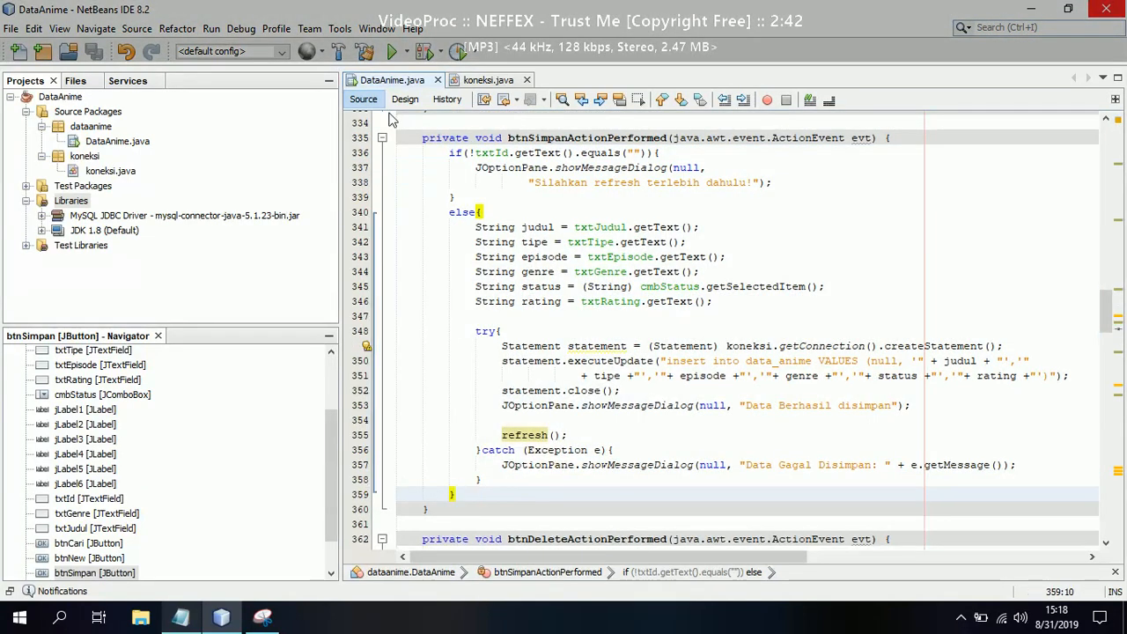
left_click(404, 98)
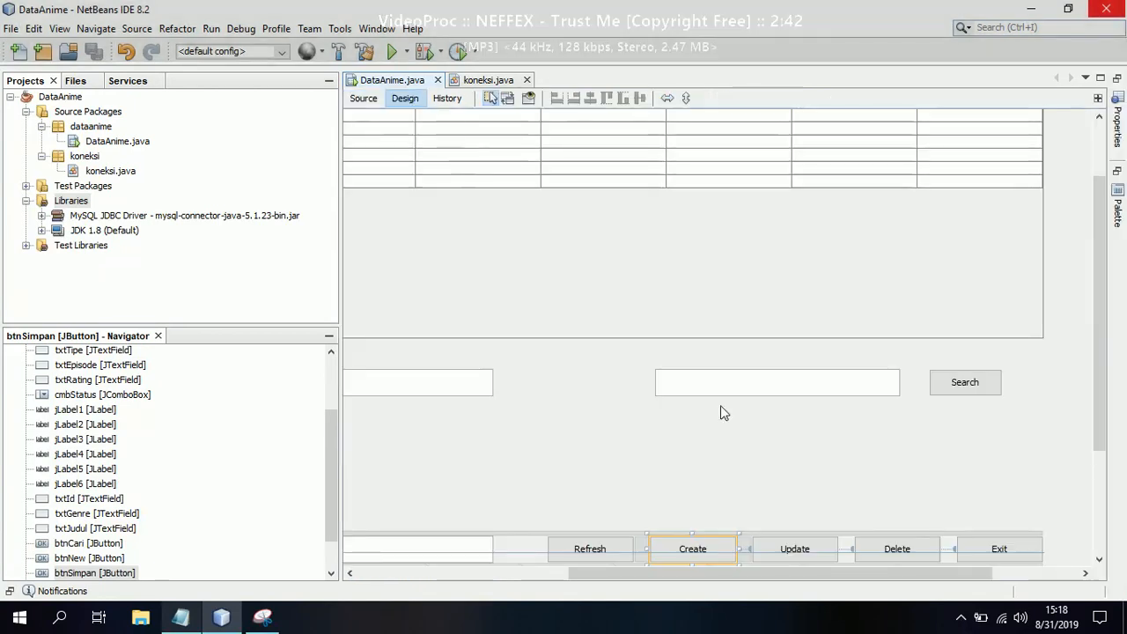
Step: Review the anime table's mouseClicked row-click handler, then return to Design
right_click(794, 548)
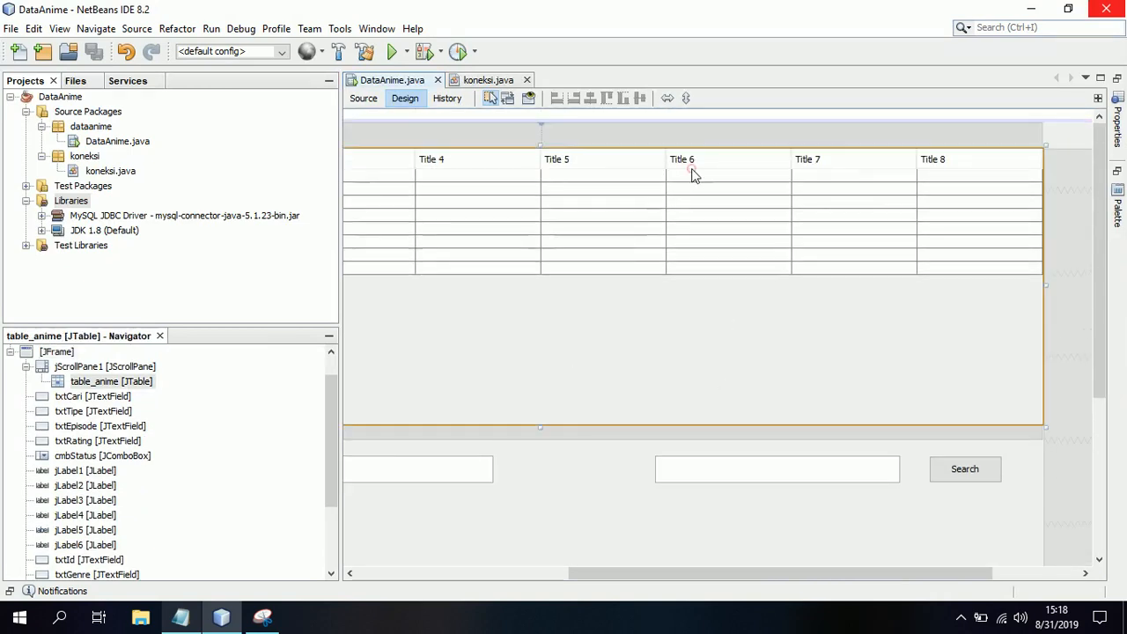
right_click(691, 171)
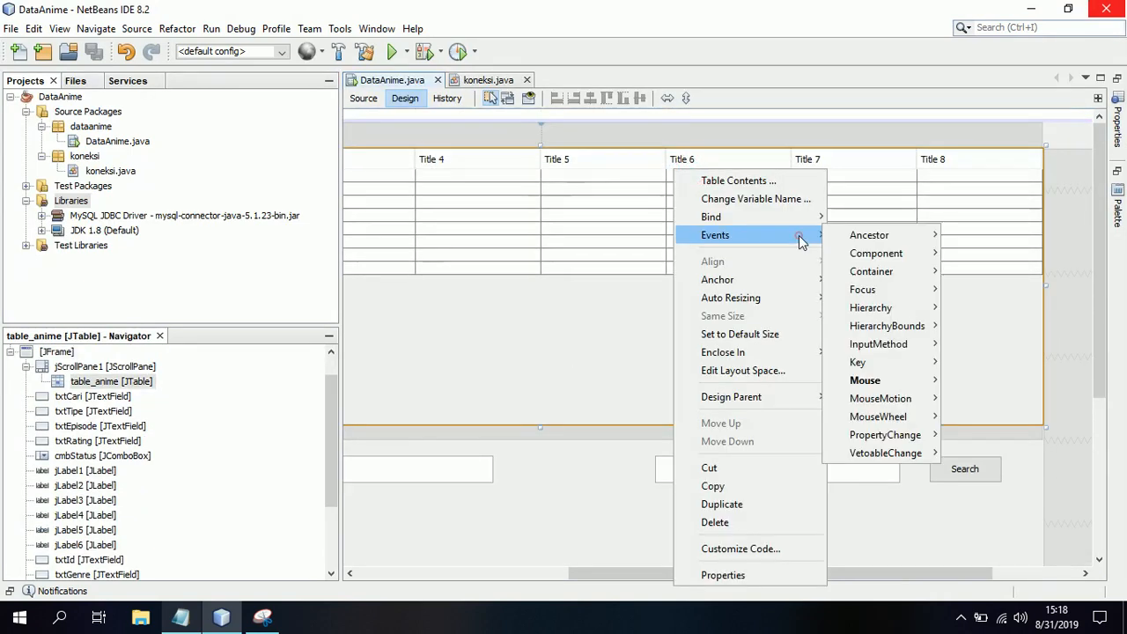
mouse_move(865, 379)
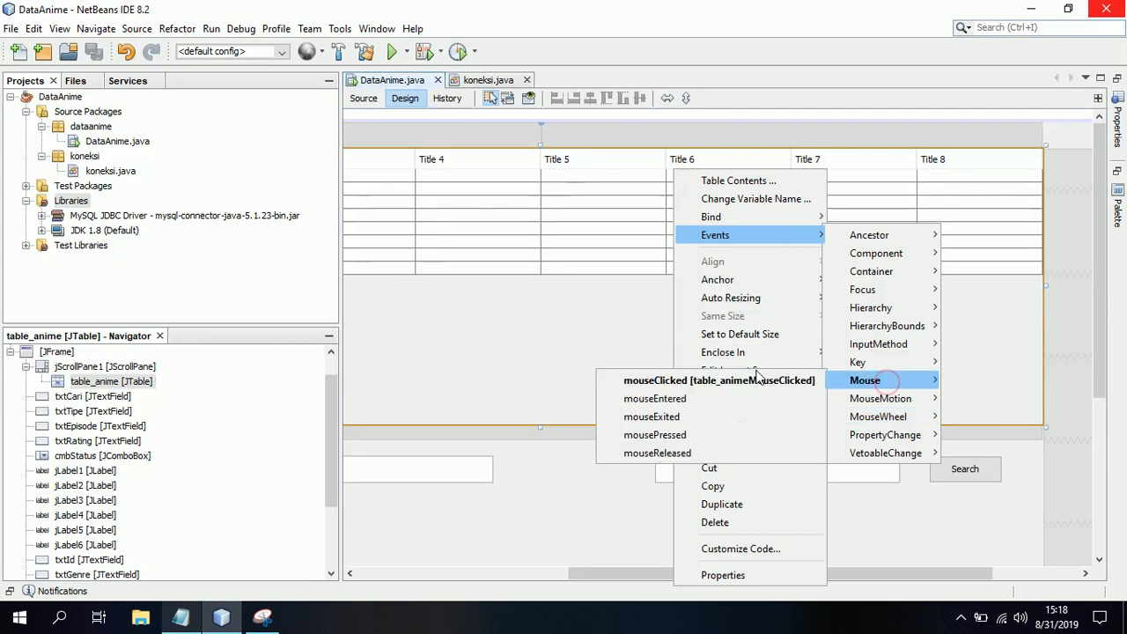
left_click(681, 379)
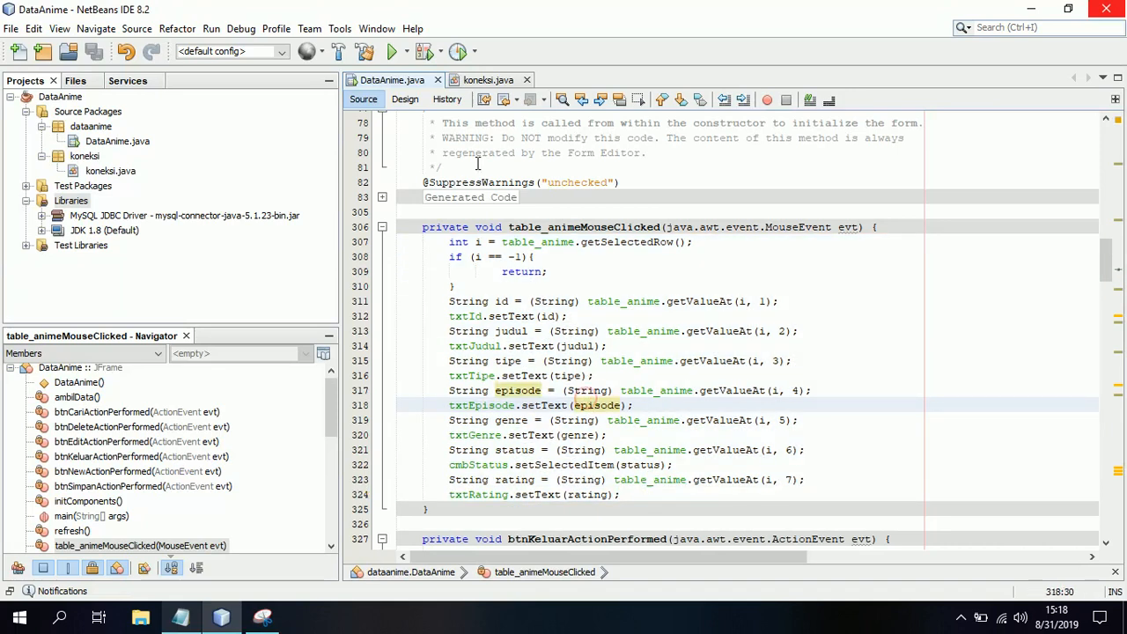
left_click(405, 97)
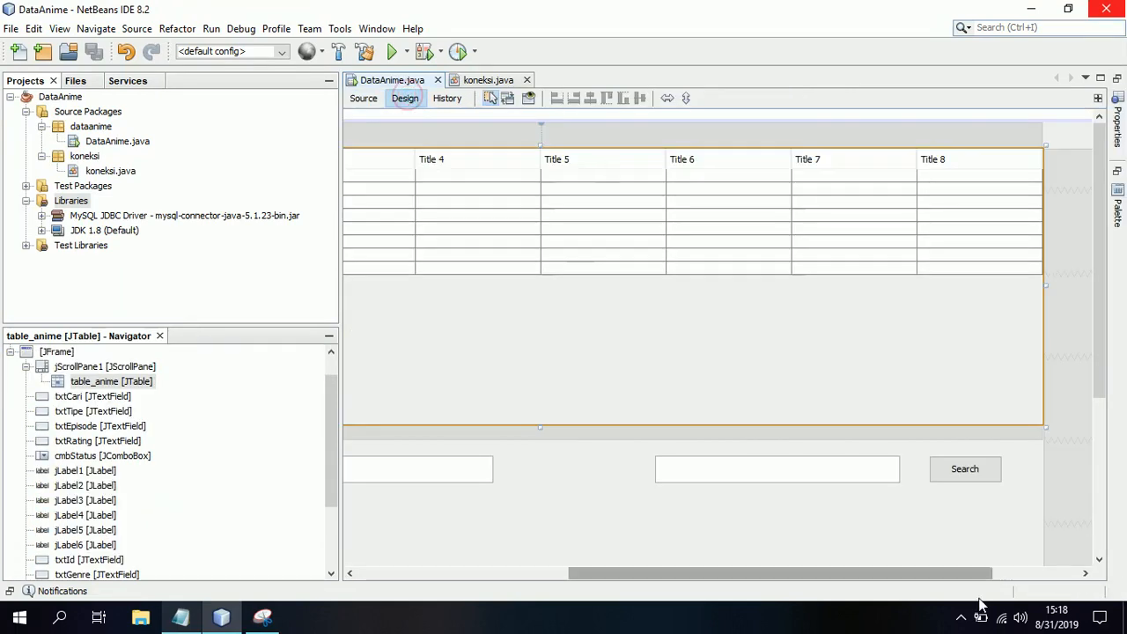
Step: Review the Update button's handler updating data_anime records by id
left_click(795, 499)
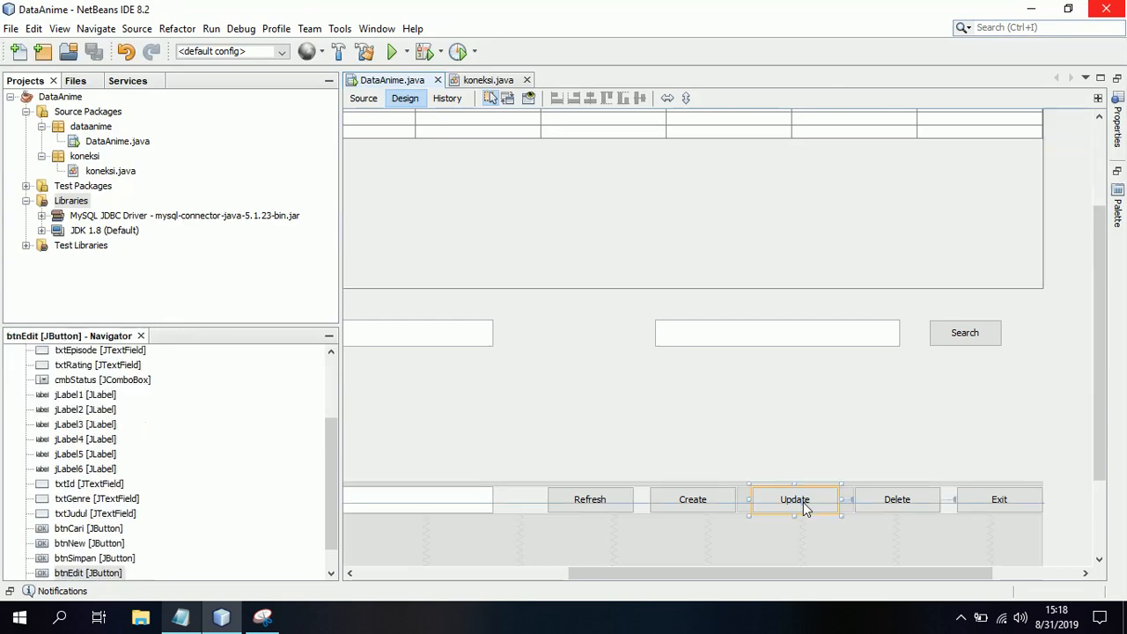
right_click(795, 500)
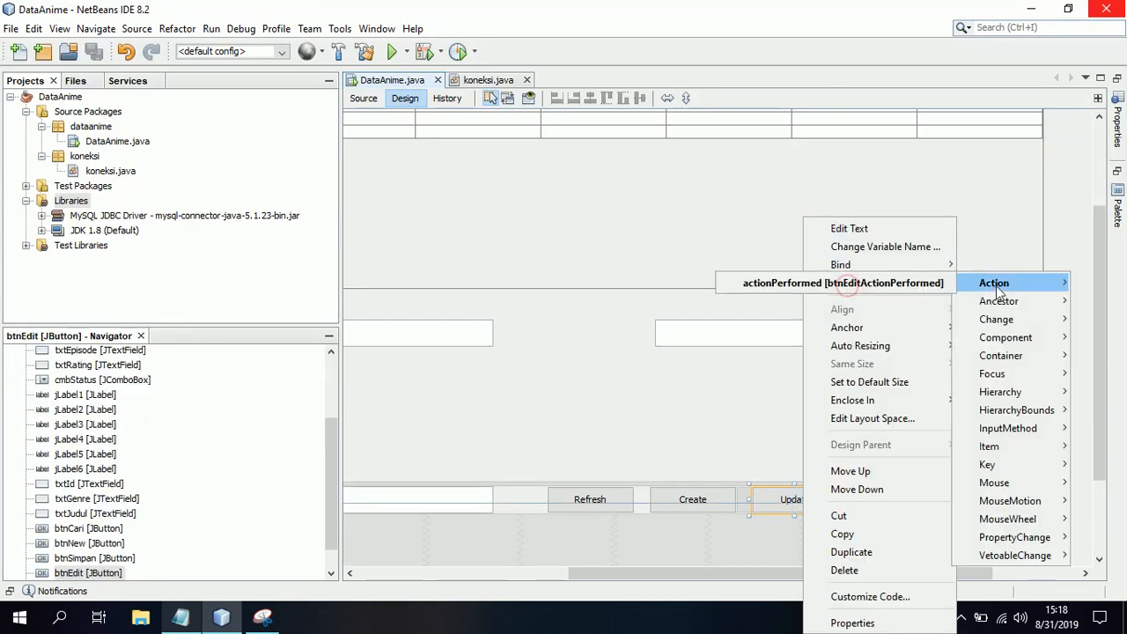
left_click(842, 282)
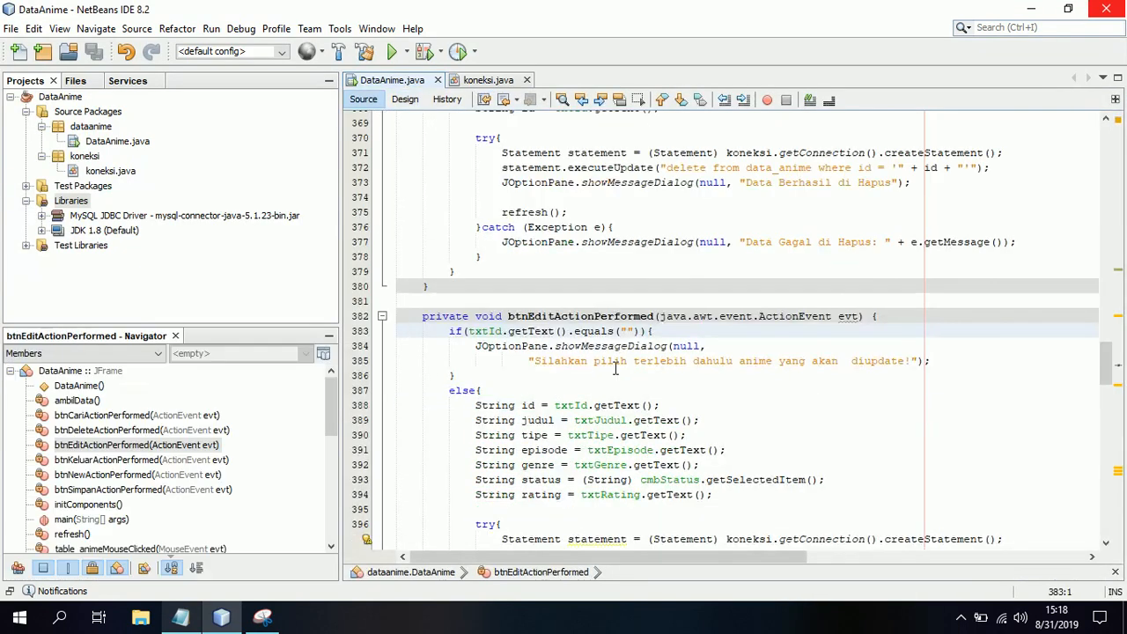
scroll("down", 3)
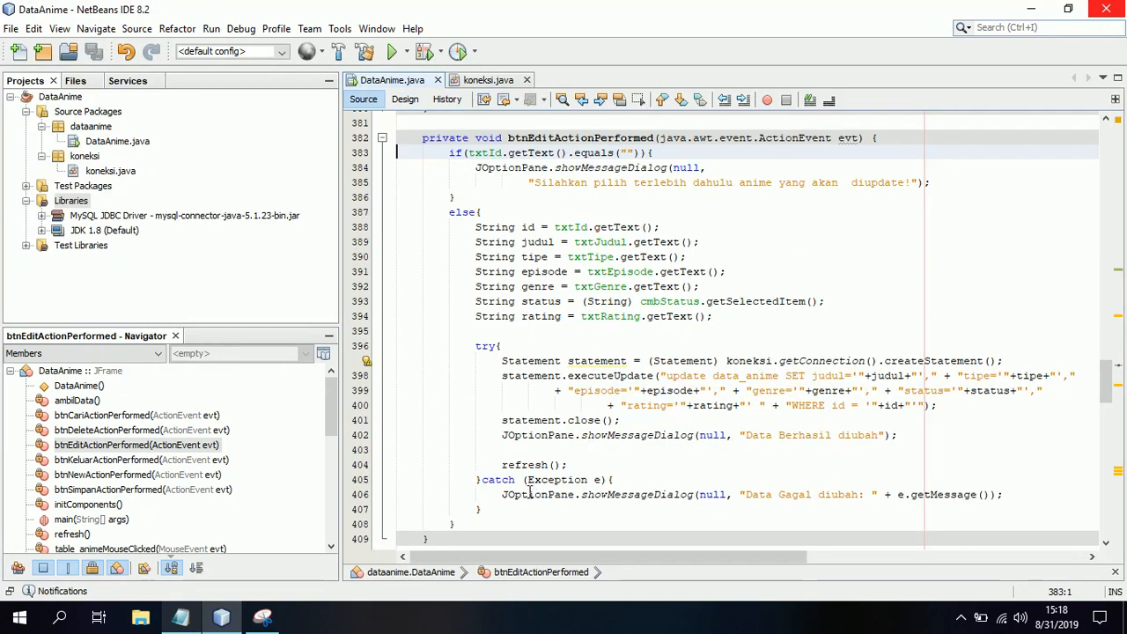
left_click_drag(462, 153, 455, 524)
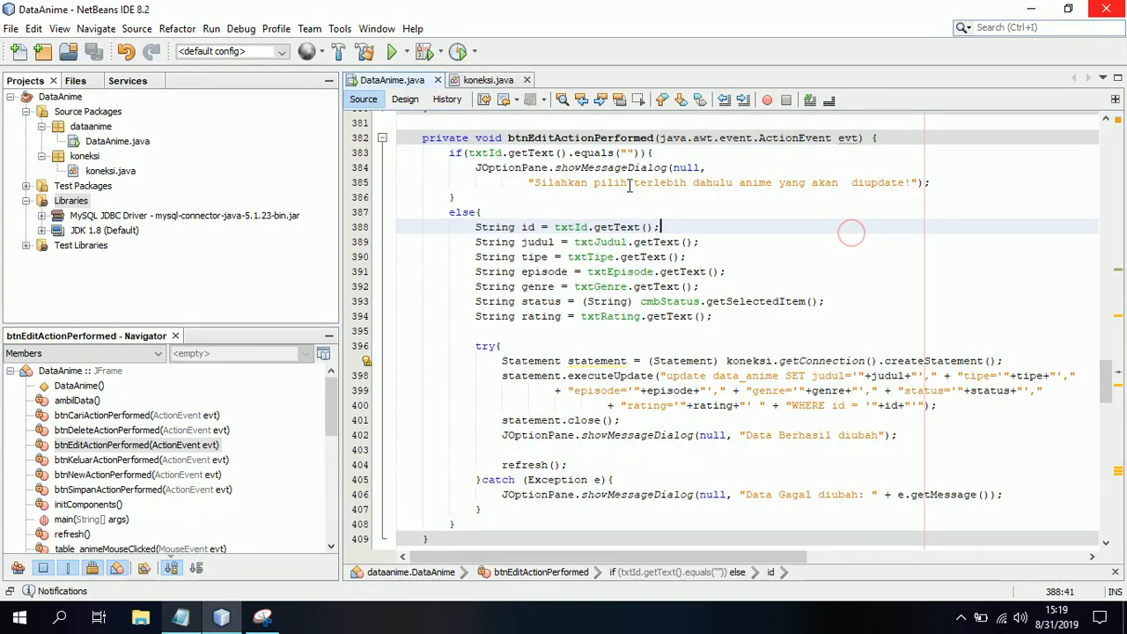
left_click(405, 97)
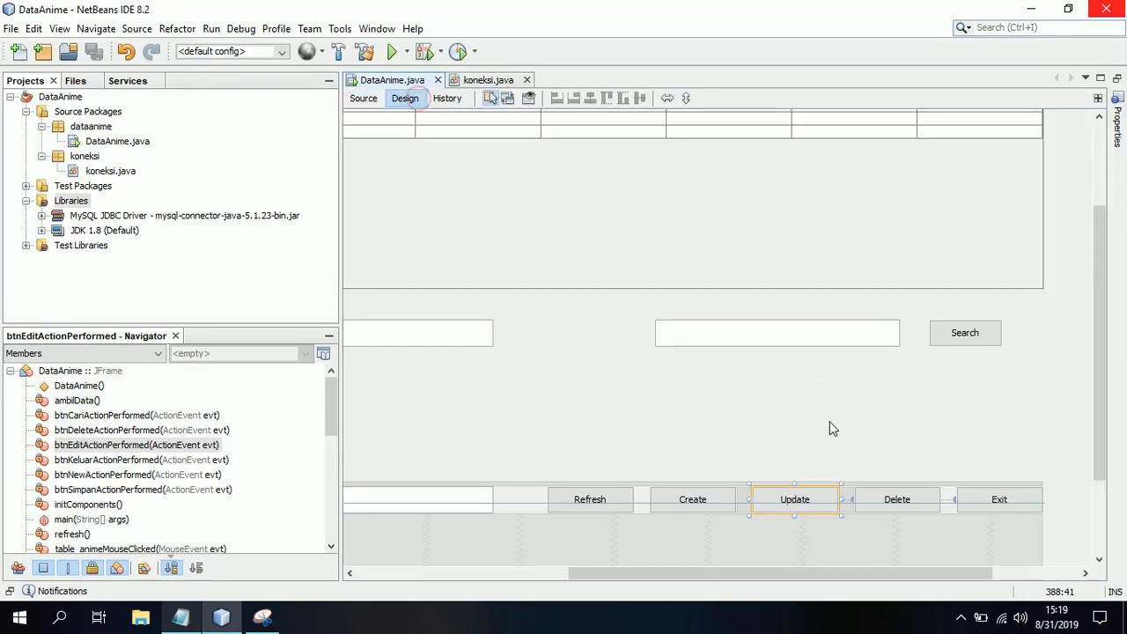
mouse_move(914, 514)
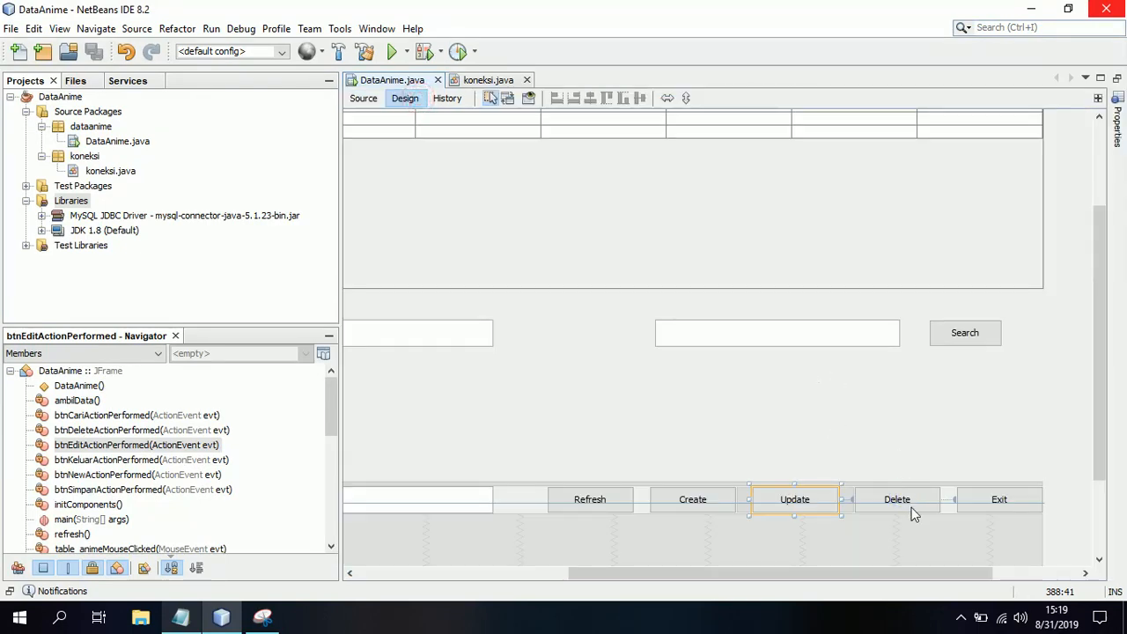
mouse_move(924, 486)
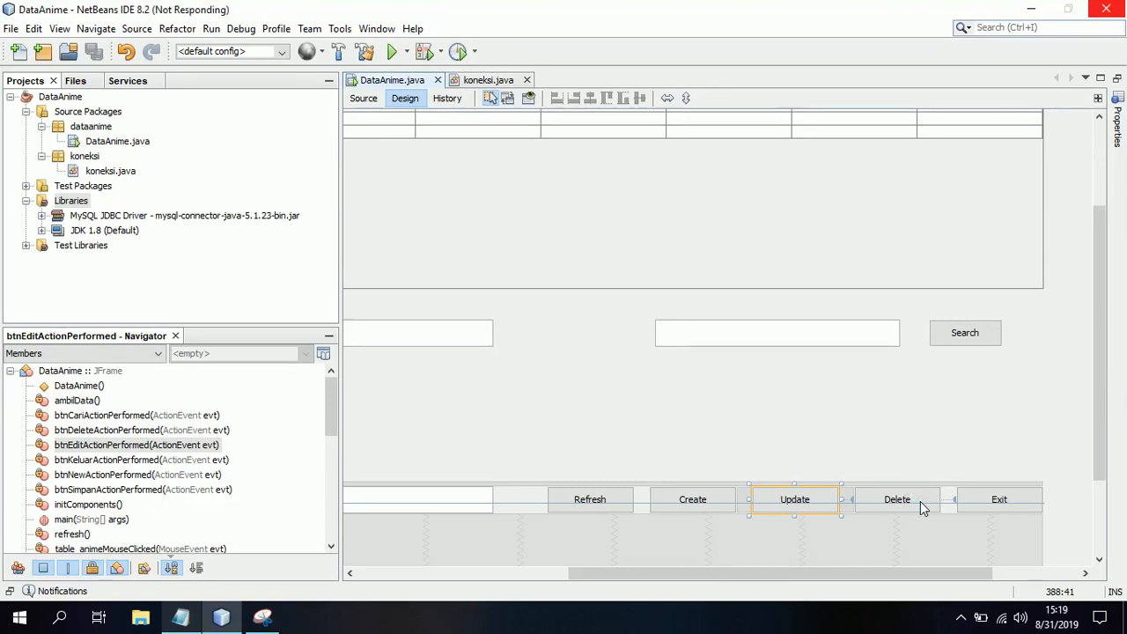
mouse_move(933, 502)
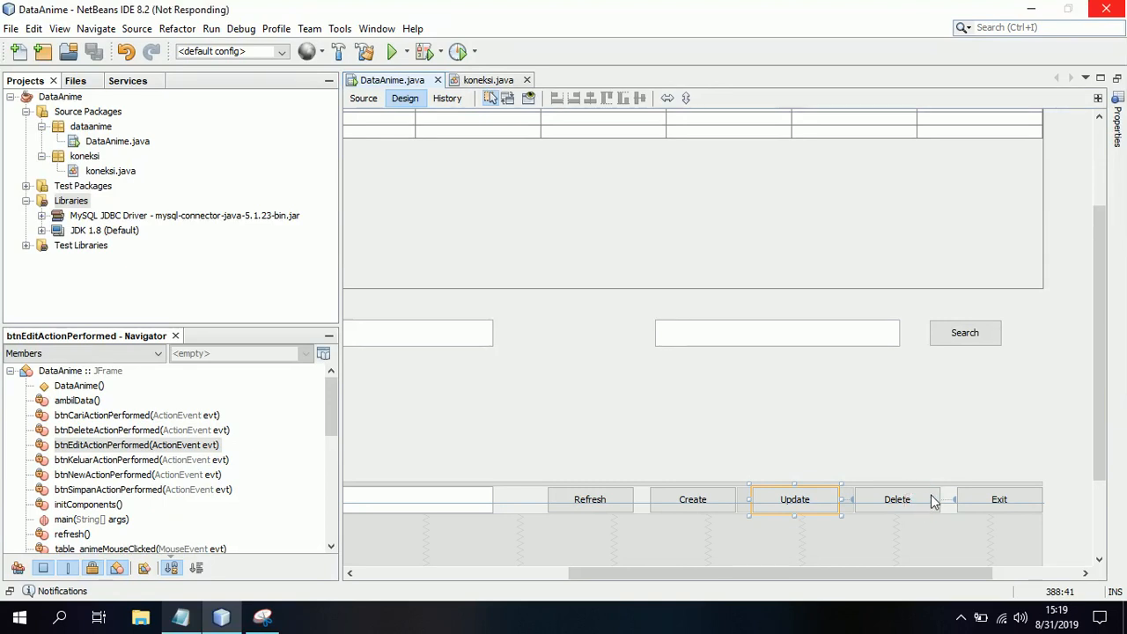
mouse_move(886, 510)
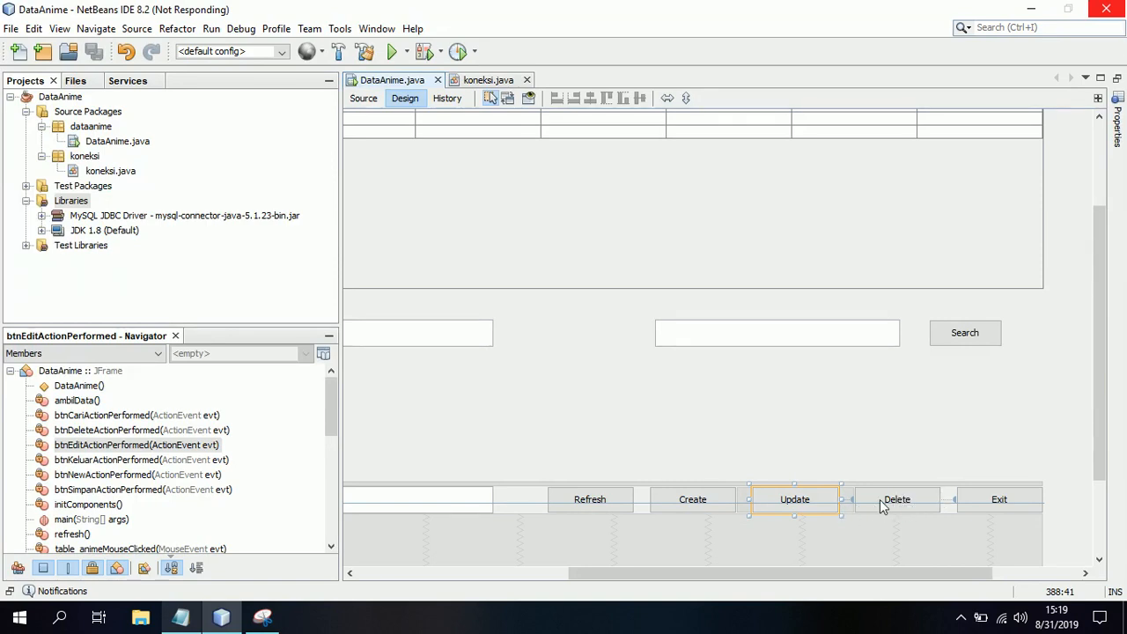
Step: Review the Delete handler's delete-by-id code, then bring up the Exit button's options
right_click(896, 499)
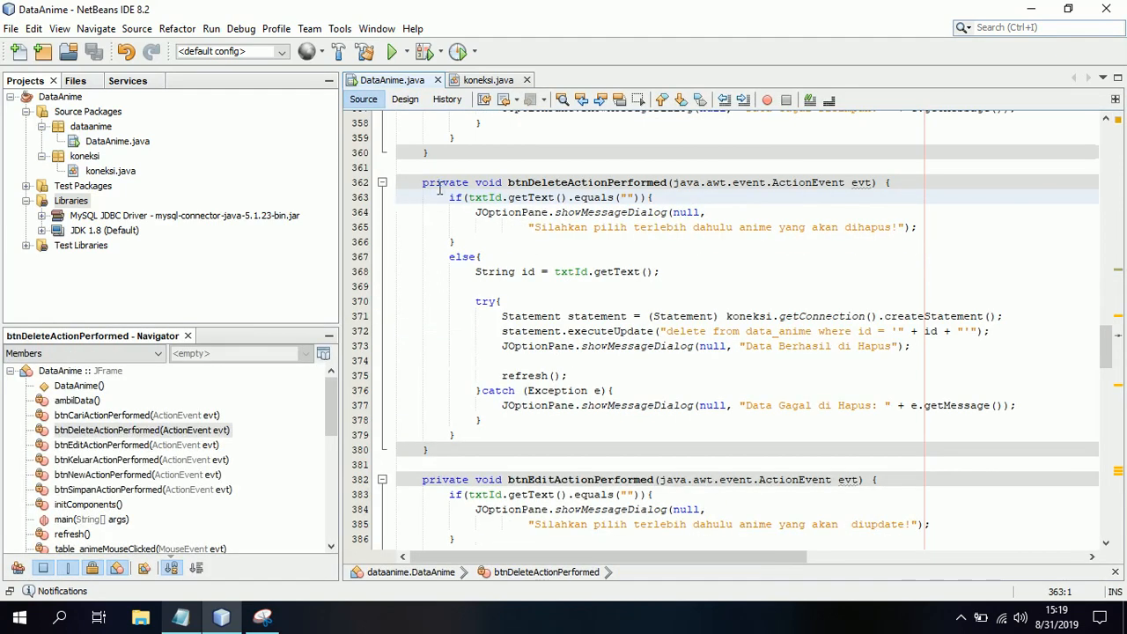
left_click_drag(449, 198, 509, 431)
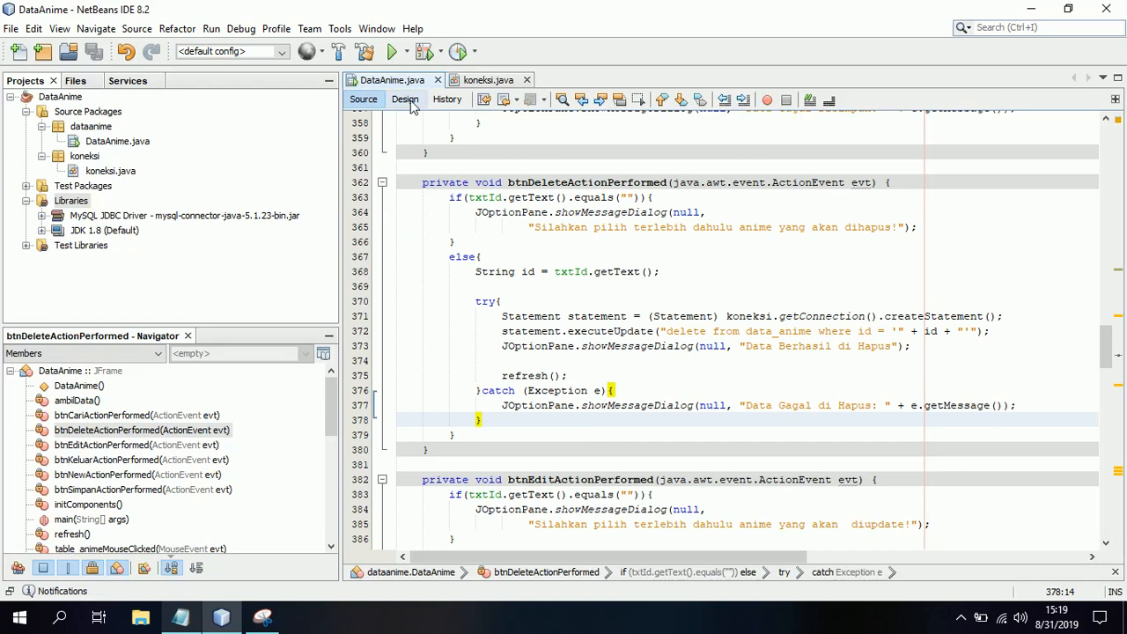
mouse_move(404, 99)
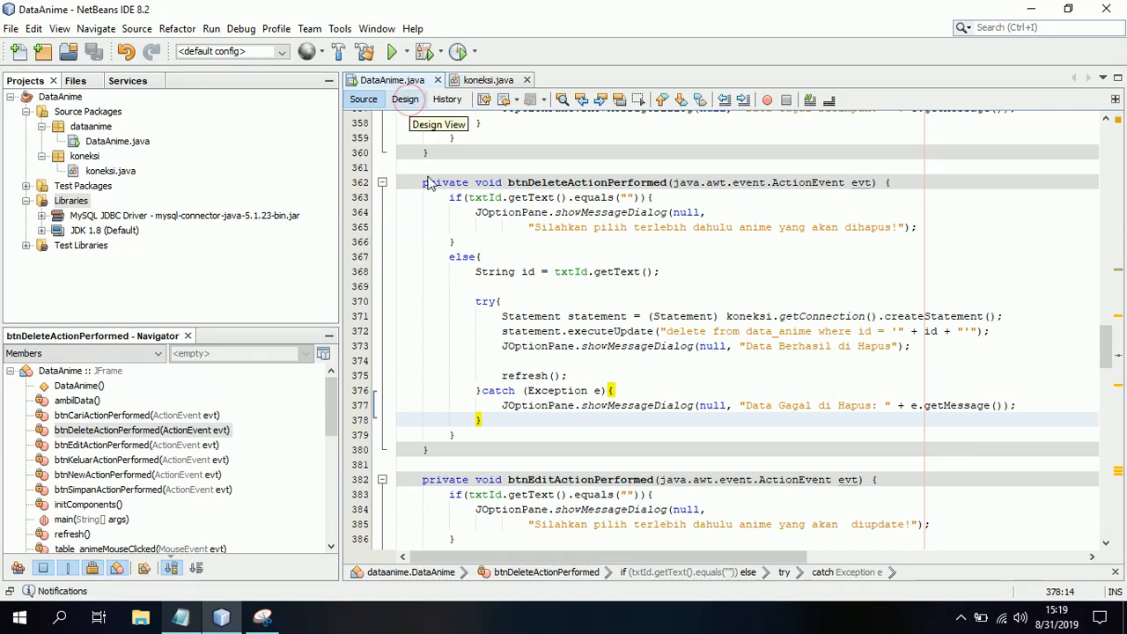
left_click(404, 99)
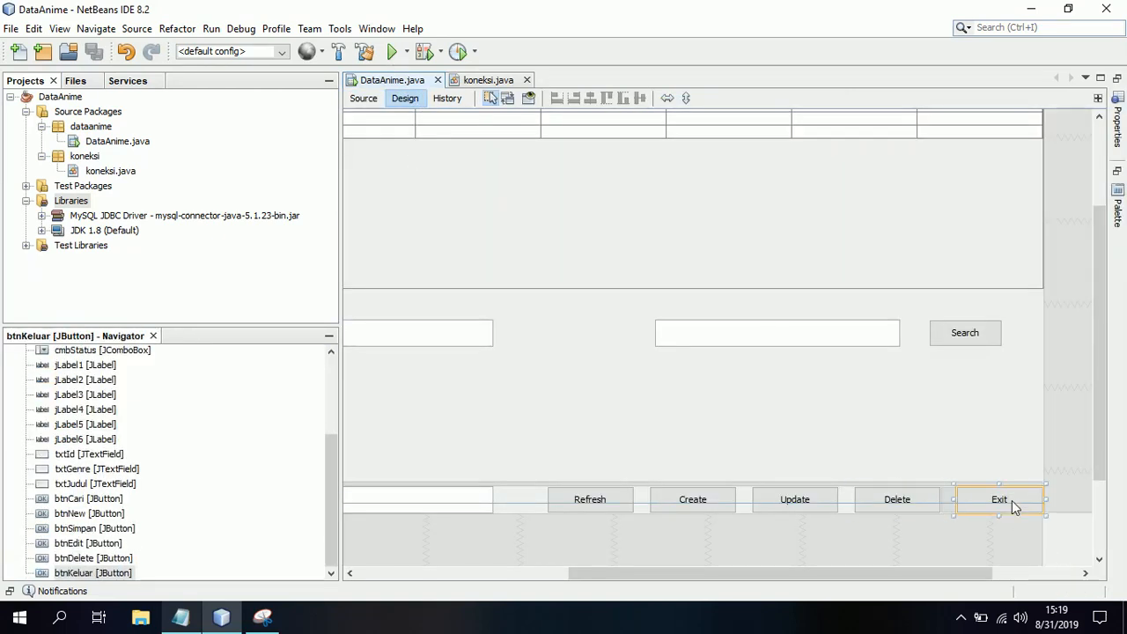
right_click(999, 499)
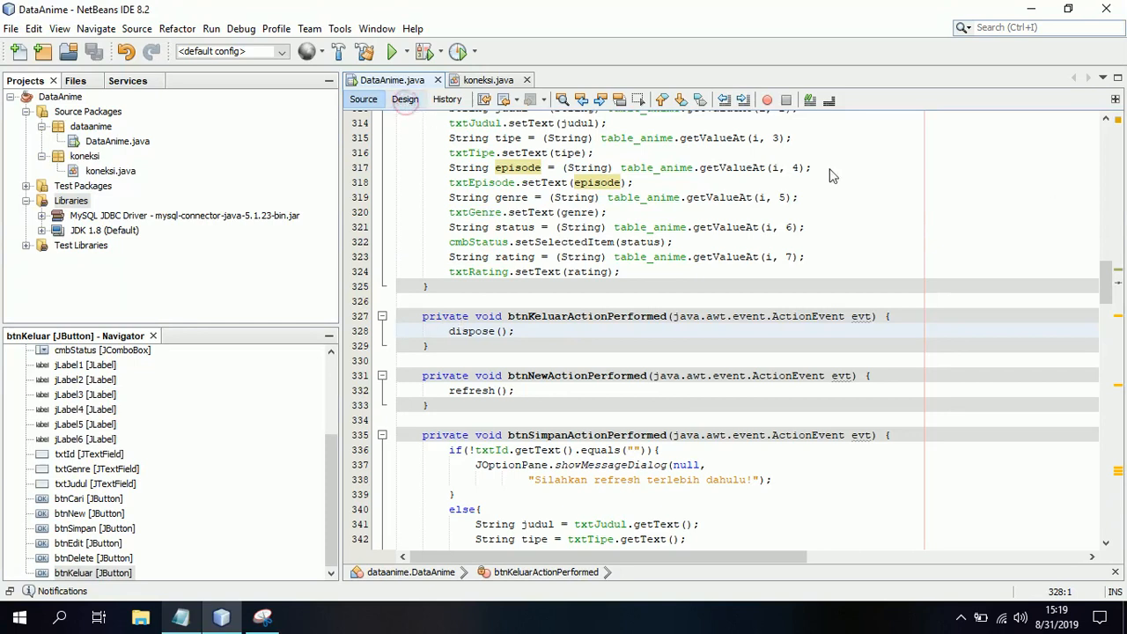
Step: Scroll through the Search button's title LIKE query handler that fills the table
left_click(405, 98)
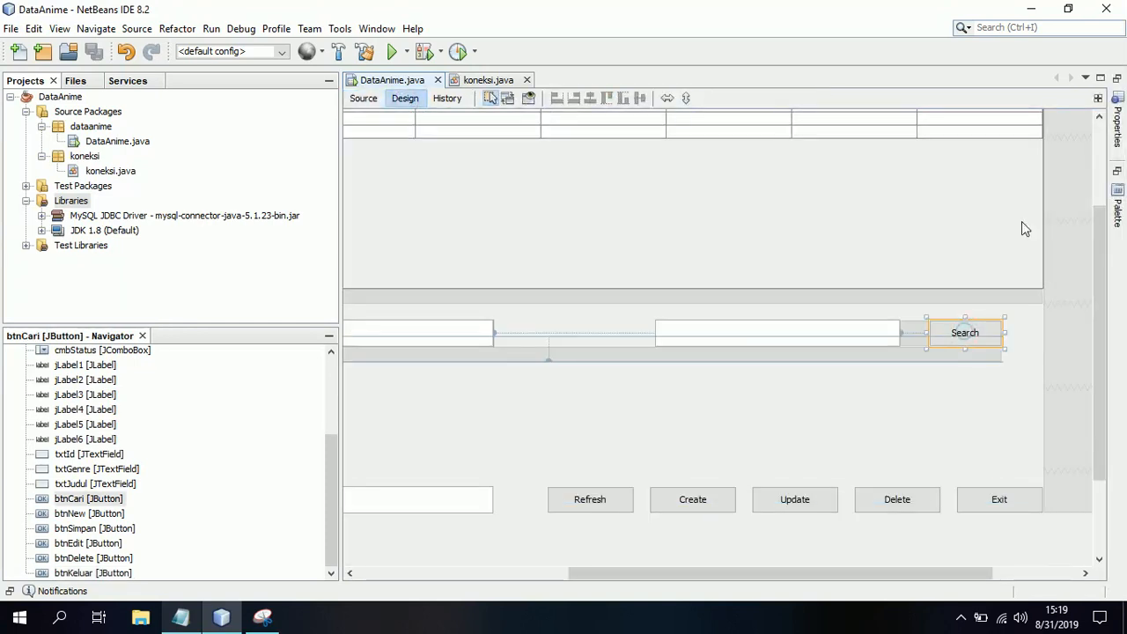
right_click(966, 332)
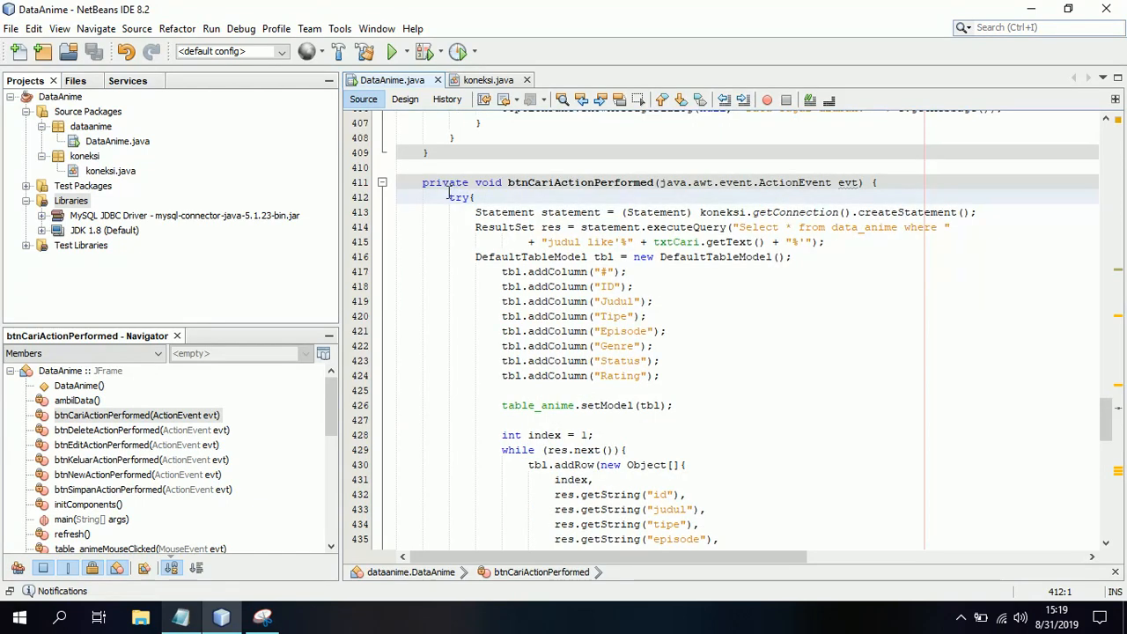
scroll("down", 3)
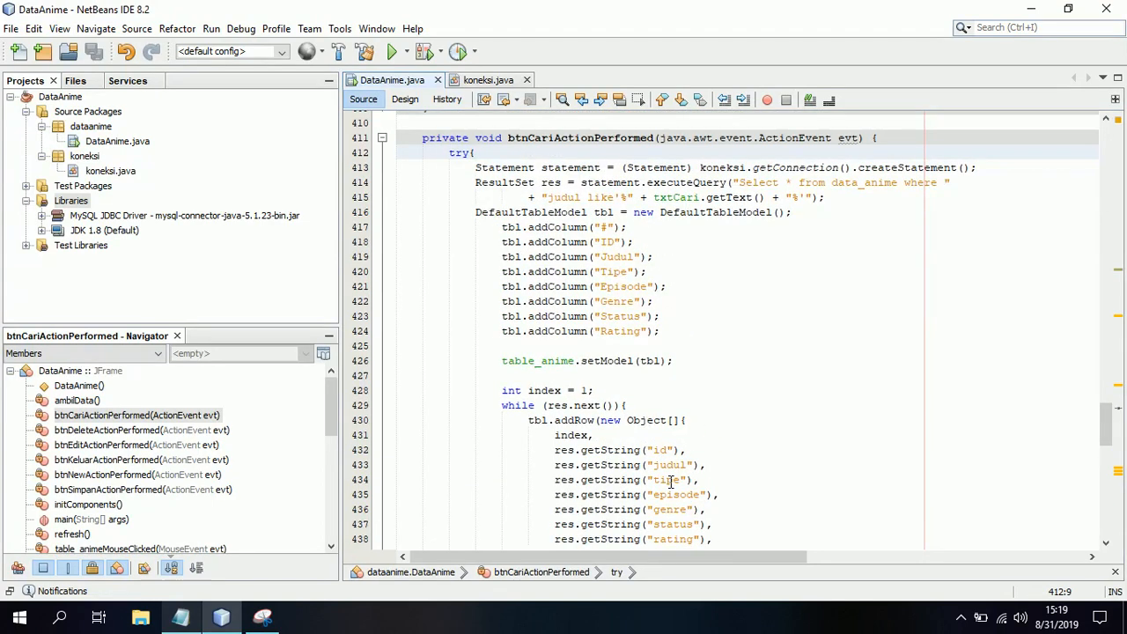
scroll("down", 3)
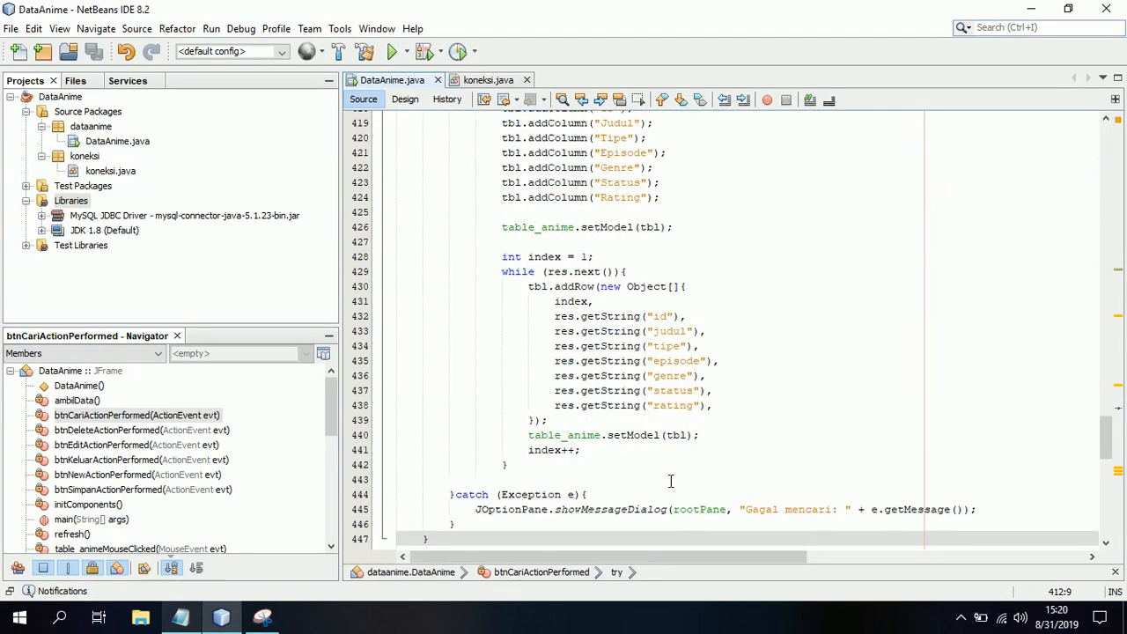
left_click(404, 98)
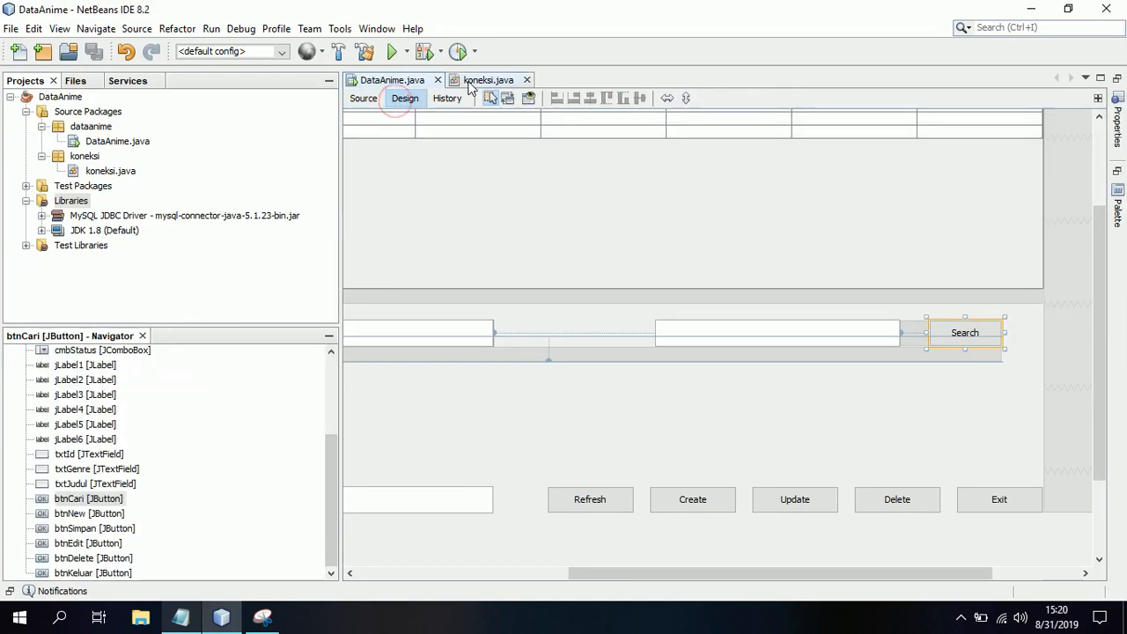
Step: Switch to koneksi.java to view getConnection() for the MySQL db_anime database
left_click(361, 98)
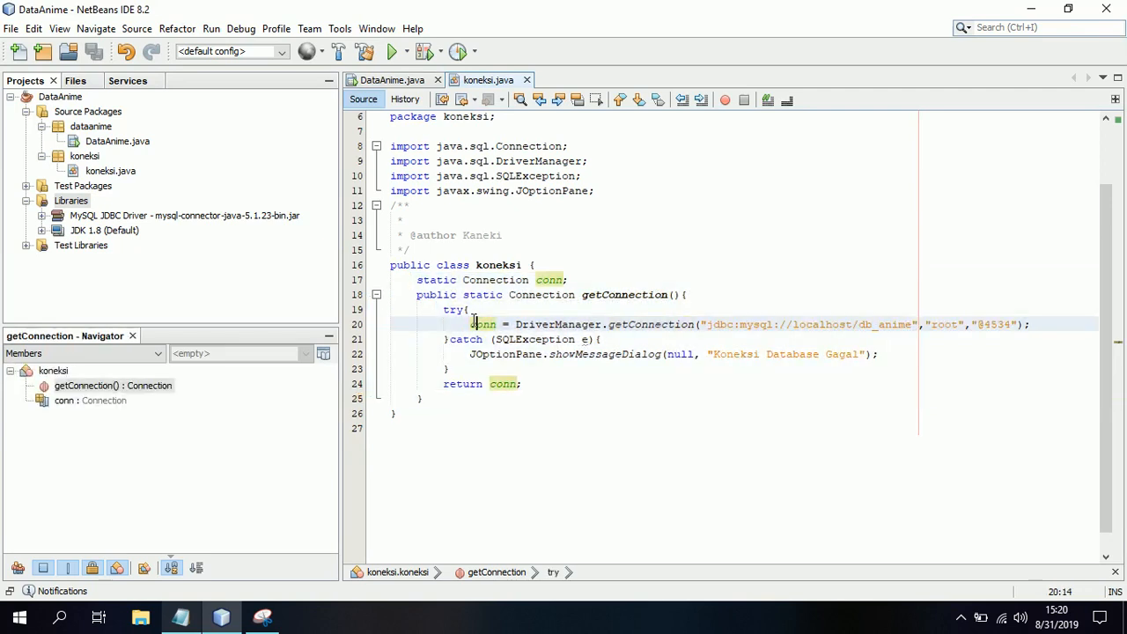
Step: Switch back to the DataAnime.java form designer tab
left_click(389, 80)
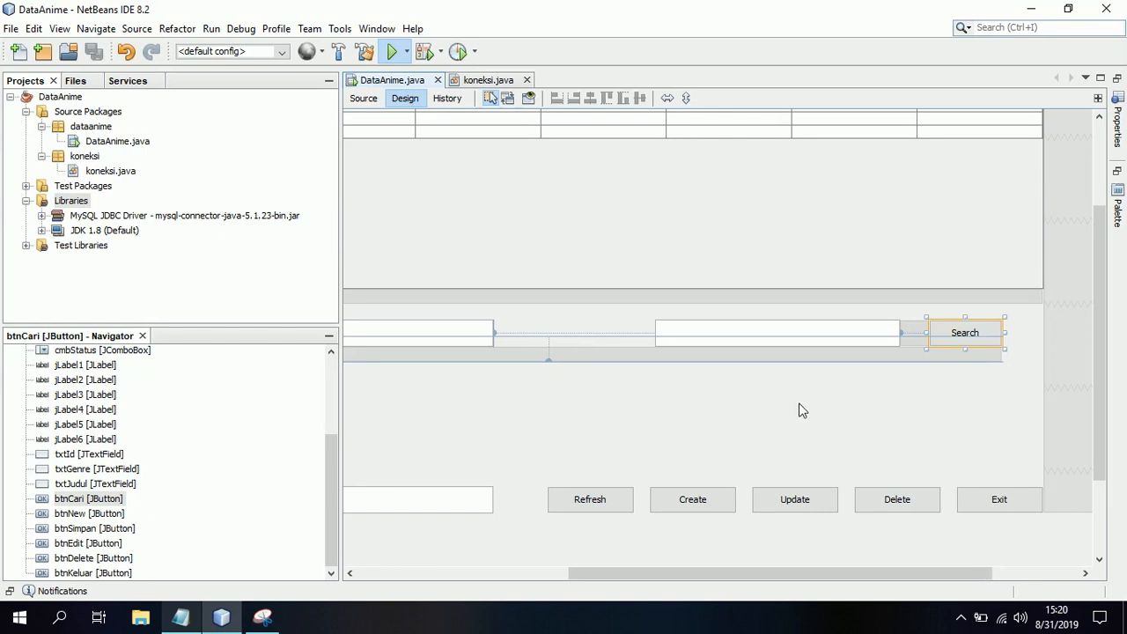
mouse_move(696, 135)
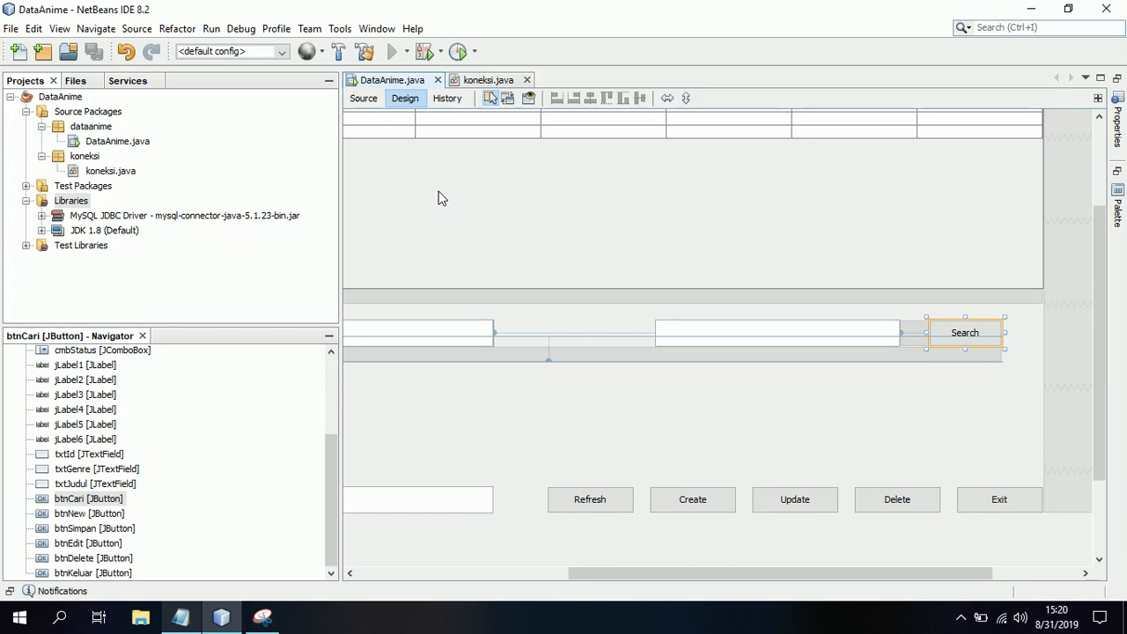
mouse_move(419, 102)
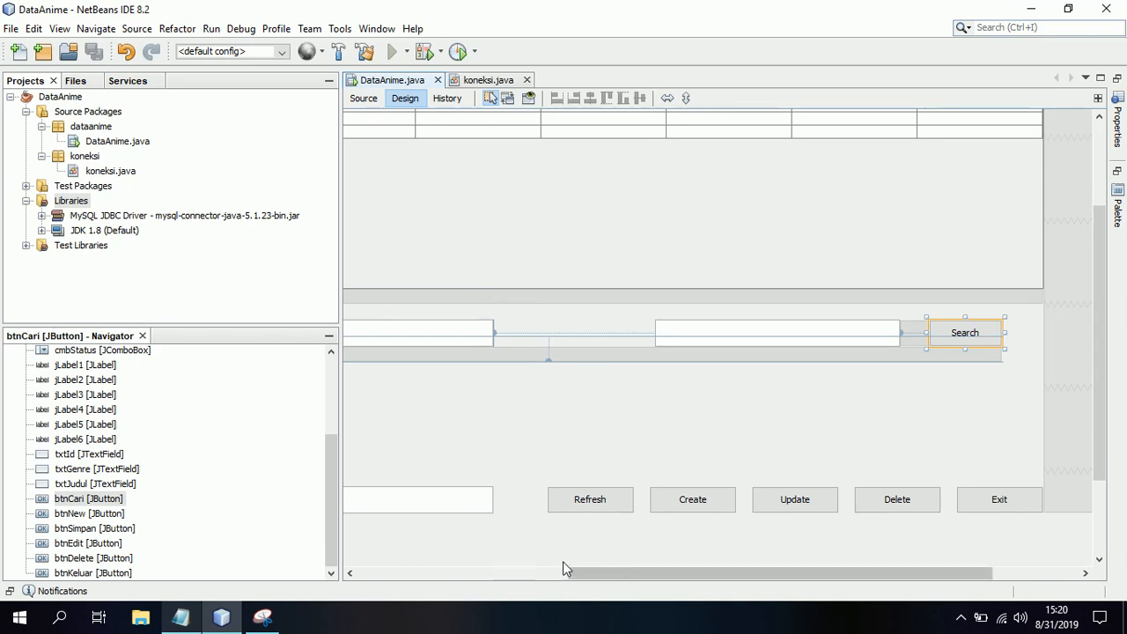
mouse_move(398, 542)
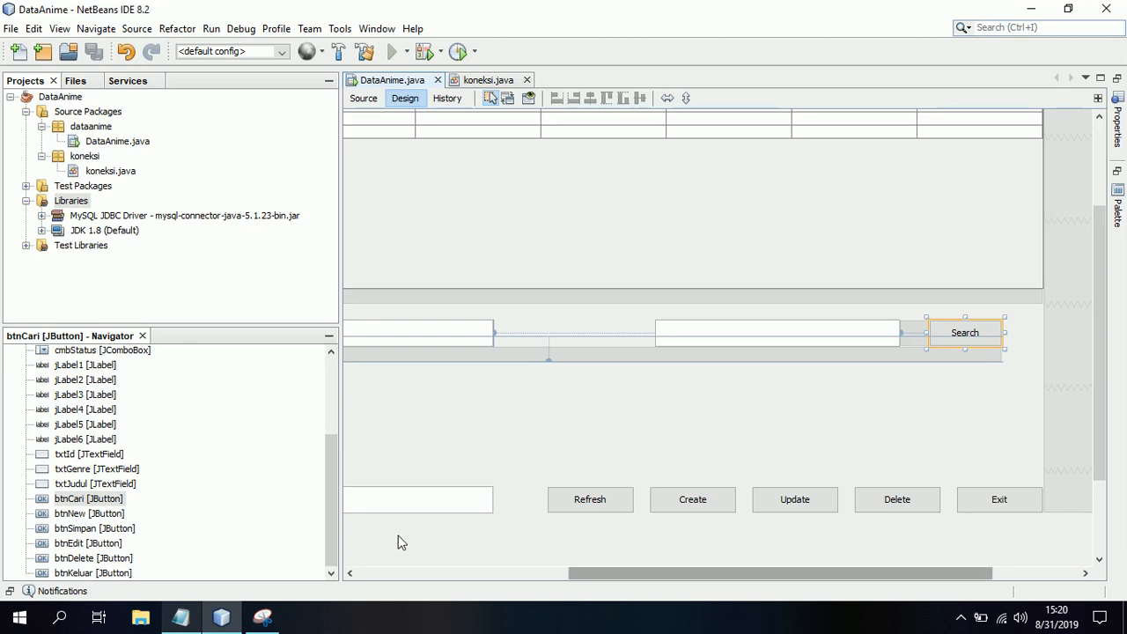
mouse_move(247, 574)
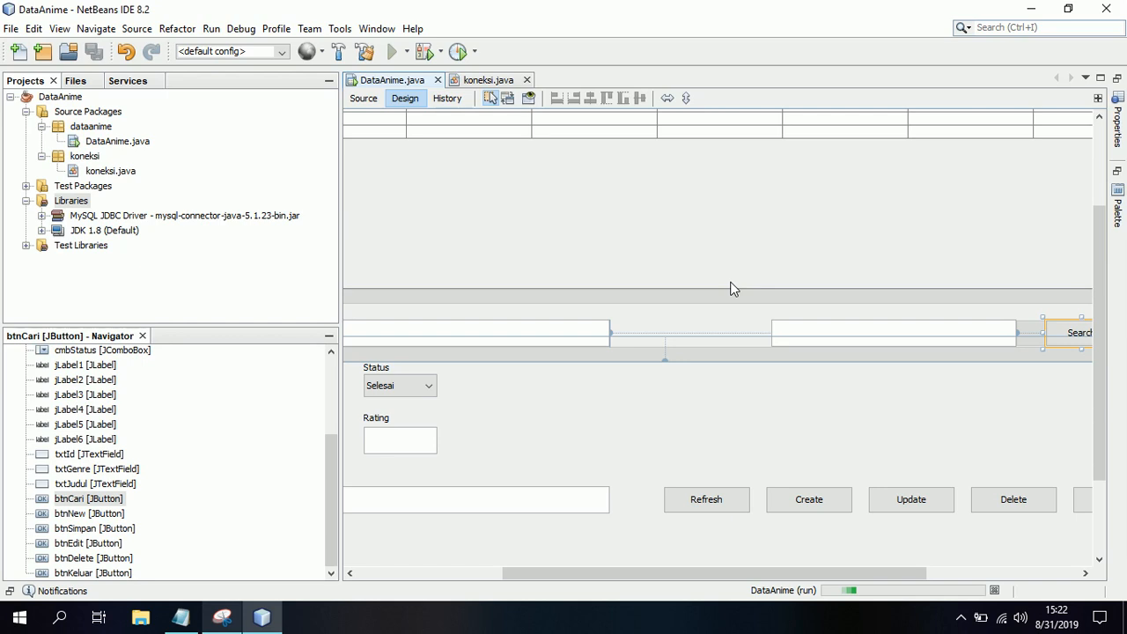
Step: Show the run output and wait for the DataAnime window listing four anime
left_click(380, 50)
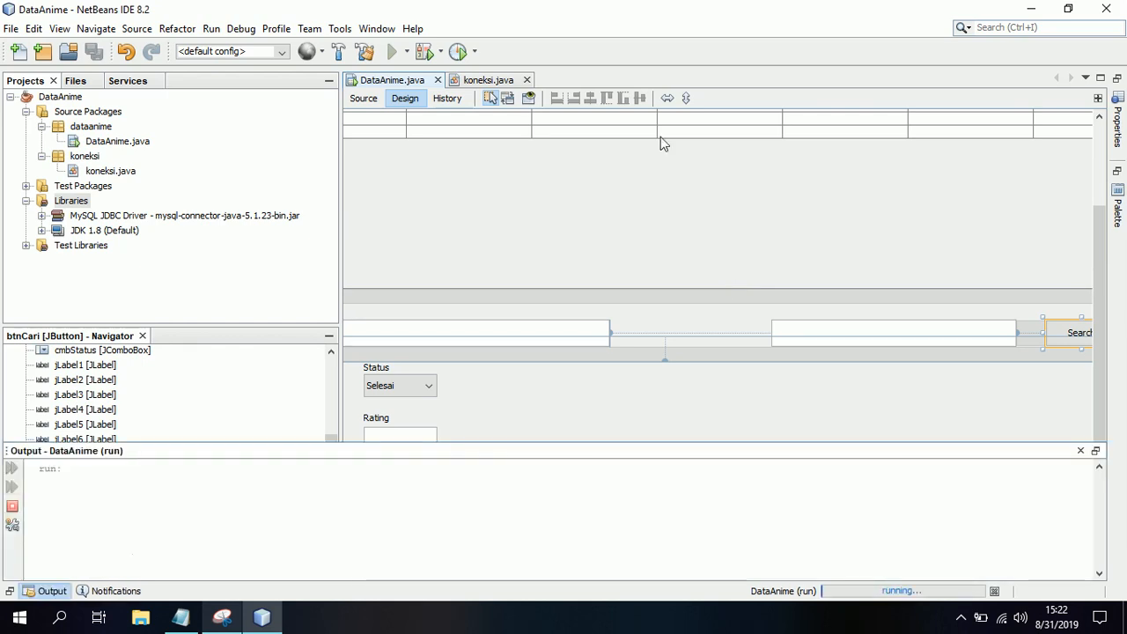
mouse_move(796, 372)
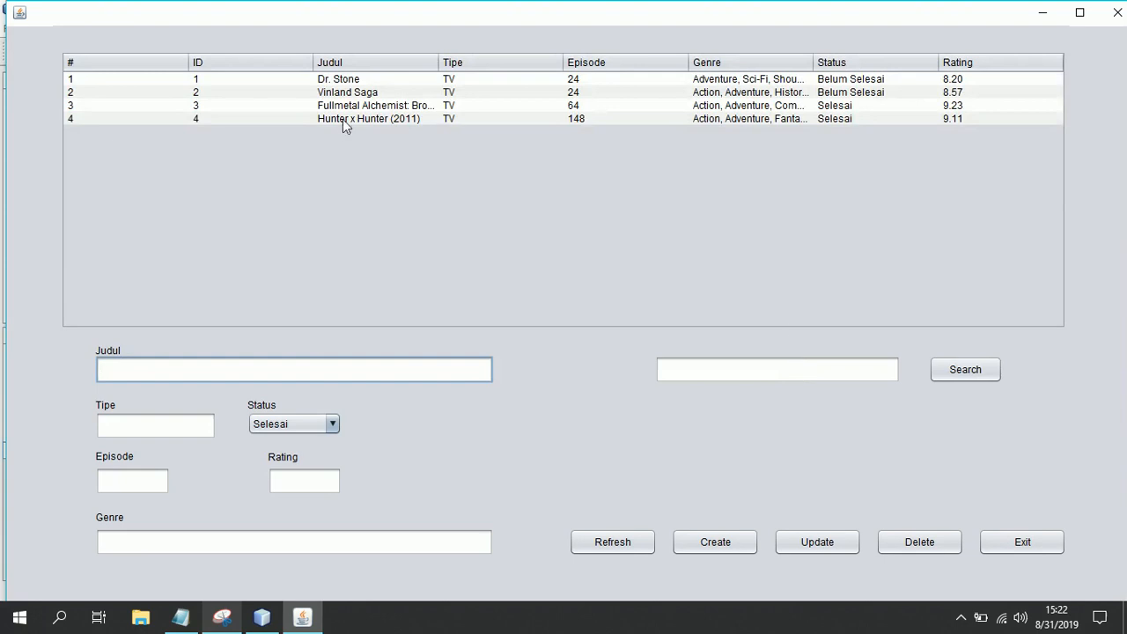
Step: Select the Hunter x Hunter (2011) and Dr. Stone rows, then focus the search box
left_click(368, 119)
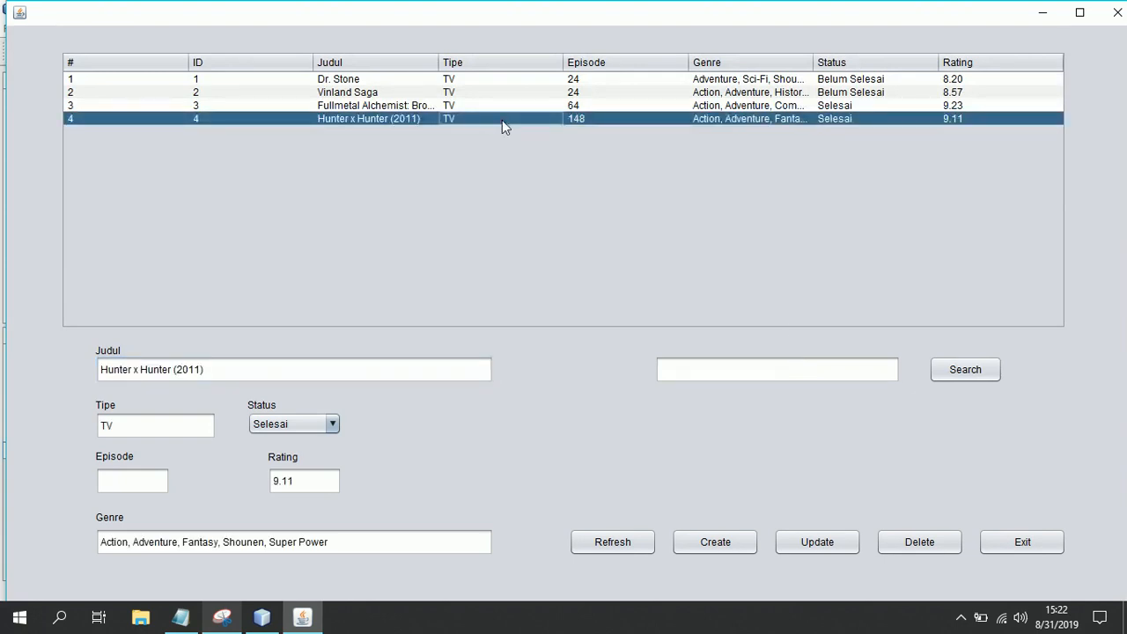
left_click(489, 104)
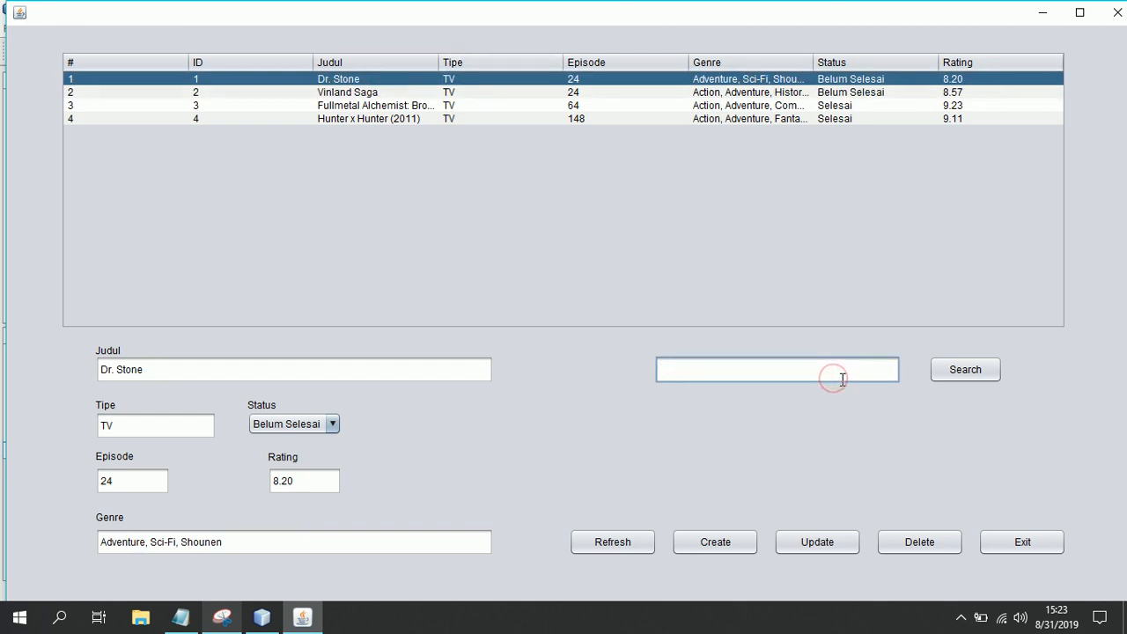
left_click(965, 369)
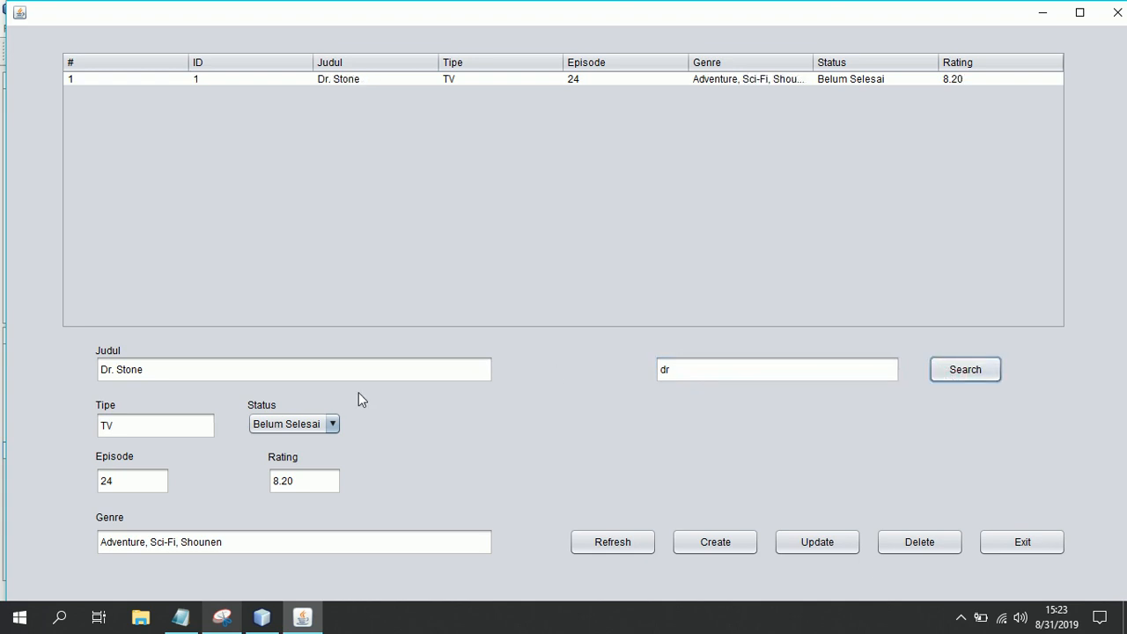
mouse_move(764, 557)
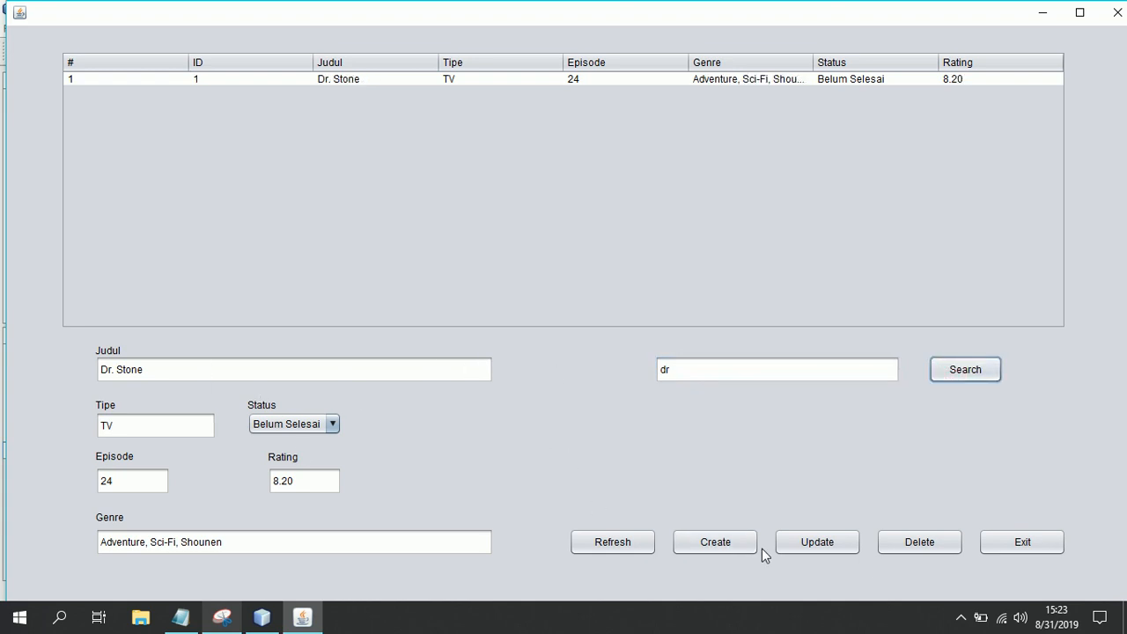
Step: Dismiss the refresh reminder after Create and reload the full four-anime list
left_click(714, 541)
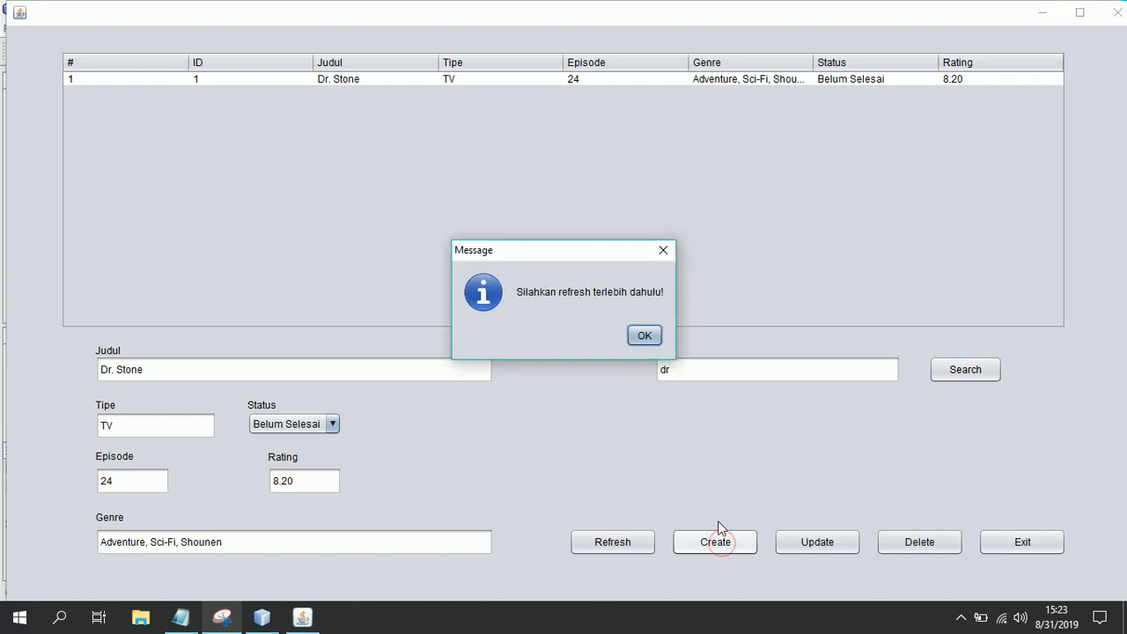
left_click(644, 335)
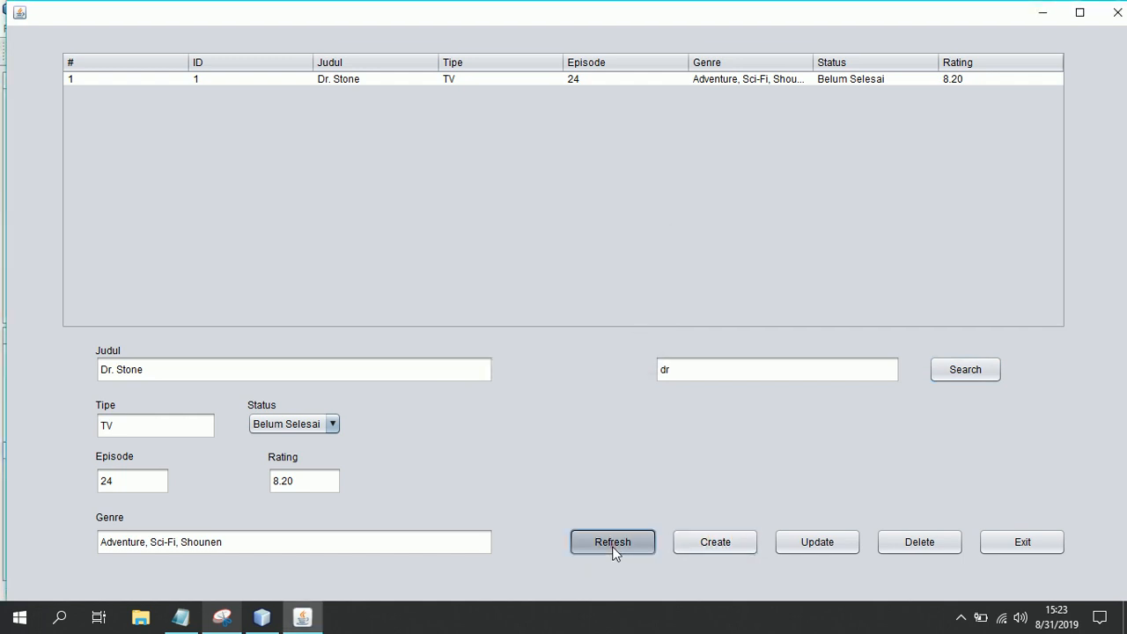
left_click(612, 541)
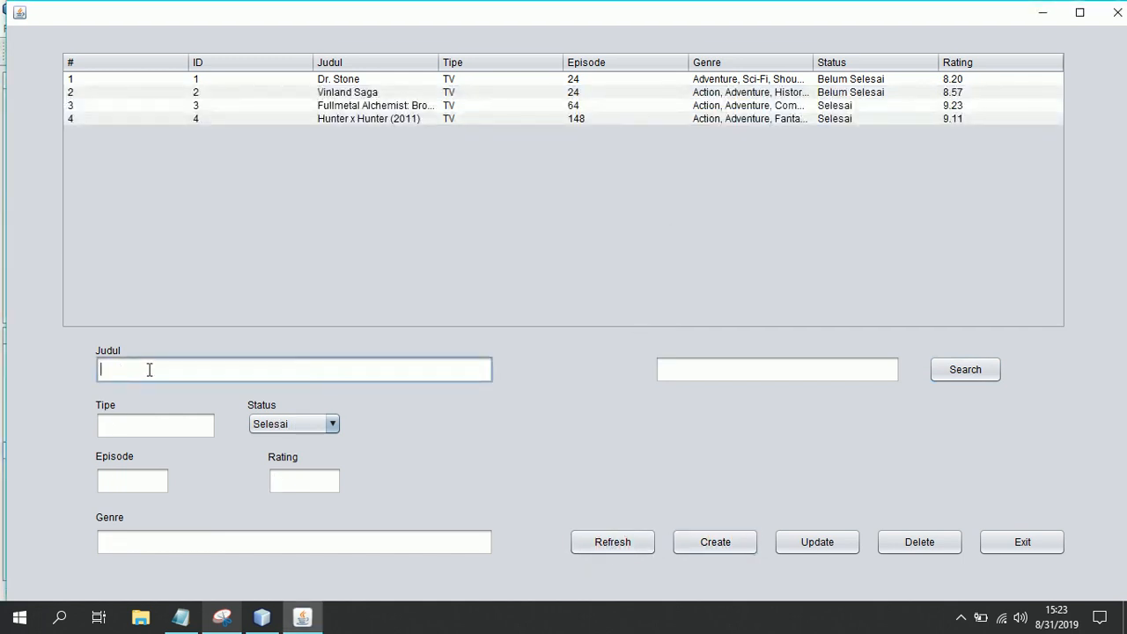
Step: Save anime sdf (type d, 23 episodes, dfd, Selesai, rating 7.99) after fixing the episode error
type("sdf")
left_click(294, 541)
type("dfd")
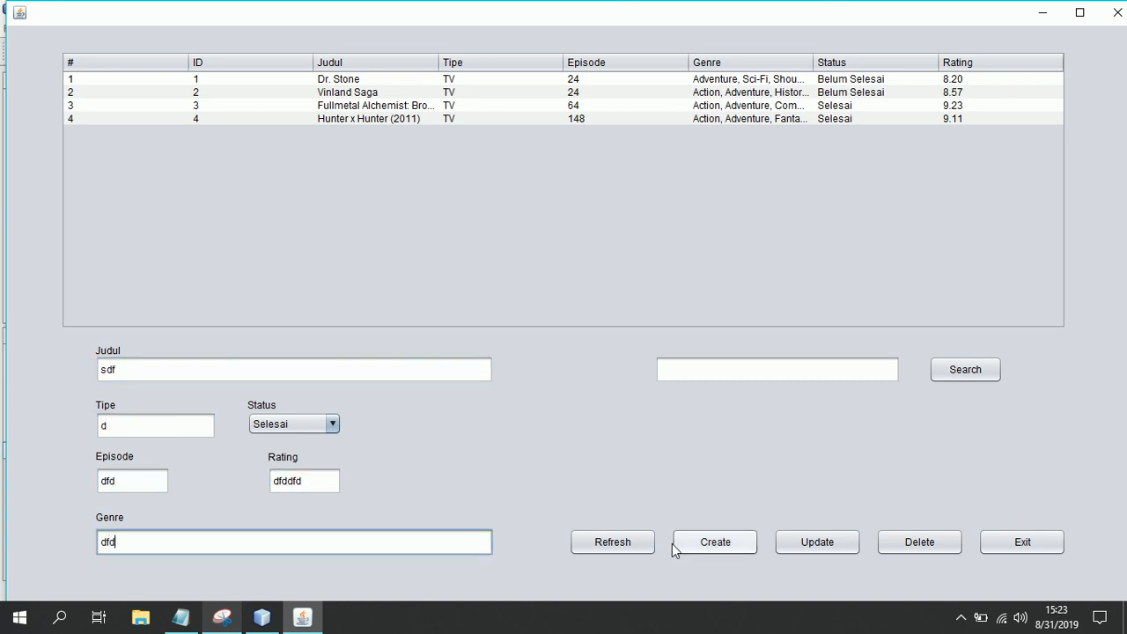
left_click(714, 541)
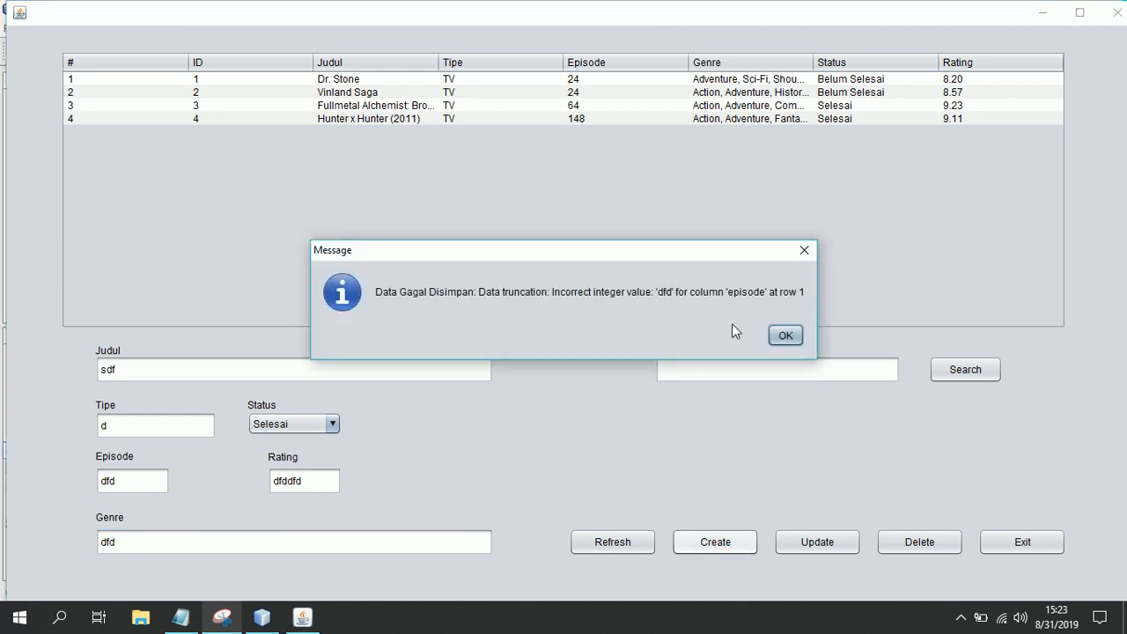
left_click(785, 335)
type("7")
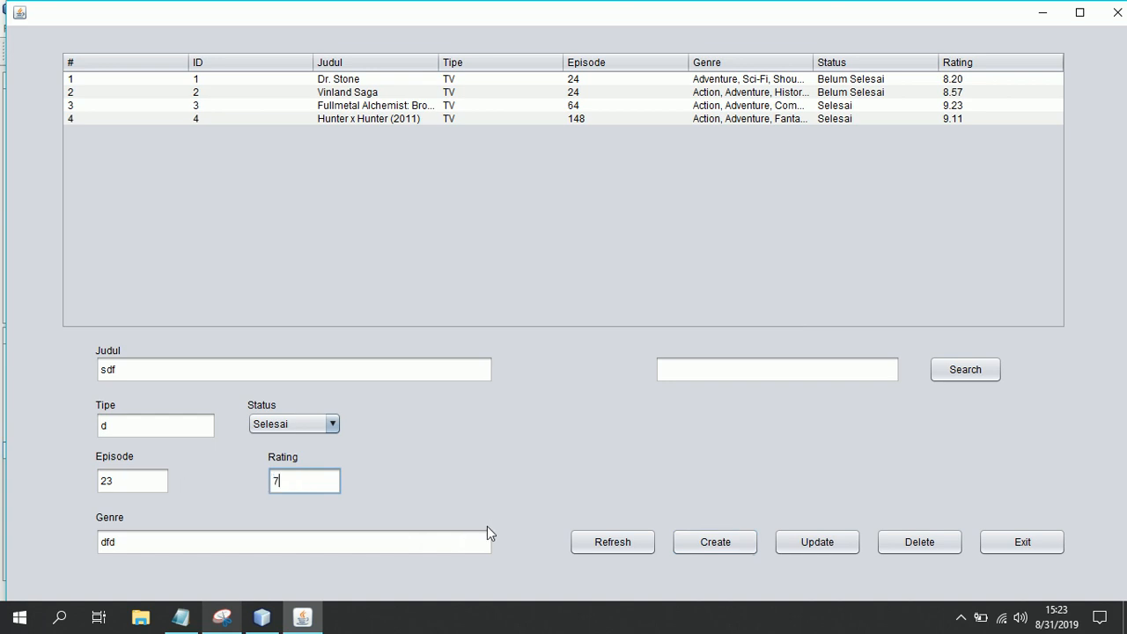
type(".99")
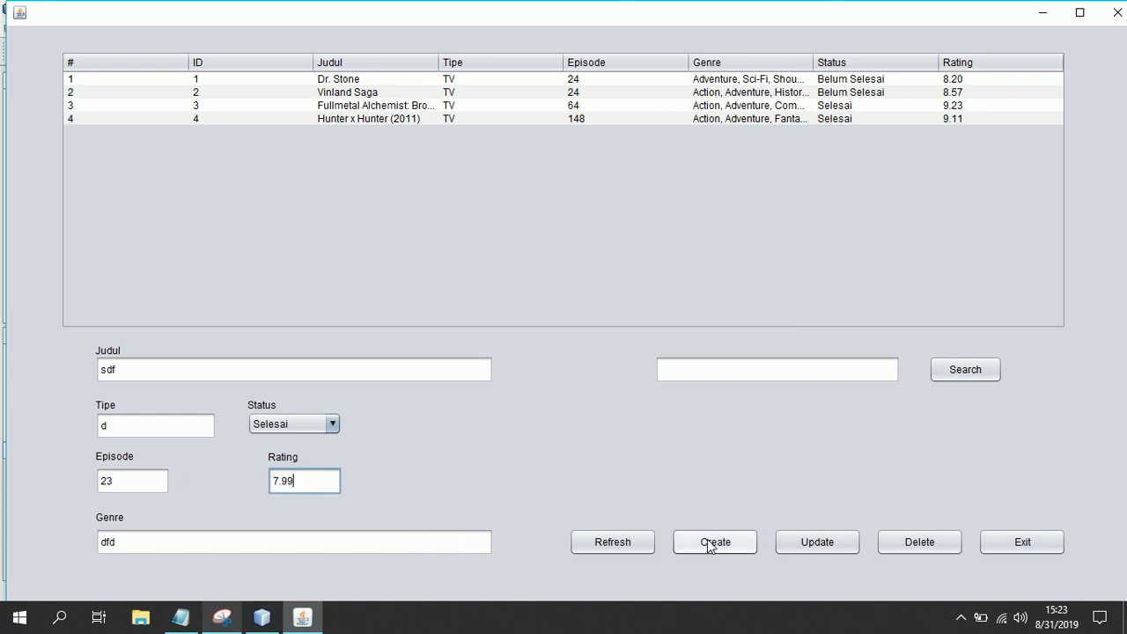
left_click(714, 542)
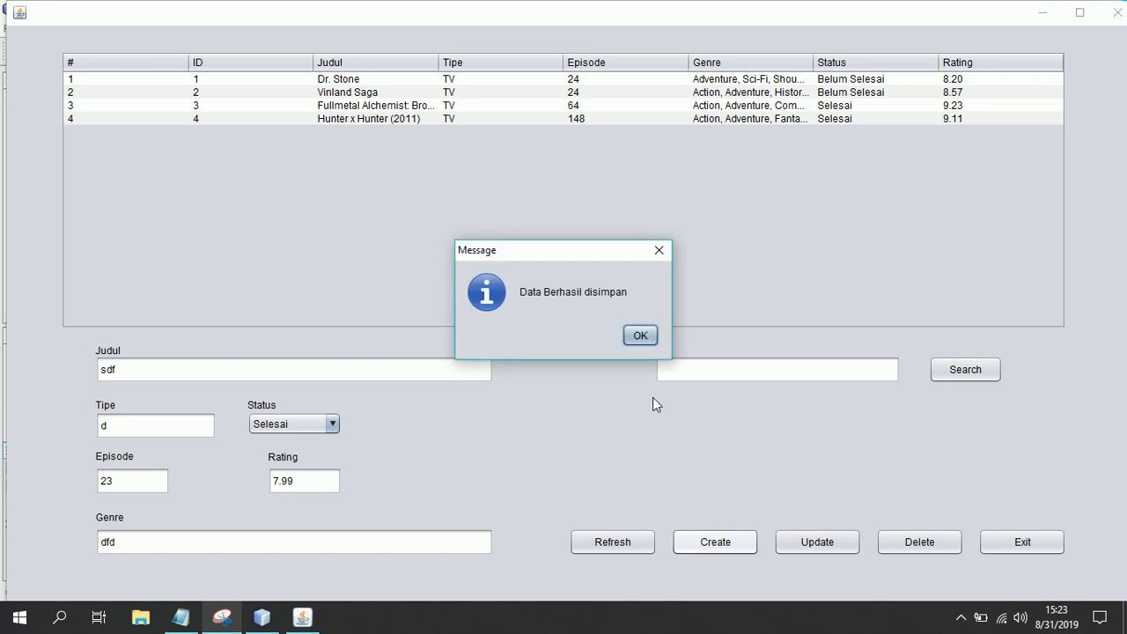
left_click(639, 334)
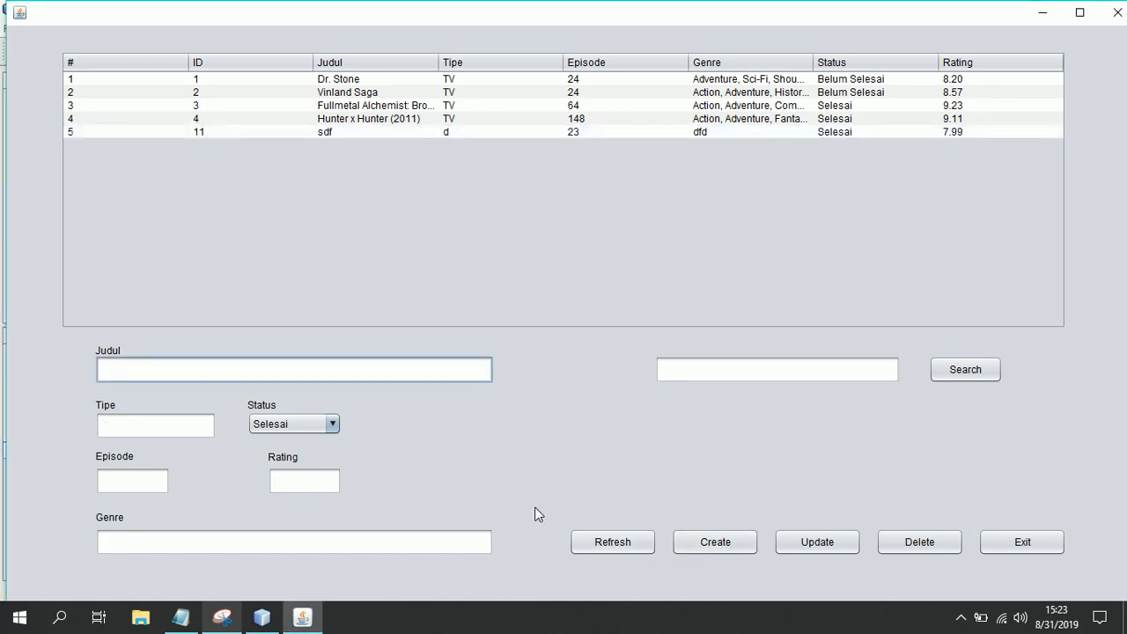
Step: Select the sdf row, dismiss the missing-selection warning from Update, and reselect it
left_click(324, 132)
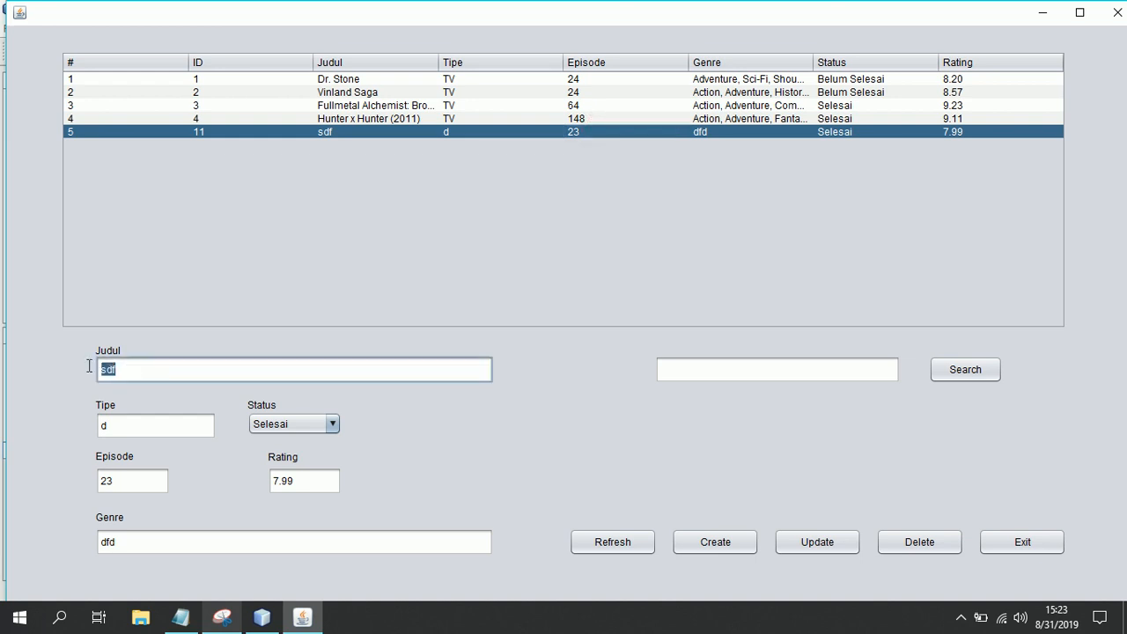
left_click(612, 541)
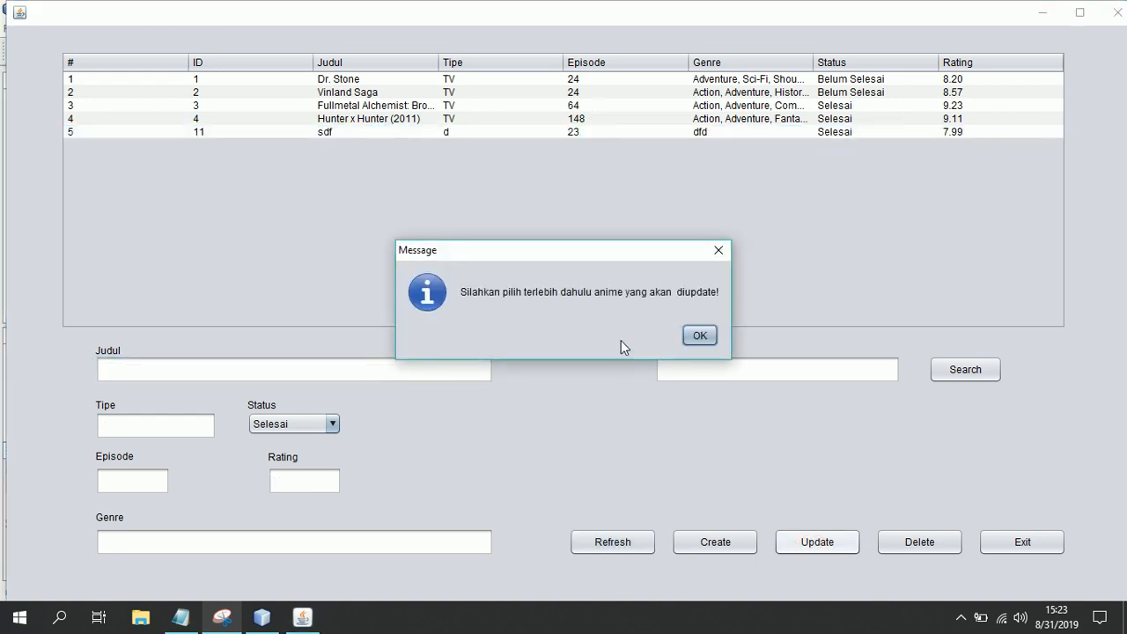
left_click(699, 334)
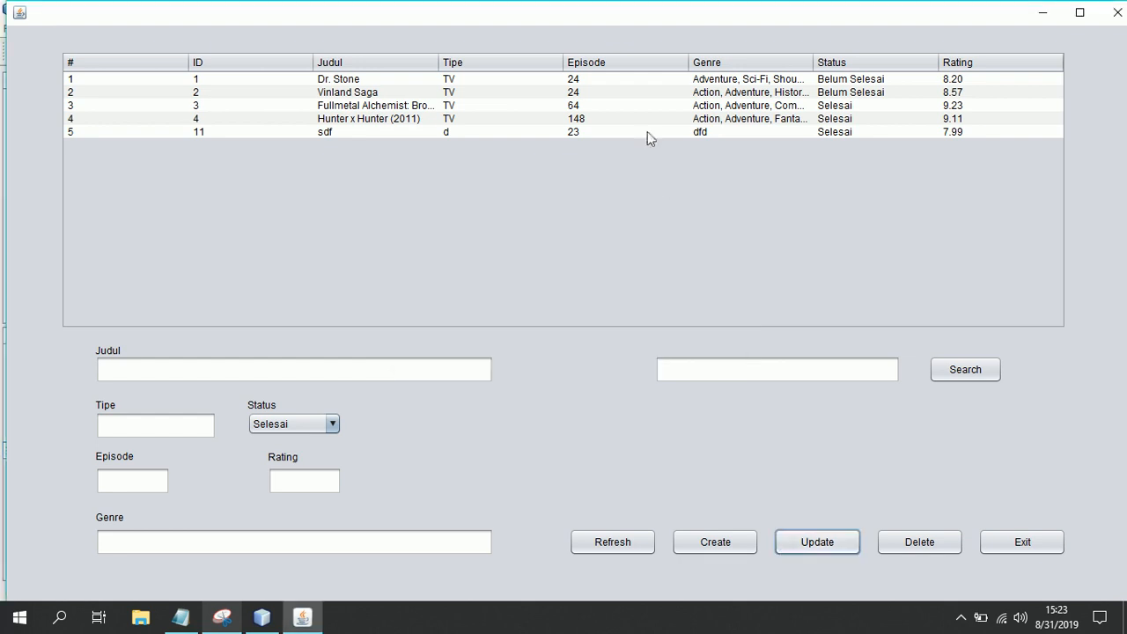
left_click(326, 131)
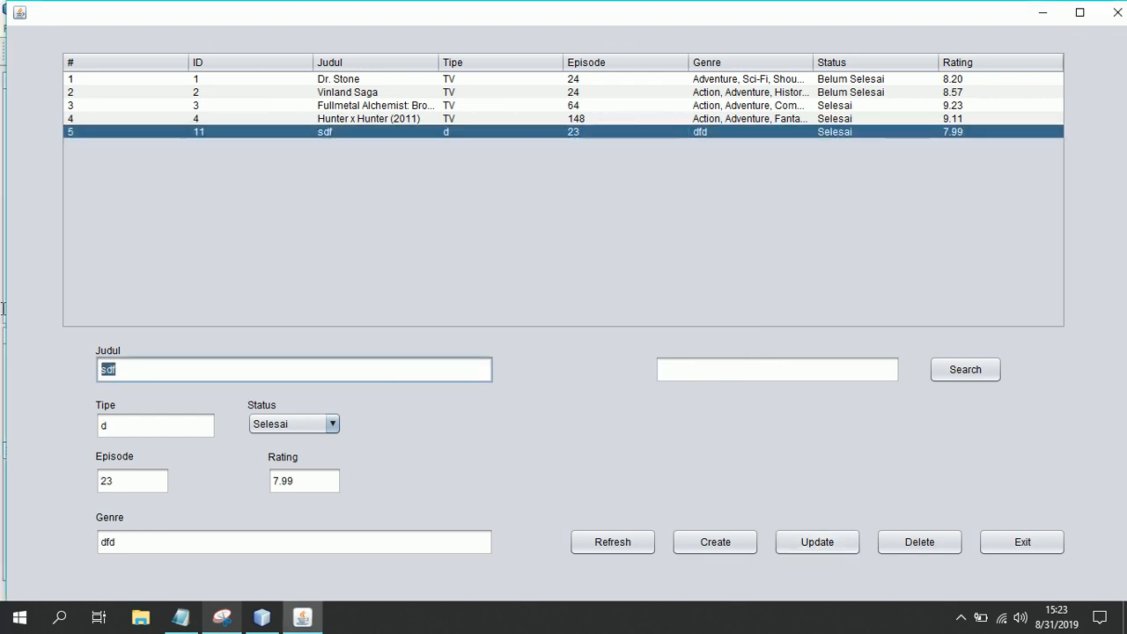
Step: Update the sdf record to Naruto, TV, 500 episodes, Action genre, rating 9
type("Naruto")
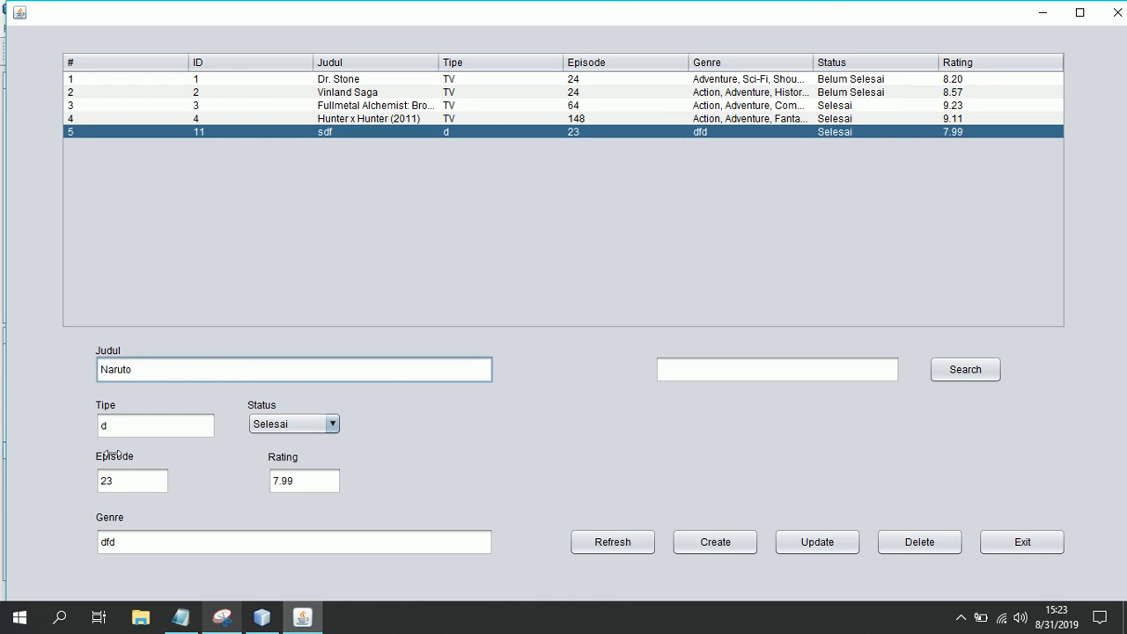
type("T")
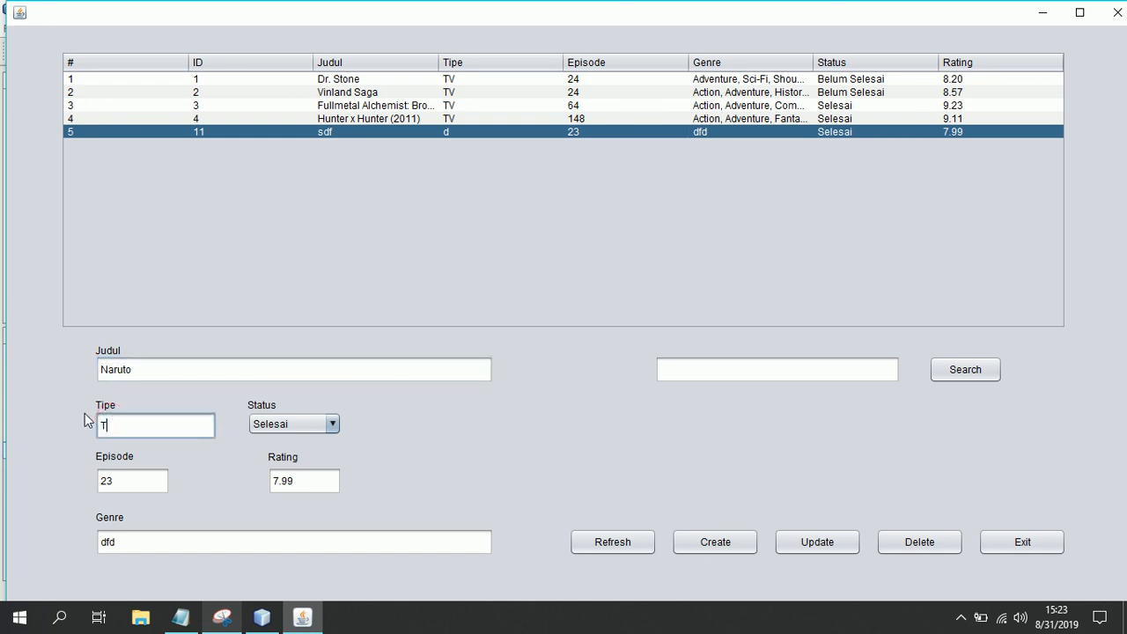
type("V")
left_click(132, 480)
type("500")
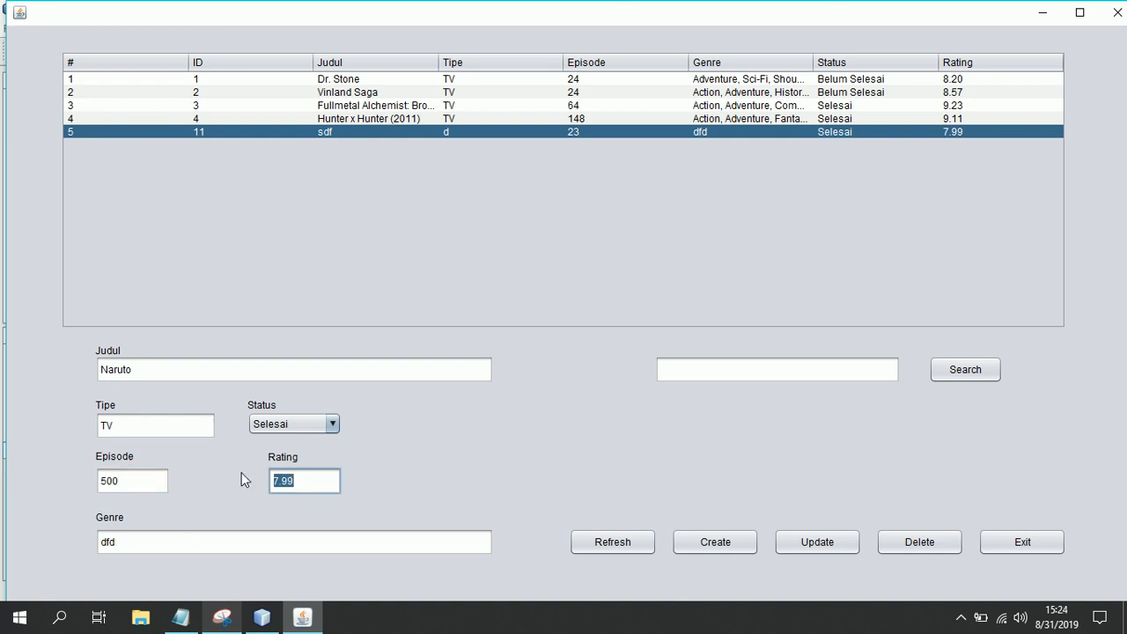
type("9")
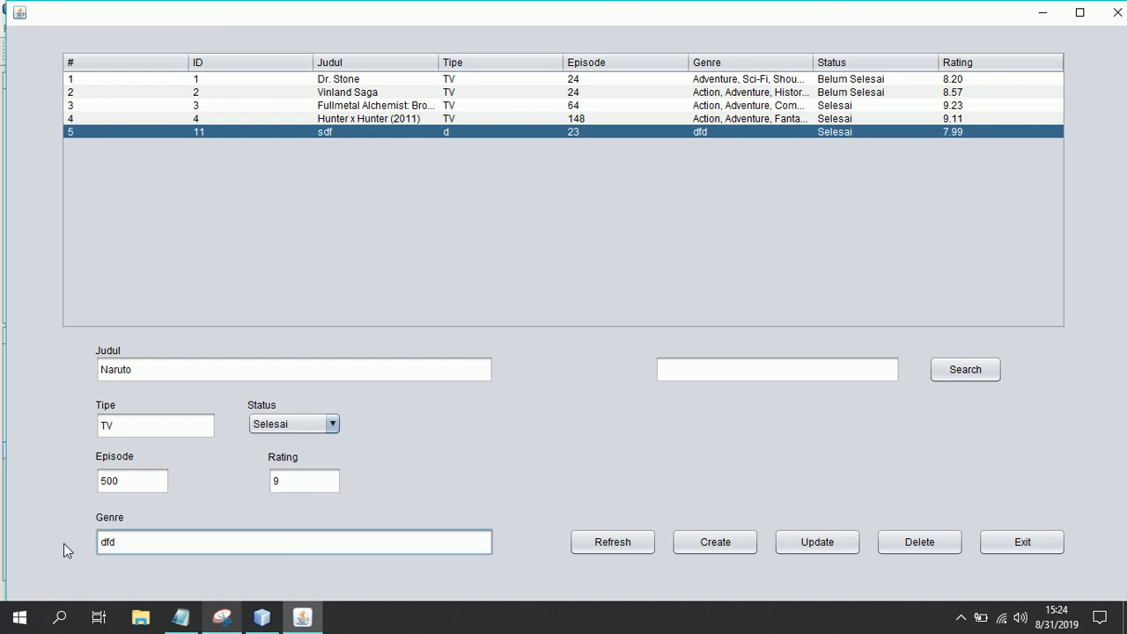
type("Action")
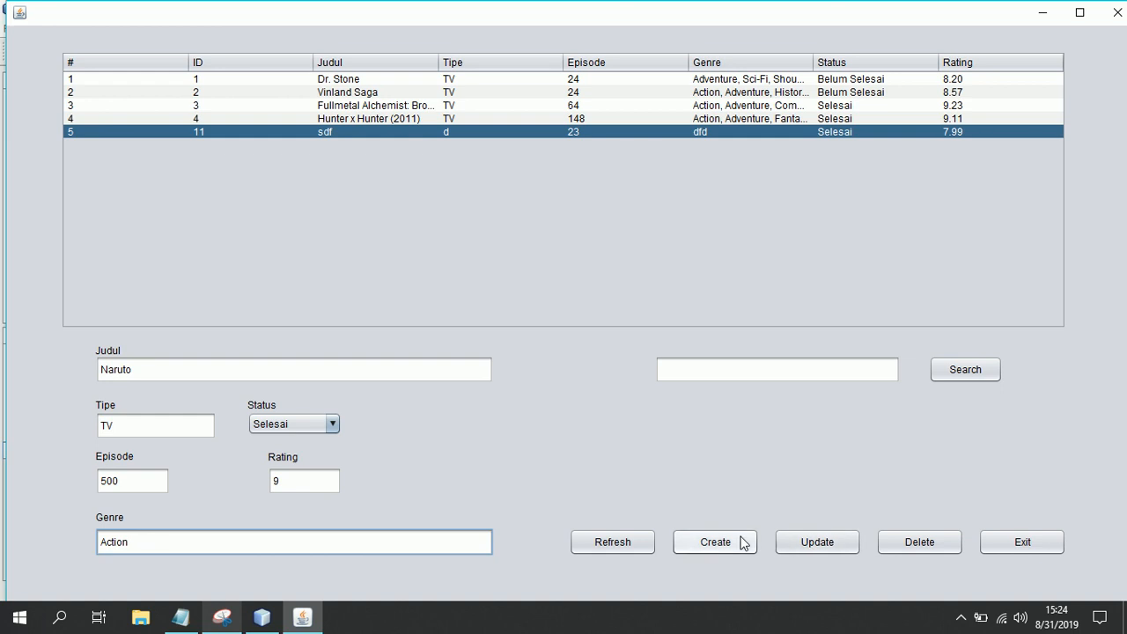
left_click(715, 542)
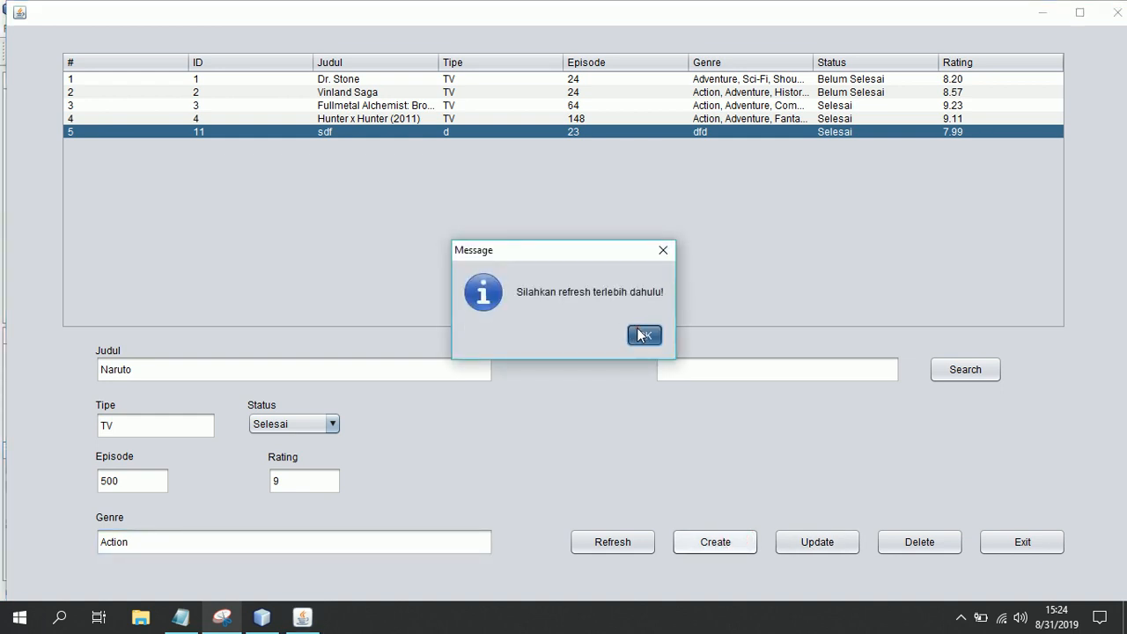
left_click(644, 335)
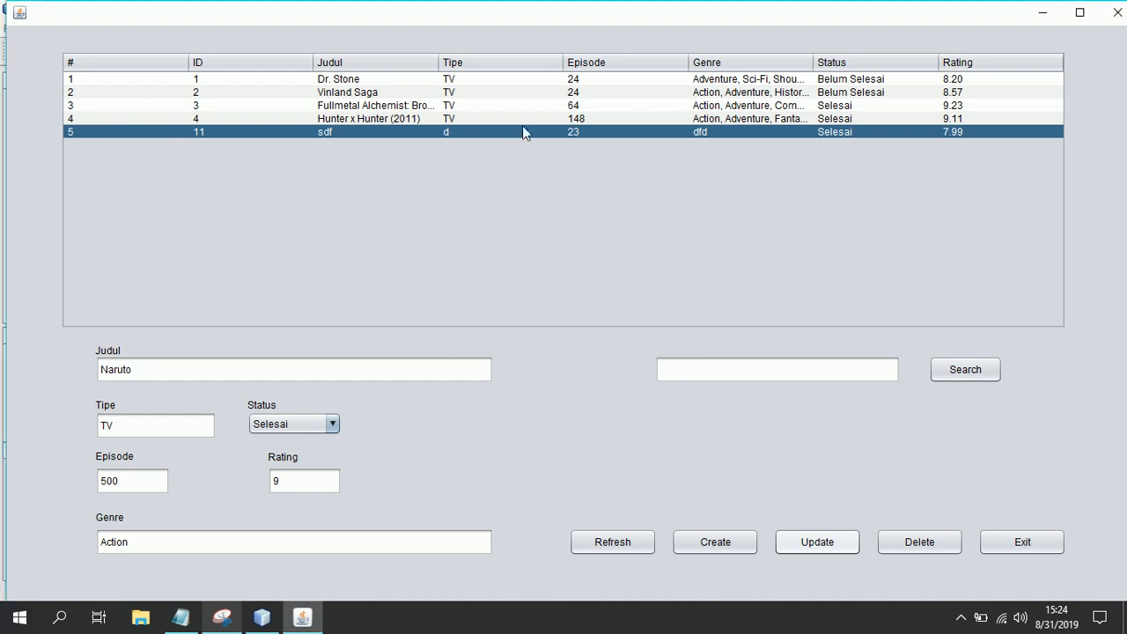
left_click(817, 541)
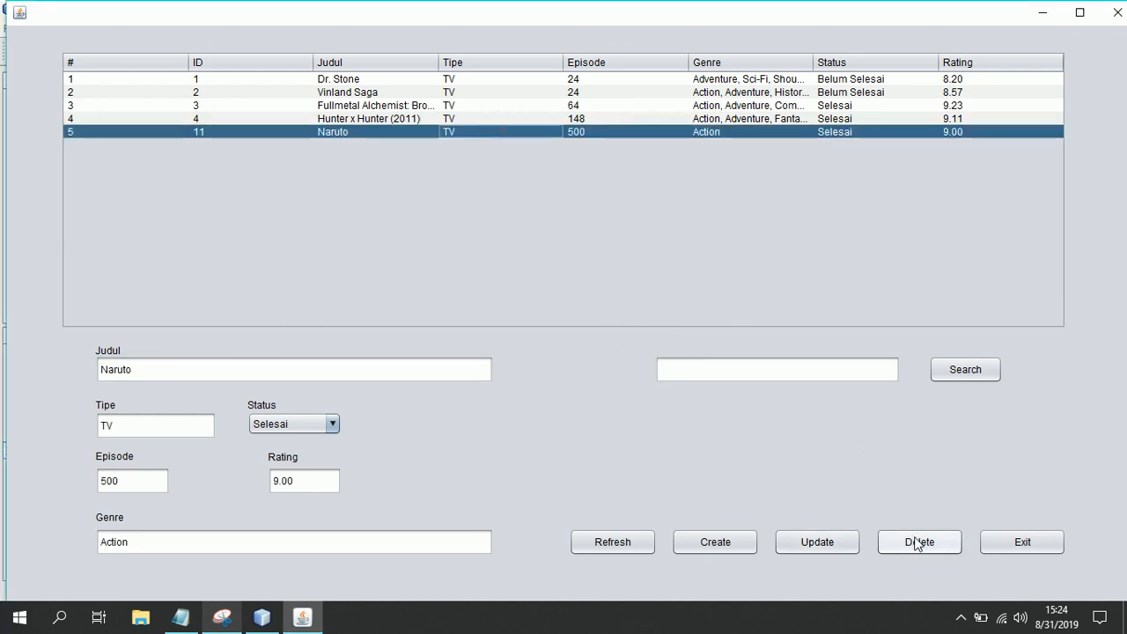
Step: Delete the Naruto record, dismiss the follow-up messages, and close DataAnime
left_click(918, 541)
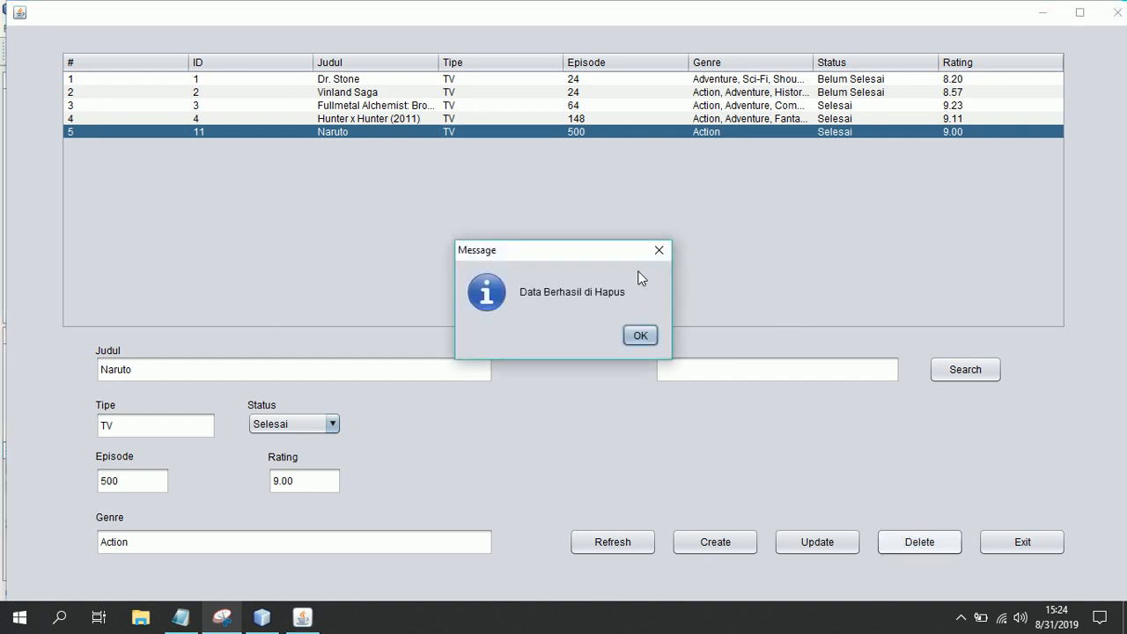
left_click(639, 335)
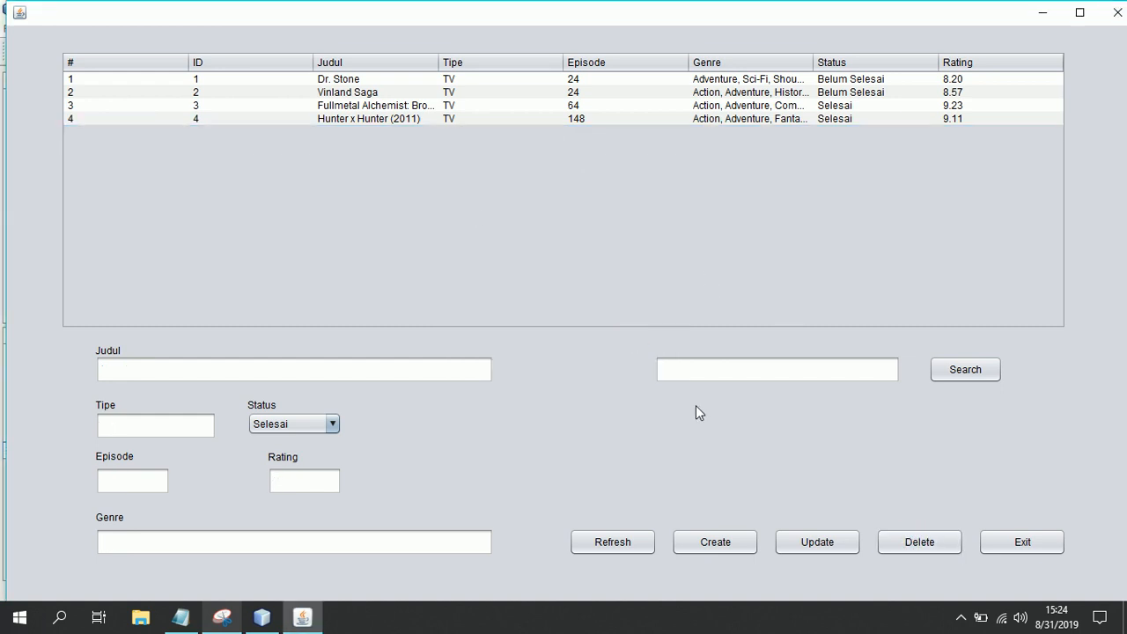
left_click(918, 542)
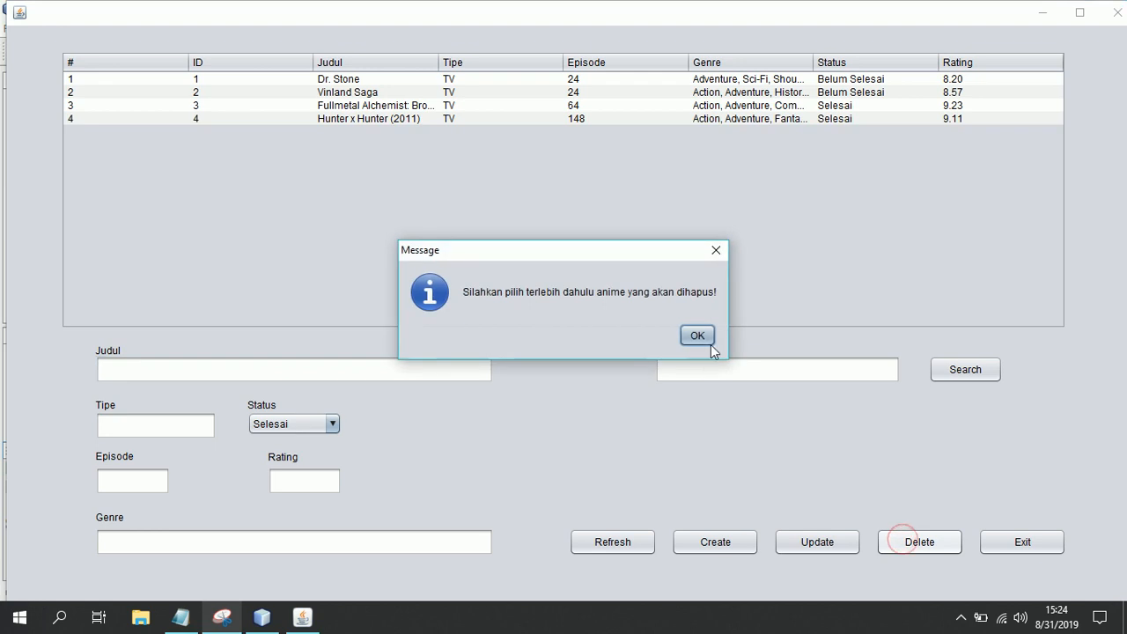
left_click(696, 335)
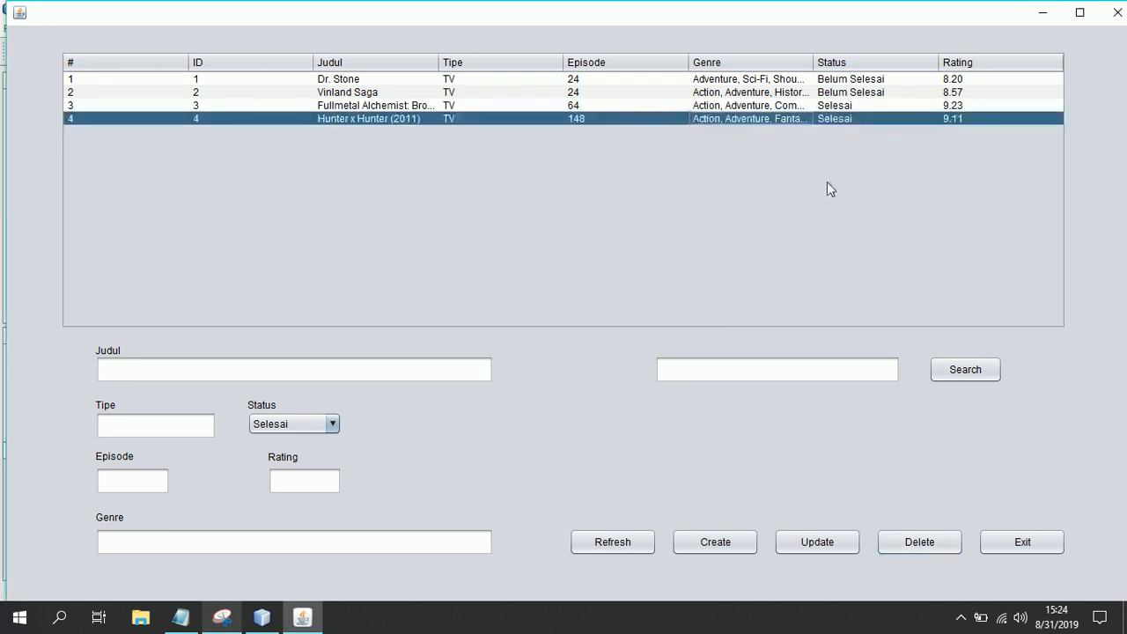
left_click(368, 118)
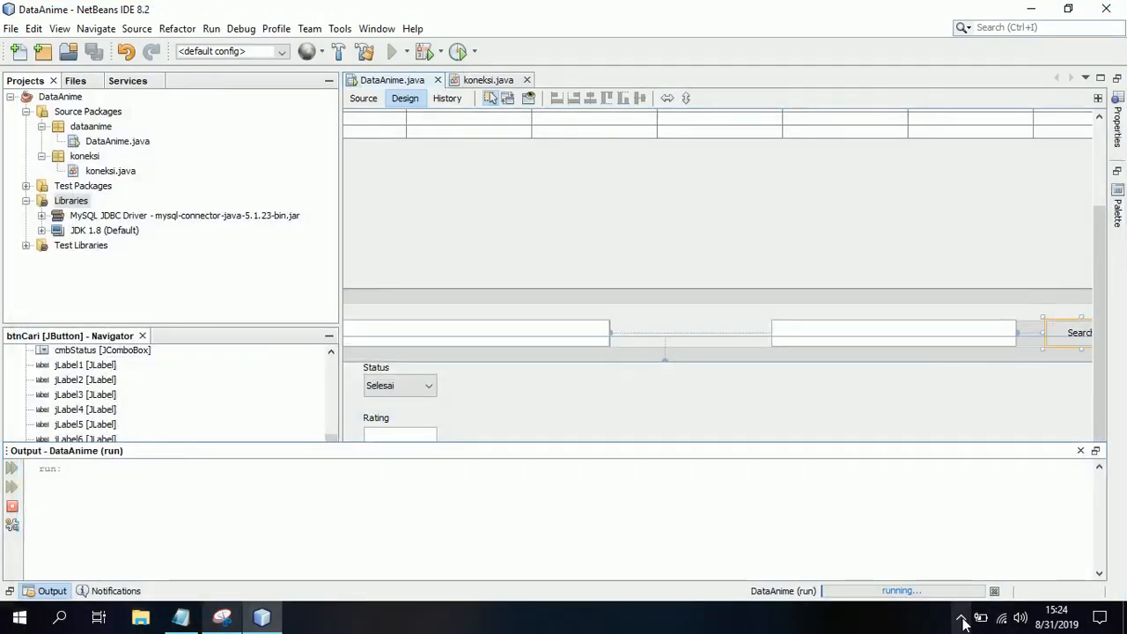
left_click(967, 618)
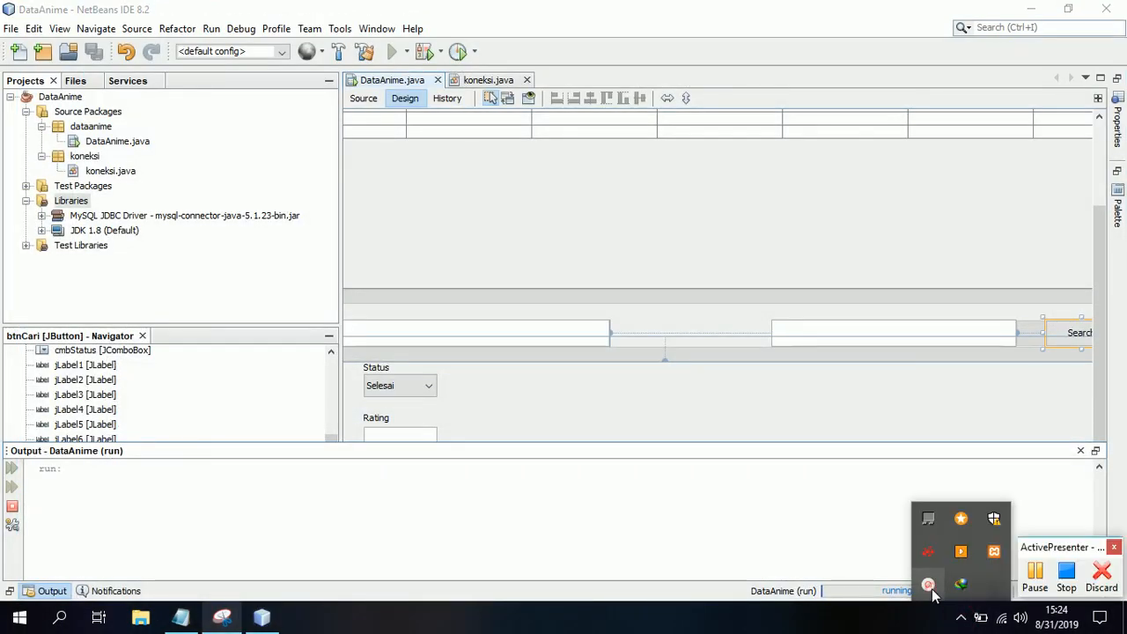